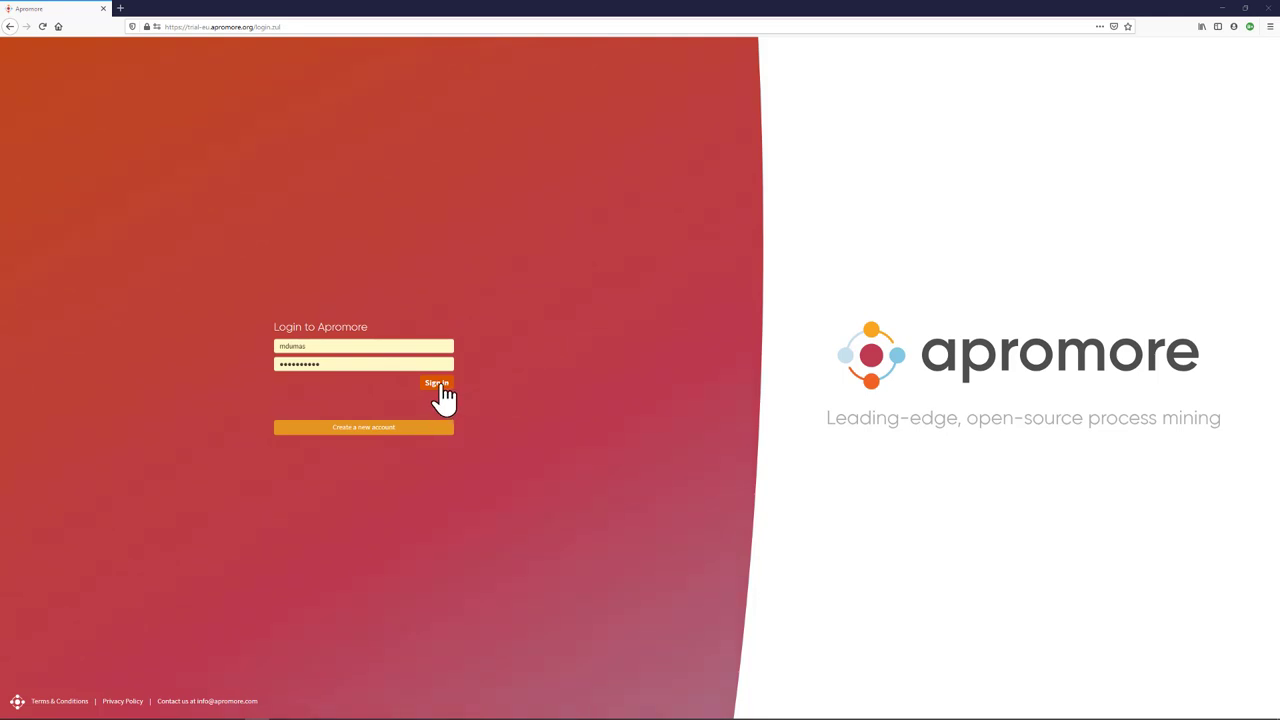
# Sign in and drill down through Example Process Models and Fundamentals of BPM to the Production logs folder.
pyautogui.click(437, 384)
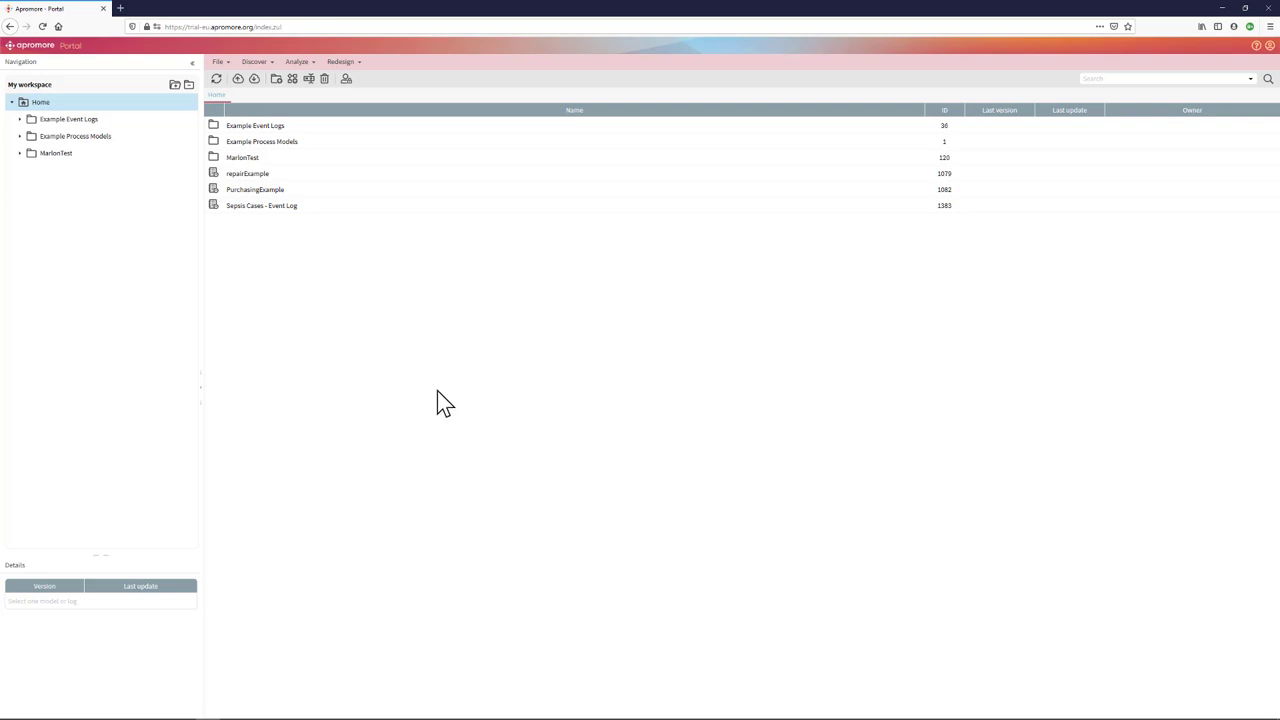
pyautogui.click(242, 157)
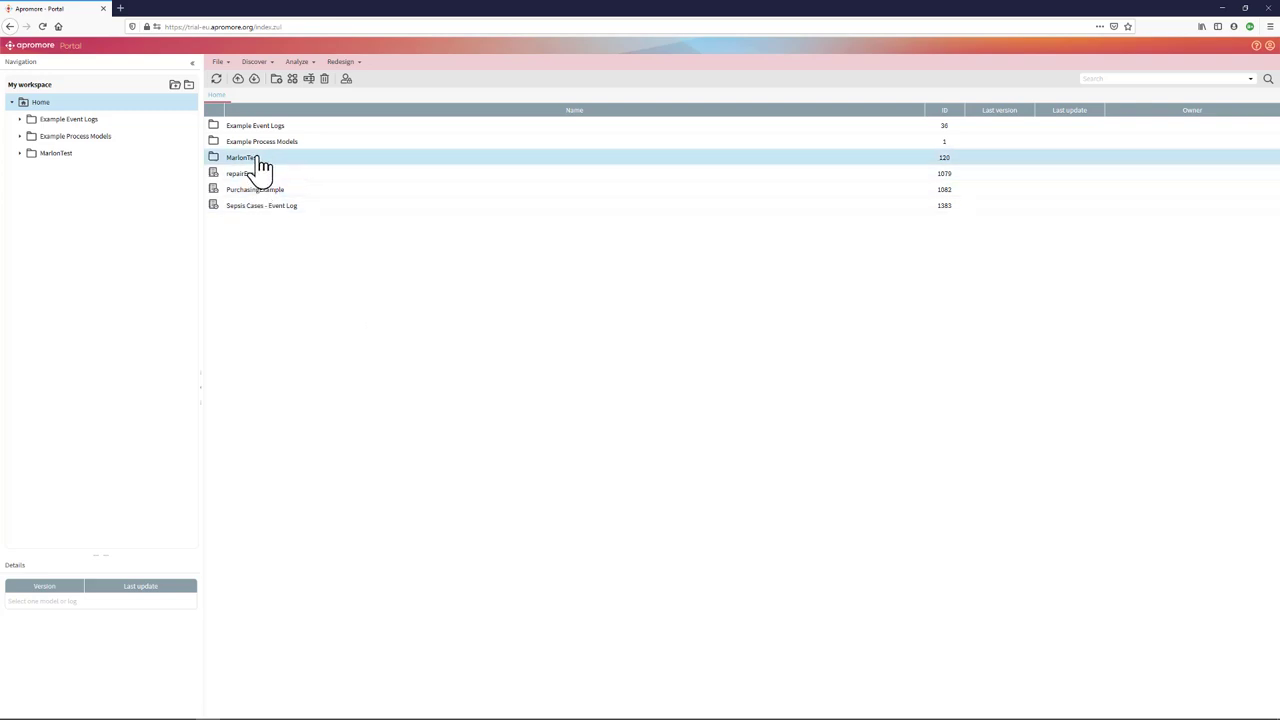
pyautogui.doubleClick(262, 141)
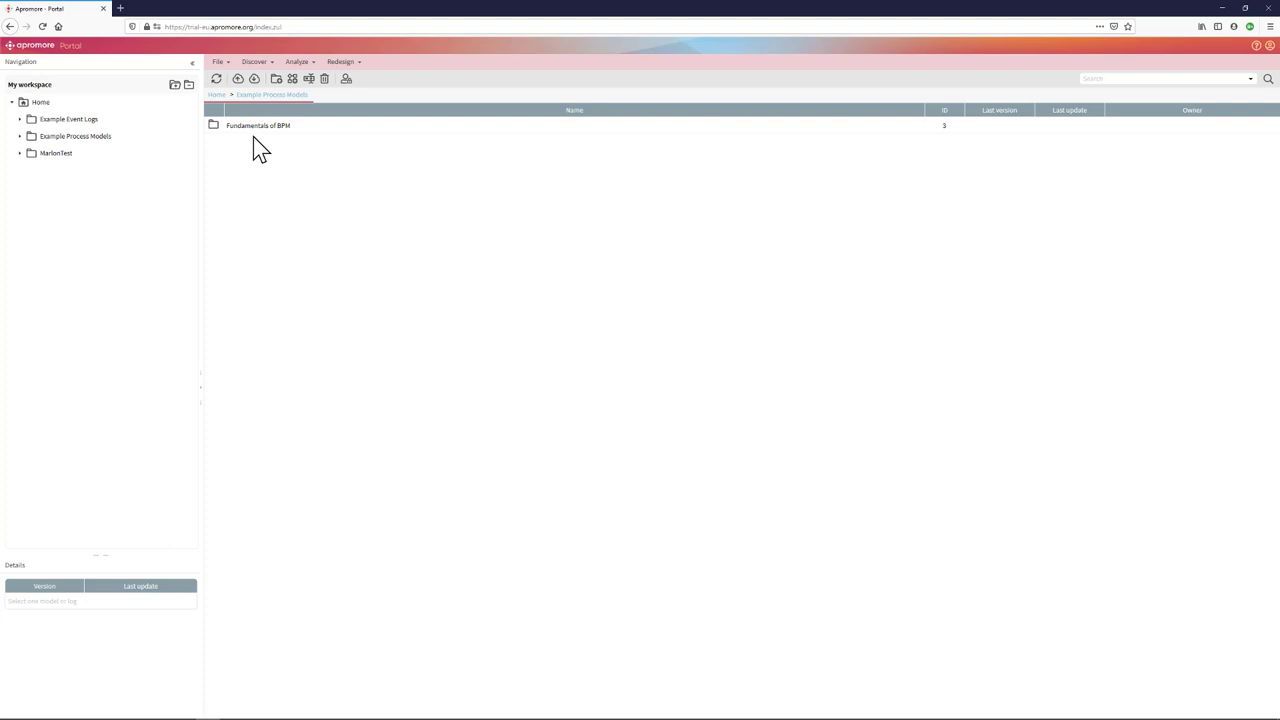
pyautogui.doubleClick(258, 125)
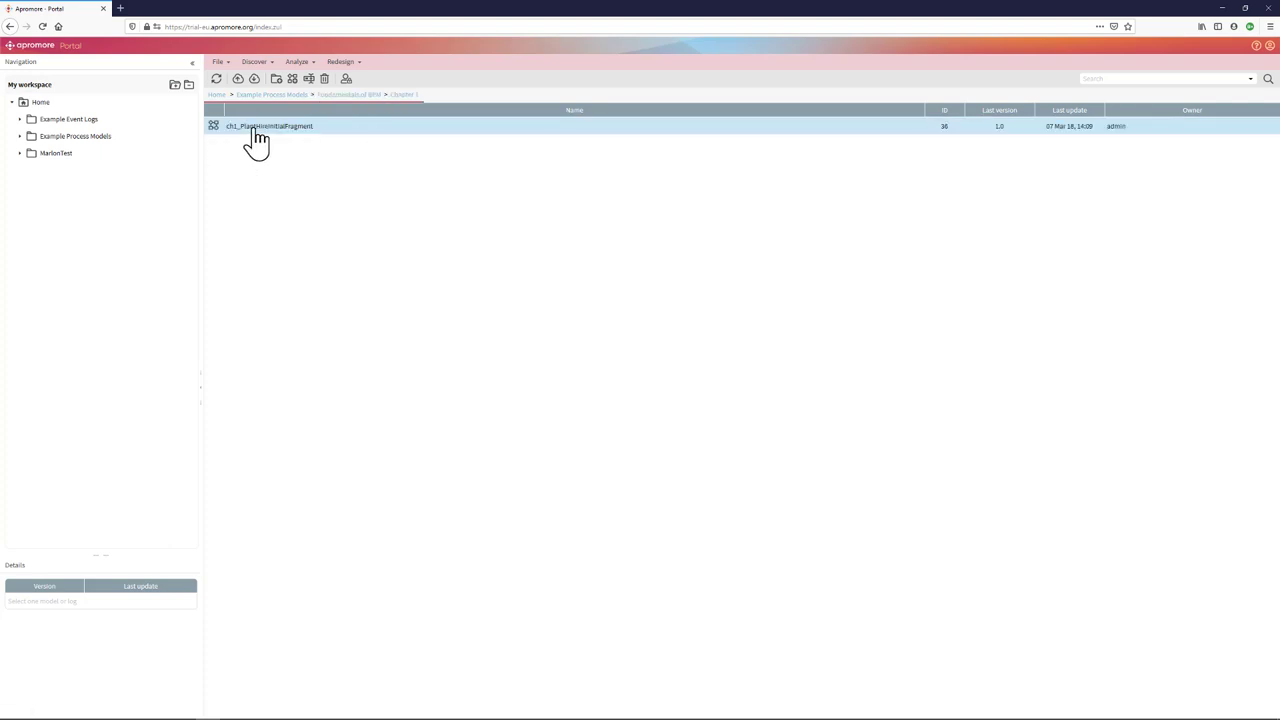
pyautogui.doubleClick(269, 126)
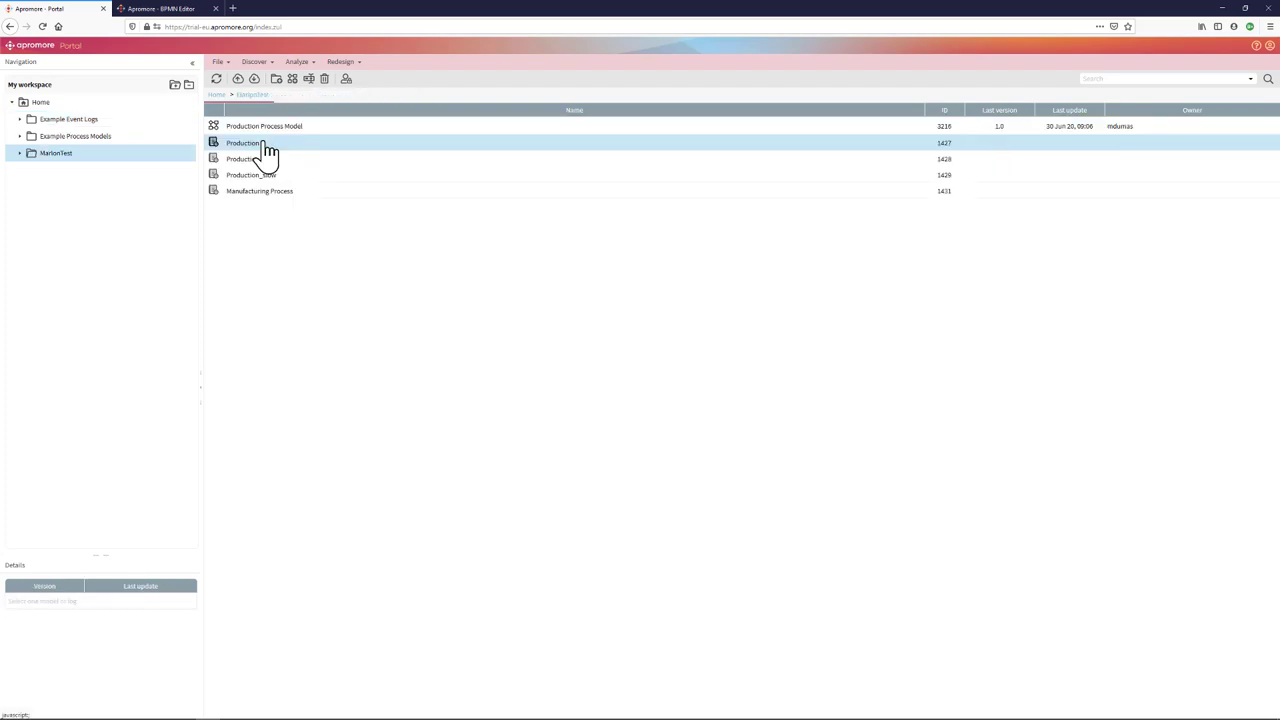
# Launch Process Discoverer on the Production log and keep Case frequency as the displayed measure.
pyautogui.doubleClick(242, 143)
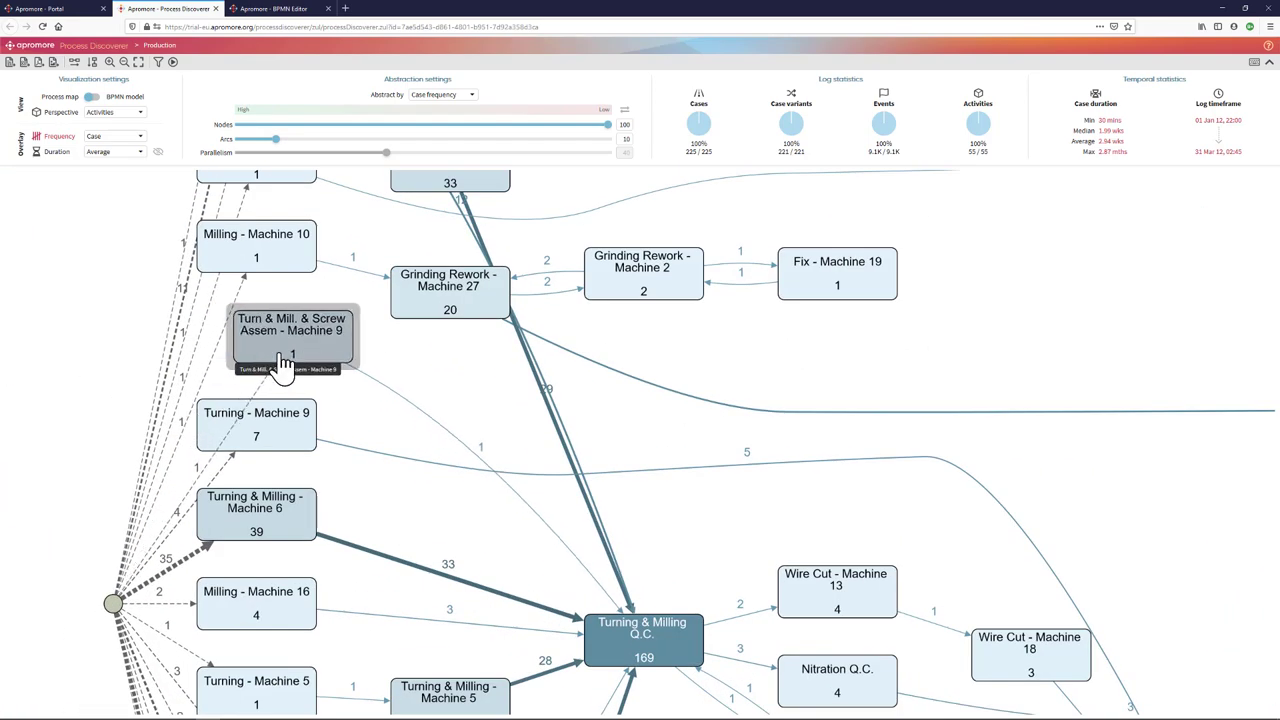
pyautogui.moveTo(258, 268)
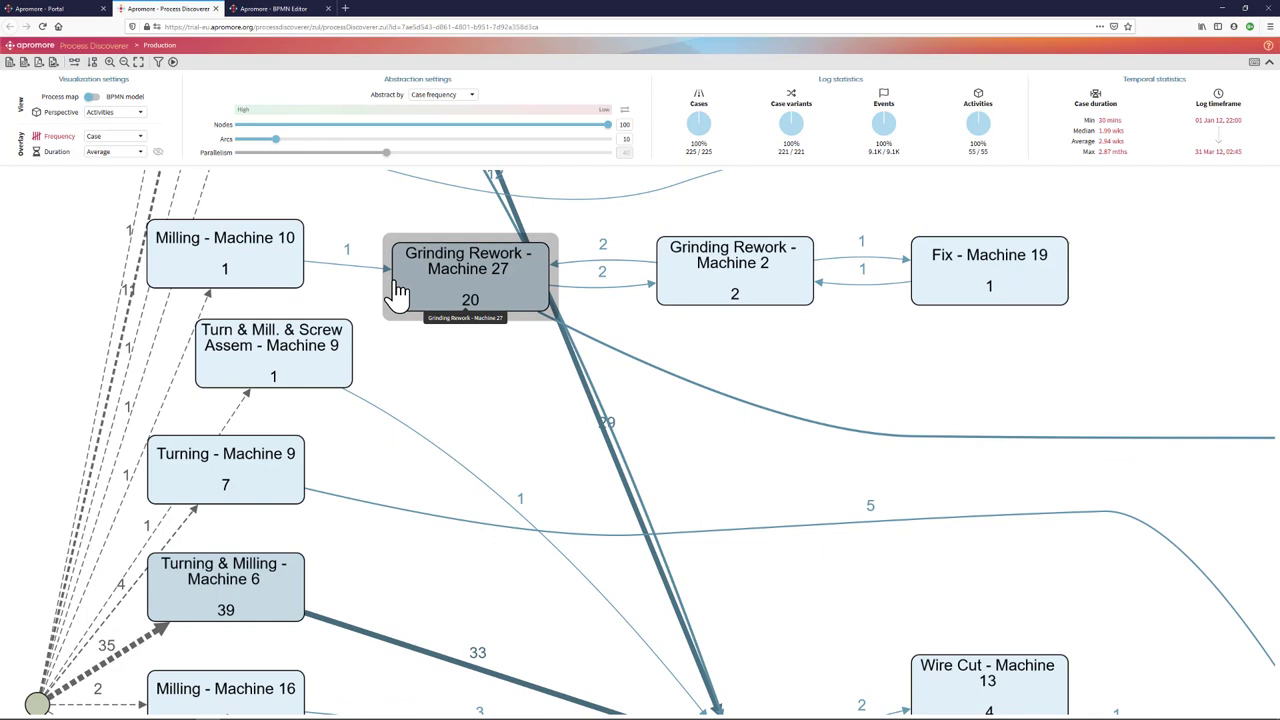
pyautogui.moveTo(582, 305)
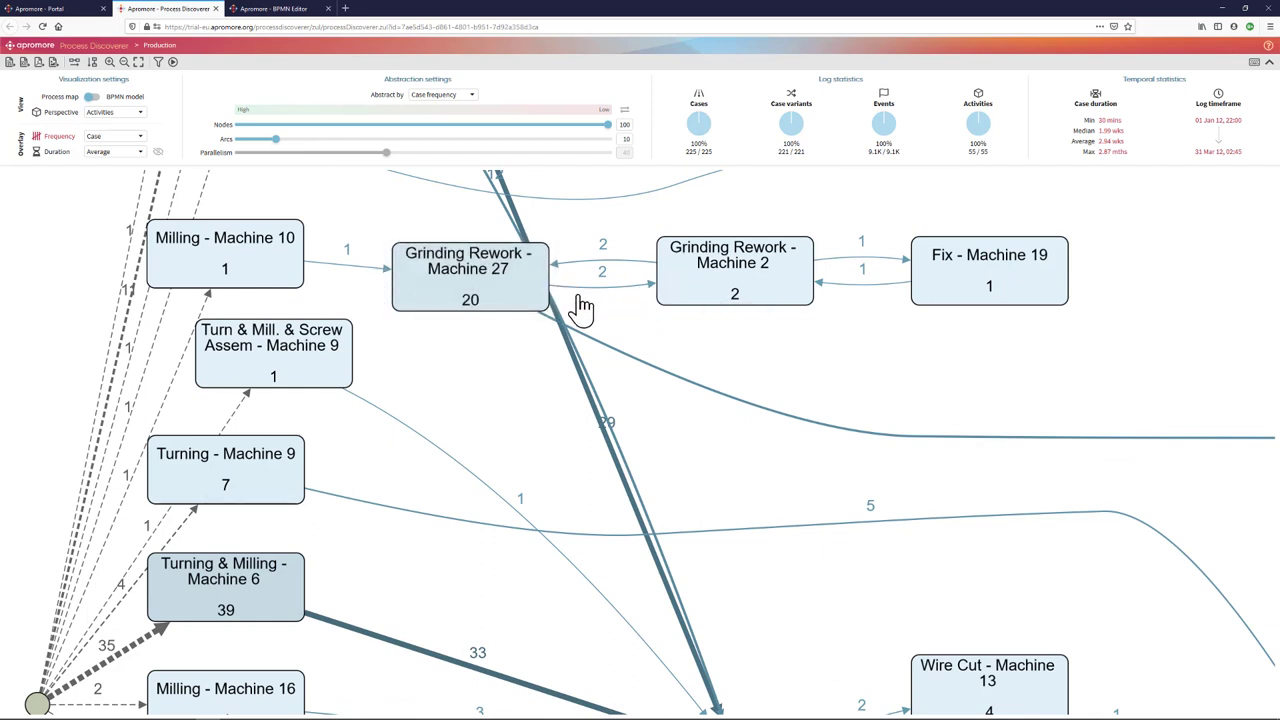
pyautogui.moveTo(613, 278)
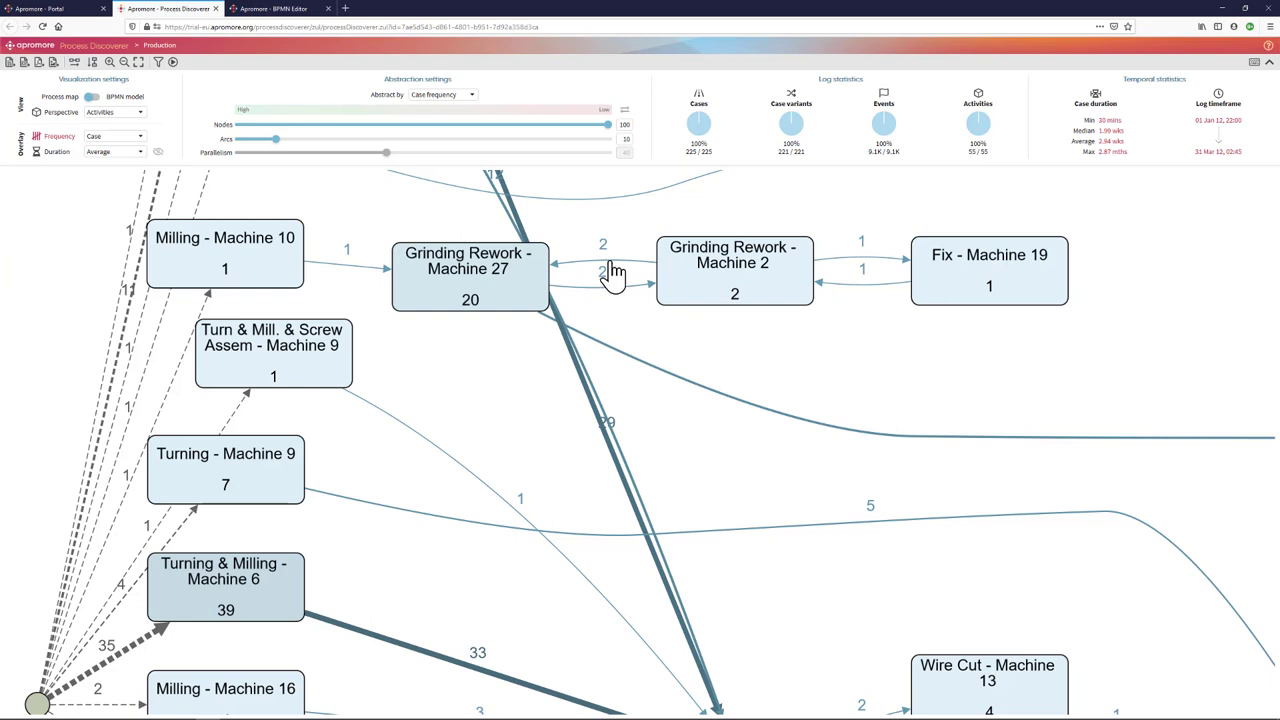
pyautogui.moveTo(270, 280)
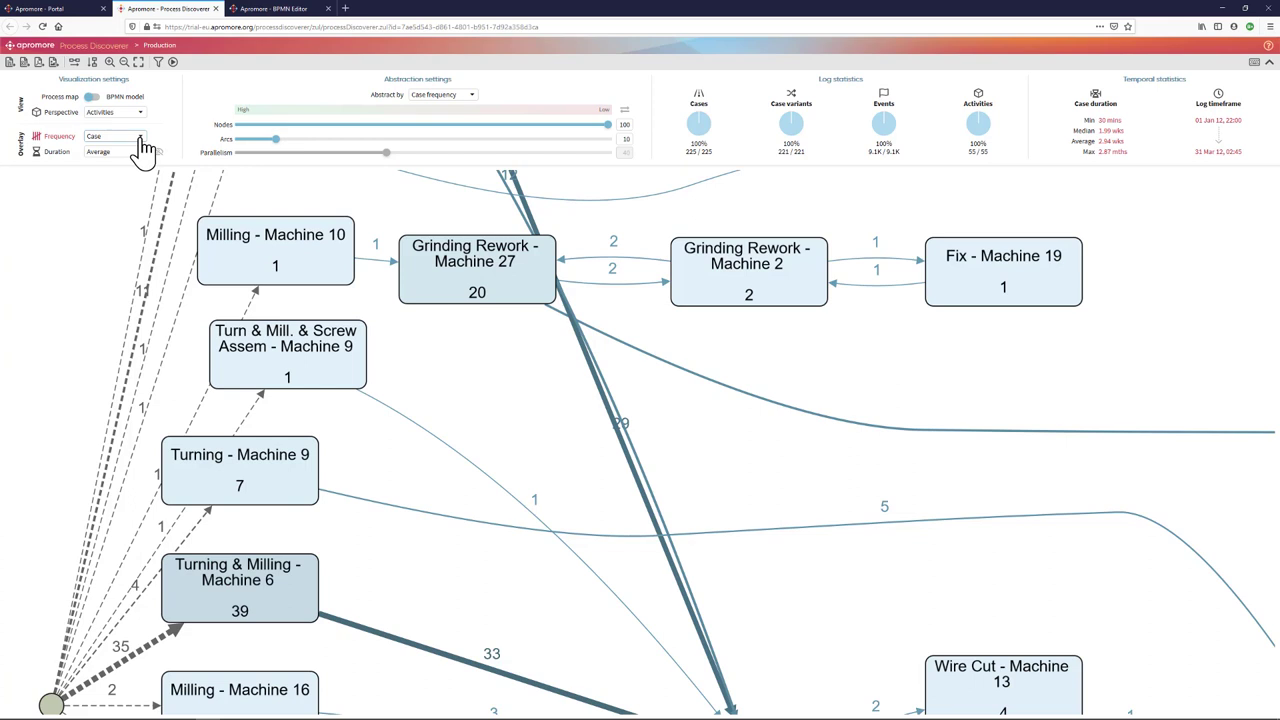
pyautogui.click(140, 136)
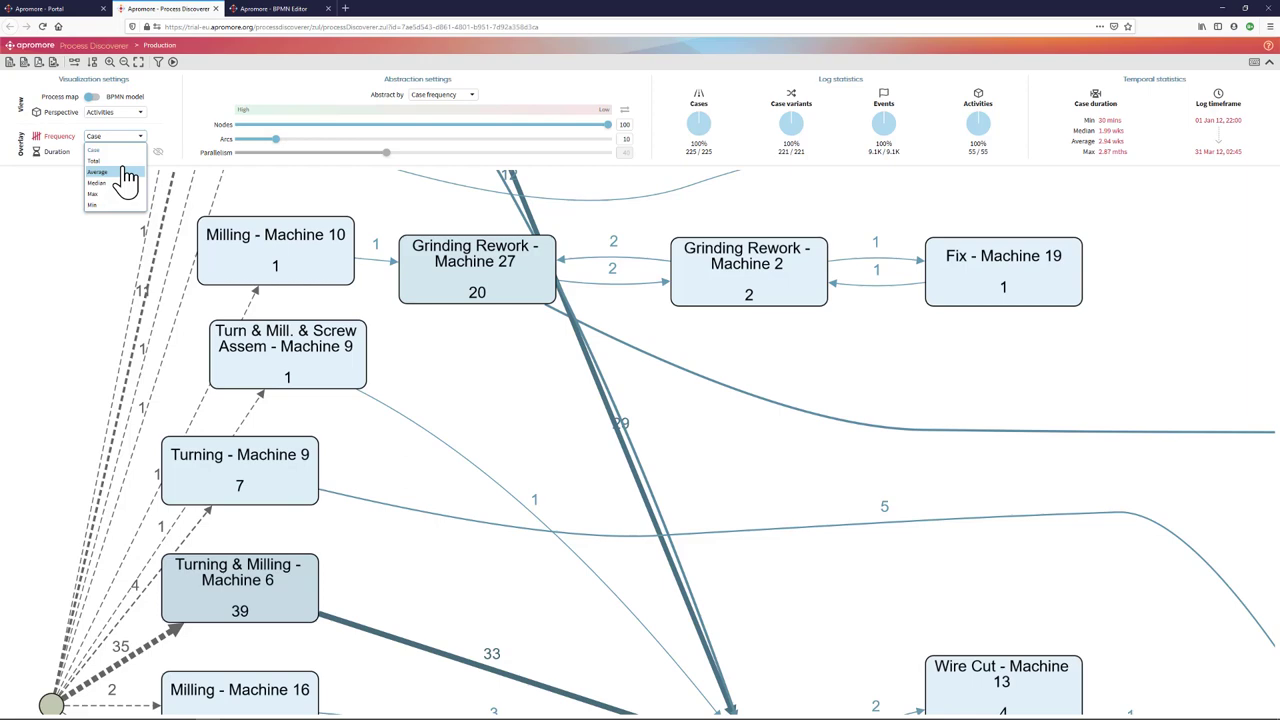
pyautogui.click(93, 161)
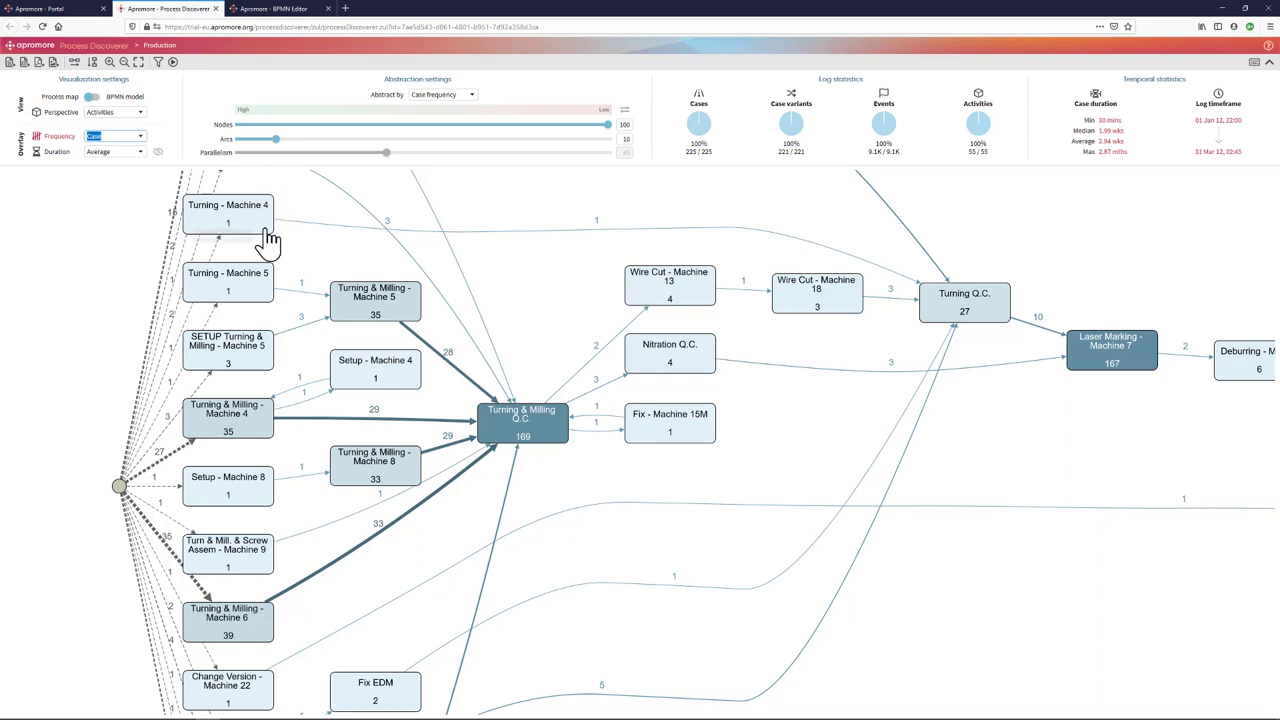
pyautogui.moveTo(265, 240)
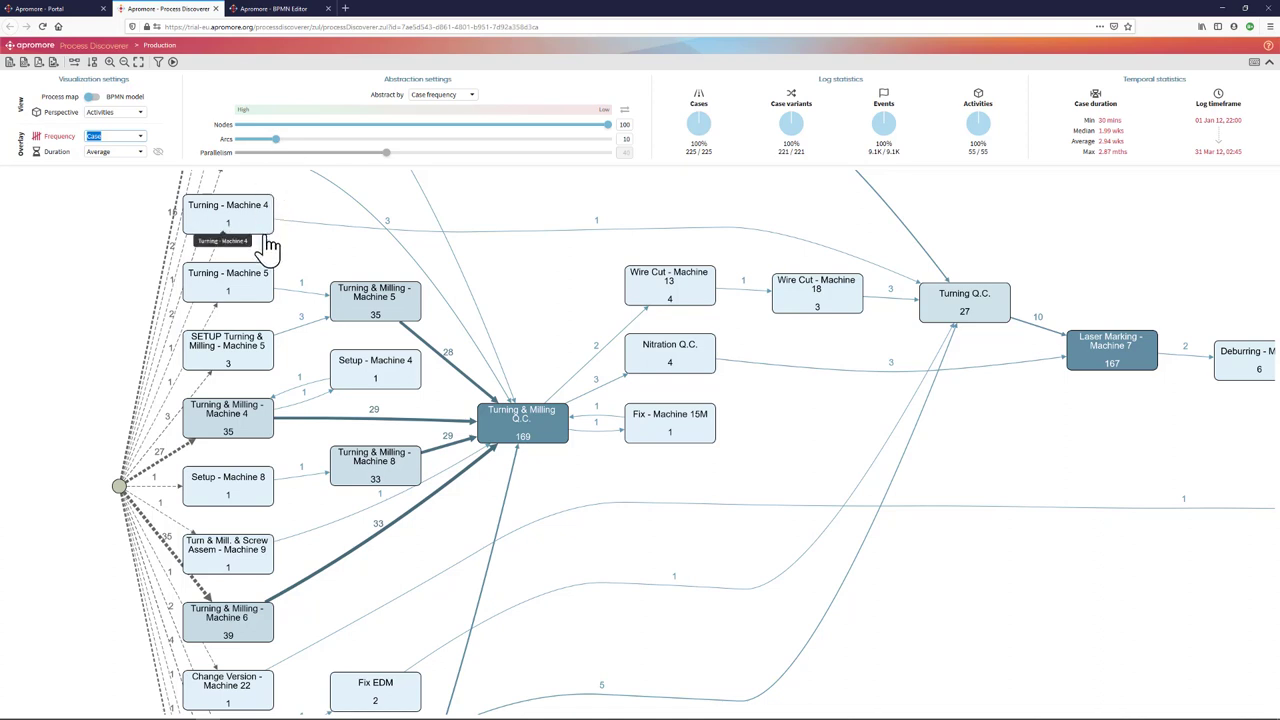
pyautogui.moveTo(270, 248)
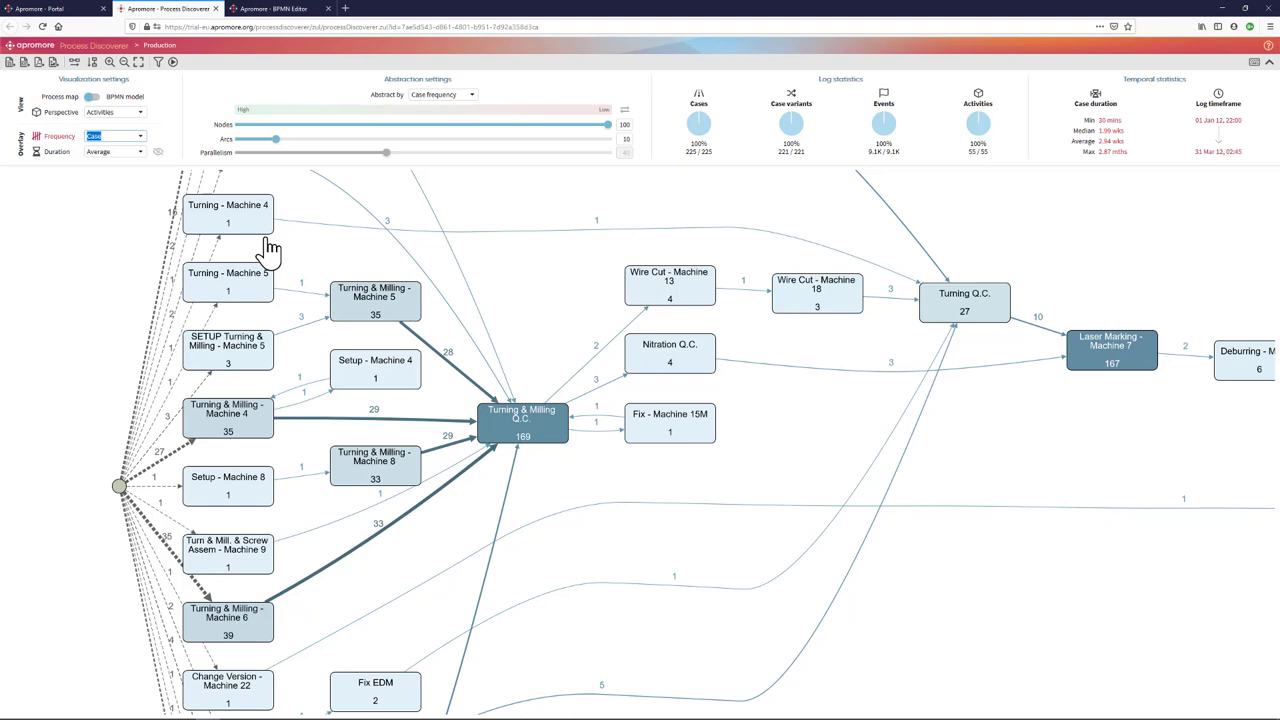
pyautogui.moveTo(258, 72)
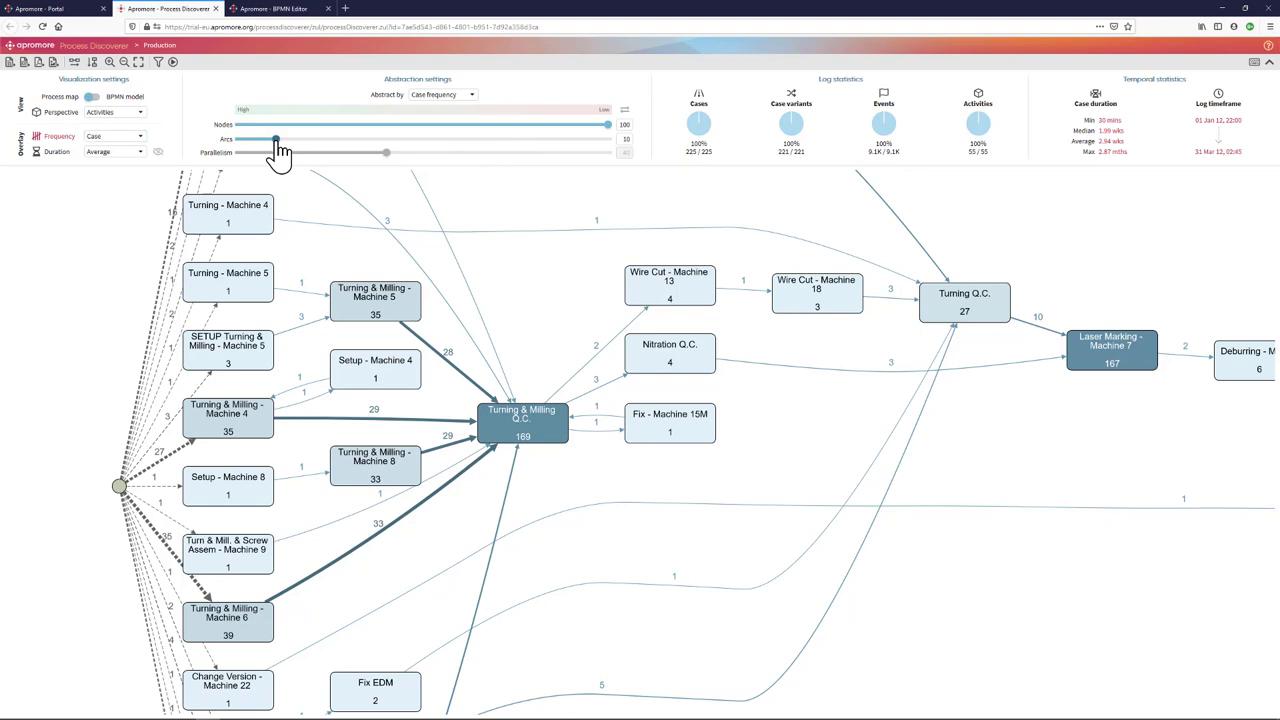
pyautogui.moveTo(280, 150)
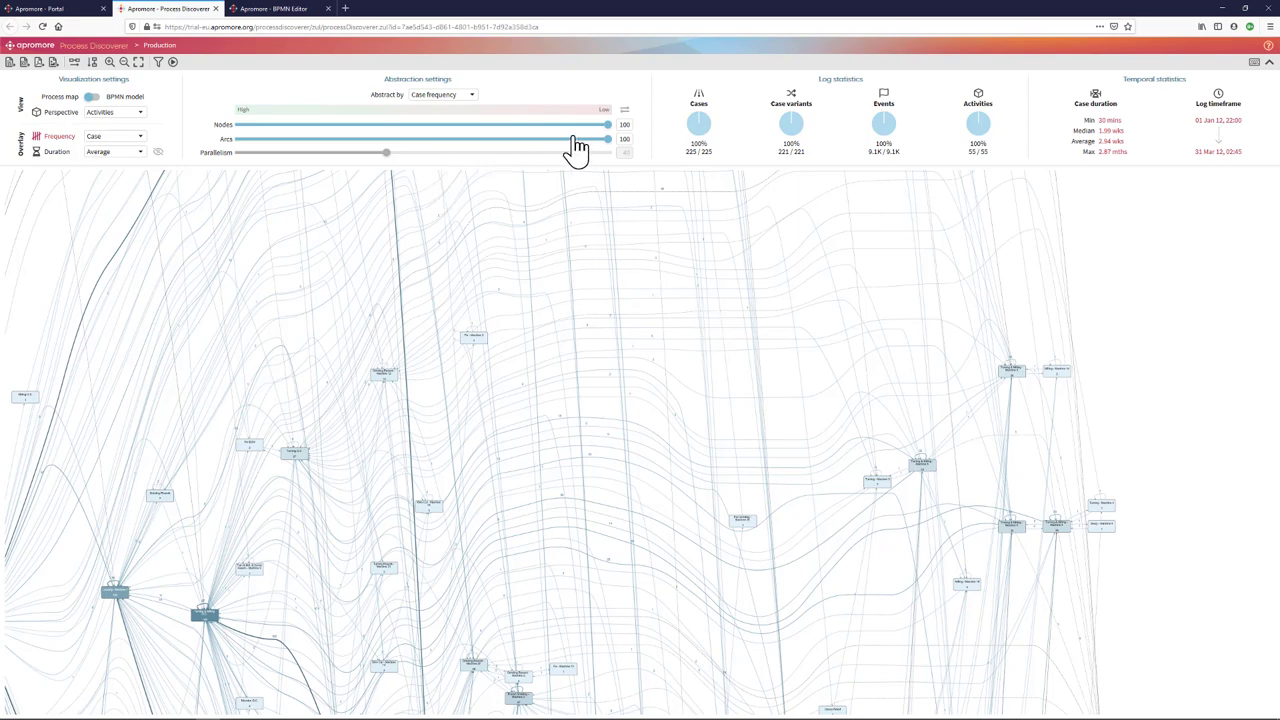
pyautogui.moveTo(610, 138)
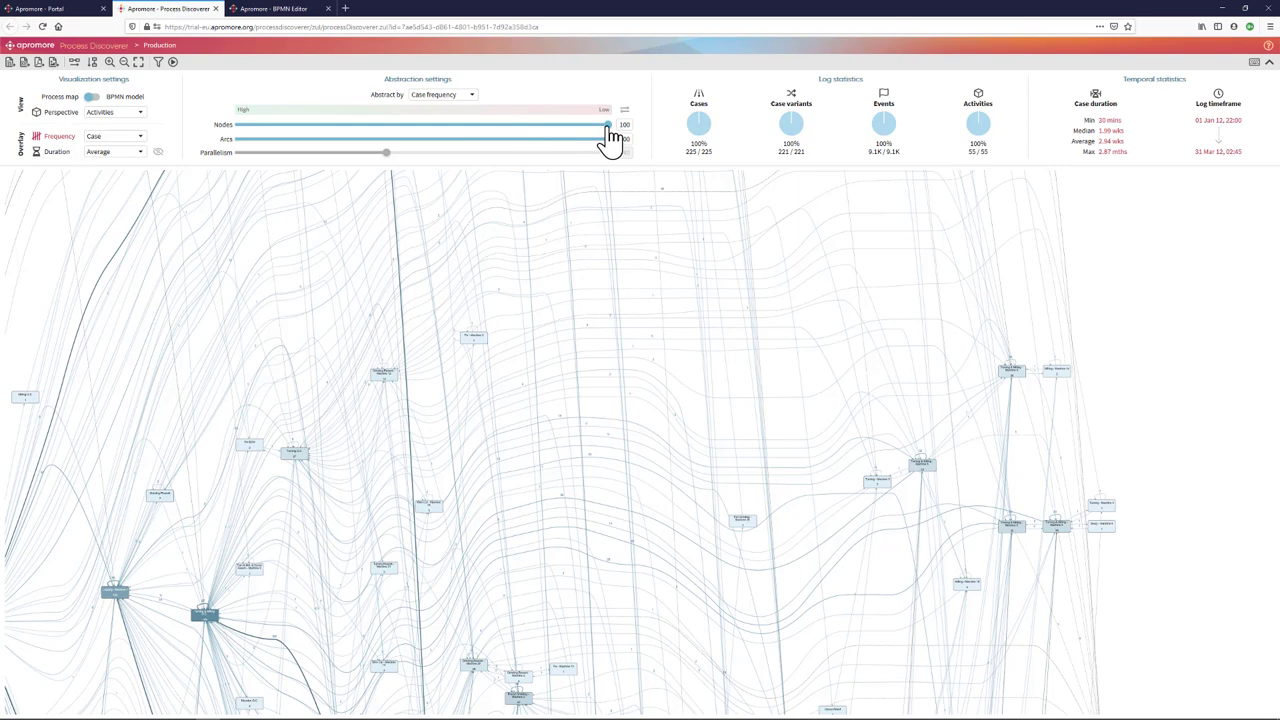
# Reduce the Nodes abstraction slider to 50 so only the most frequent activities remain.
pyautogui.moveTo(607, 124); pyautogui.dragTo(423, 124)
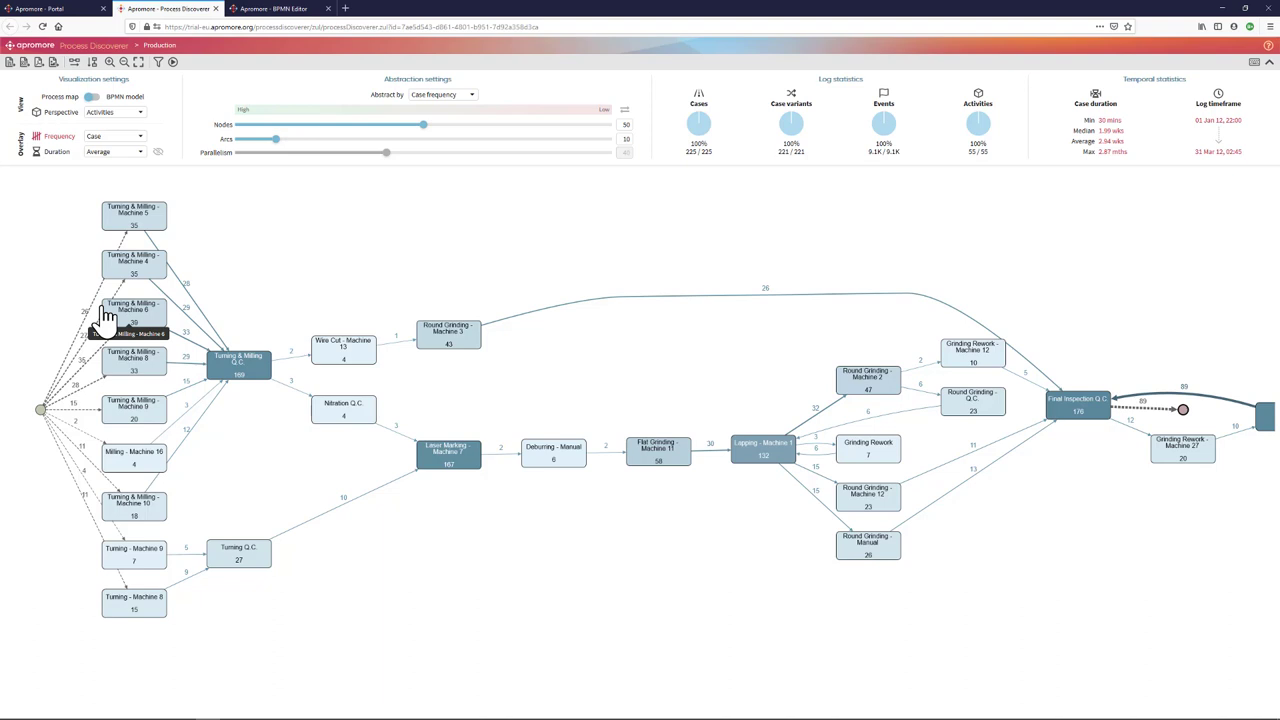
pyautogui.moveTo(478, 243)
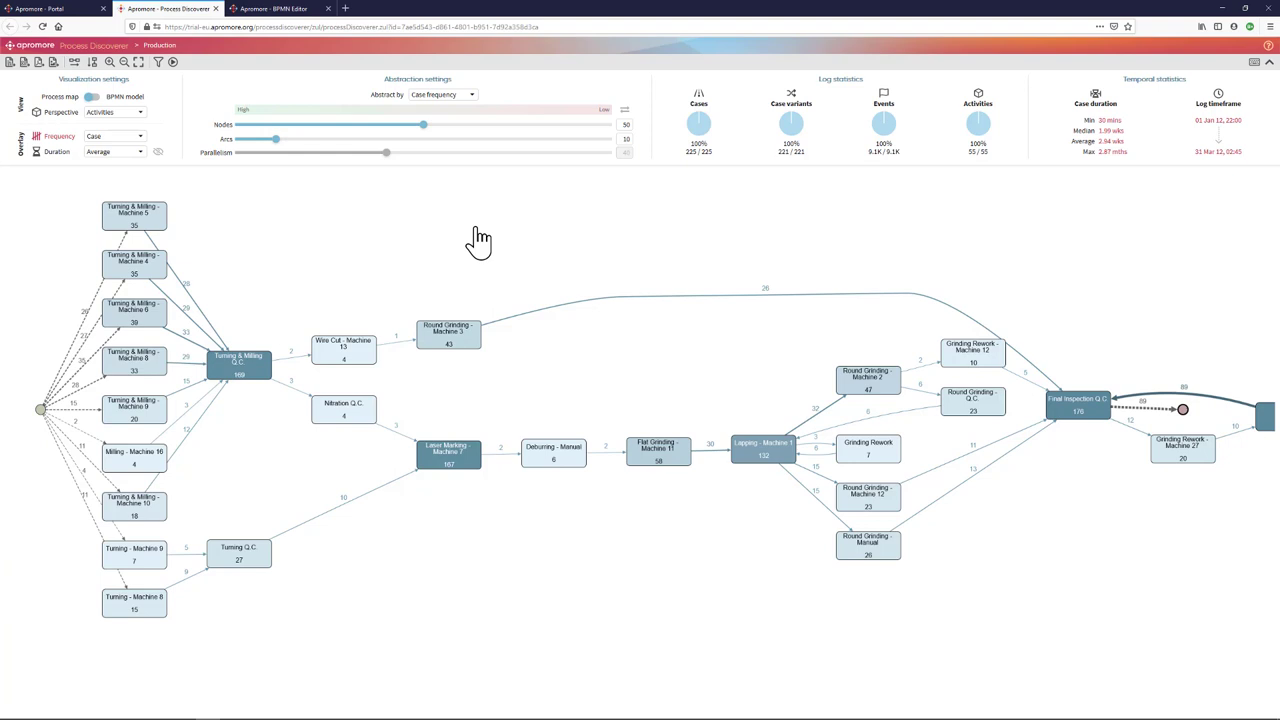
pyautogui.moveTo(470, 245)
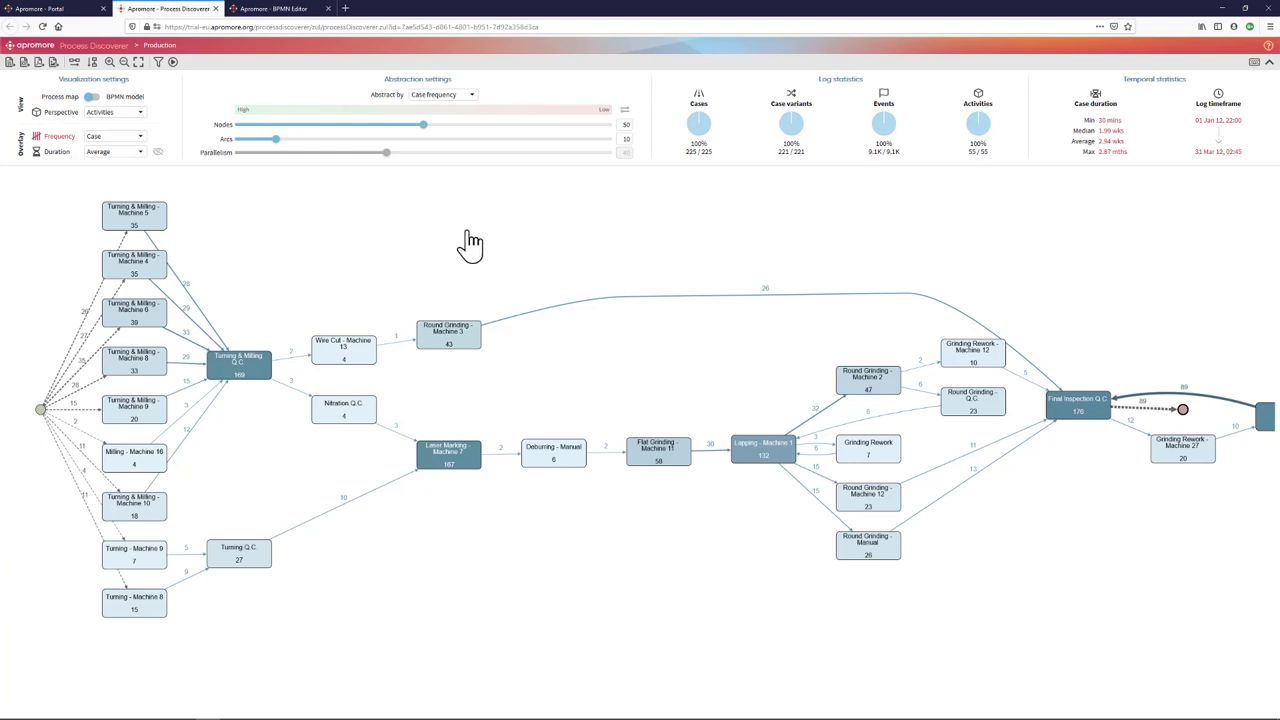
# Switch the map perspective to Resource, then to Worker_ID to show handovers between workers.
pyautogui.click(140, 111)
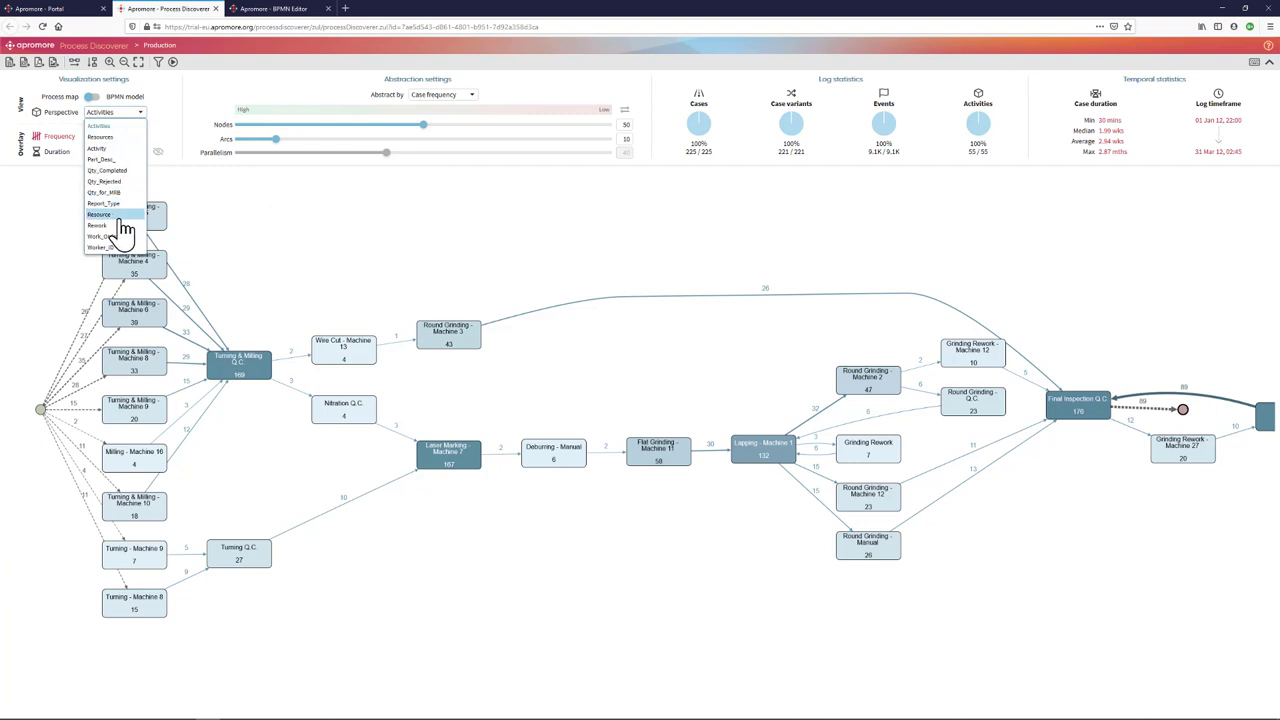
pyautogui.click(98, 214)
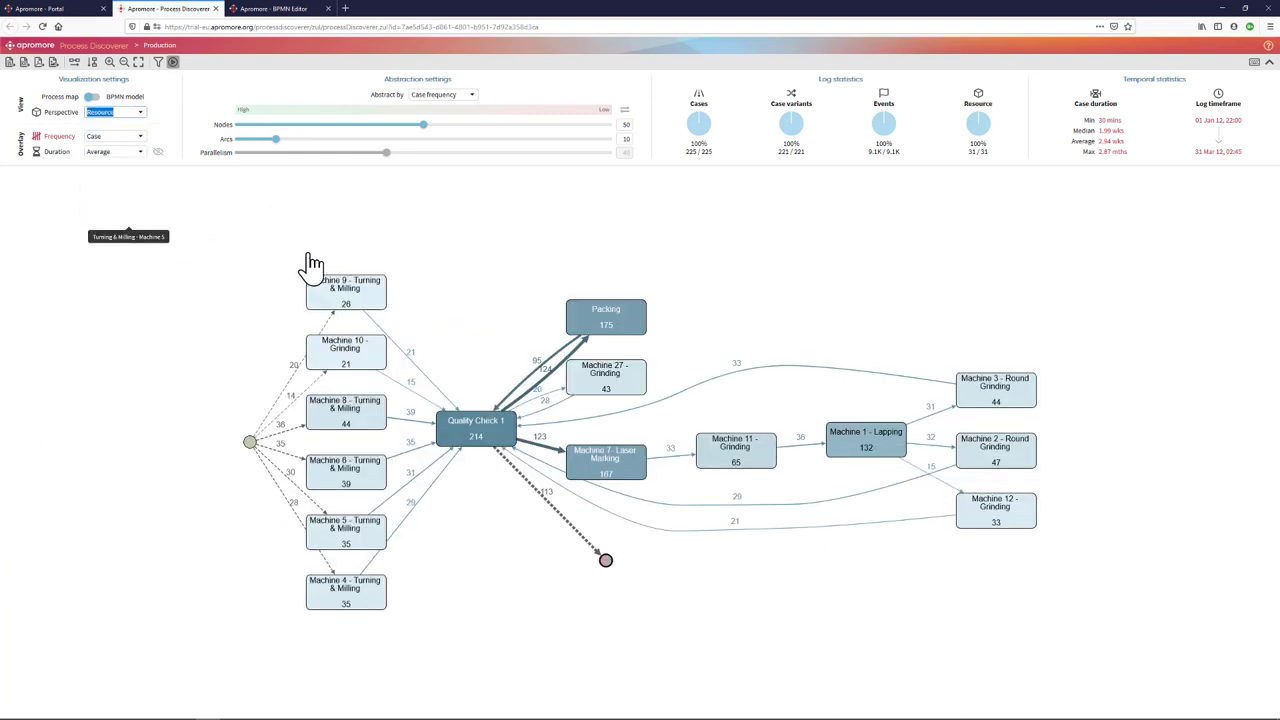
pyautogui.moveTo(318, 270)
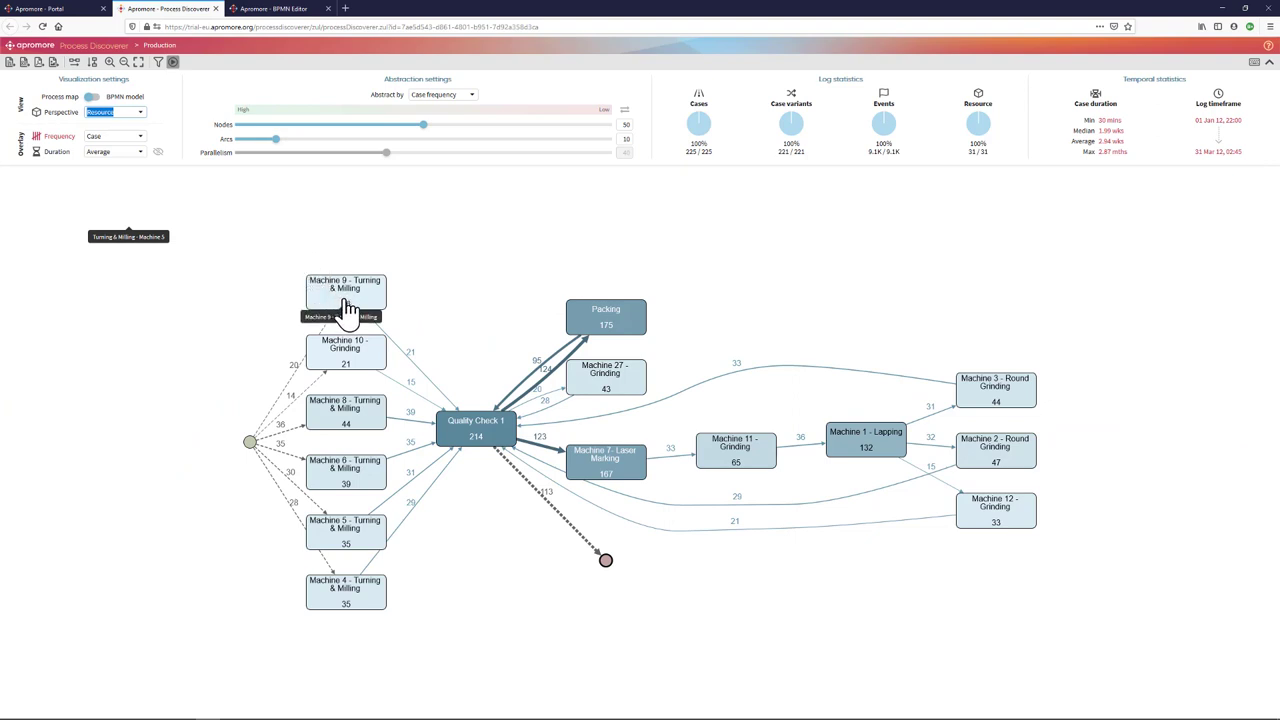
pyautogui.click(140, 112)
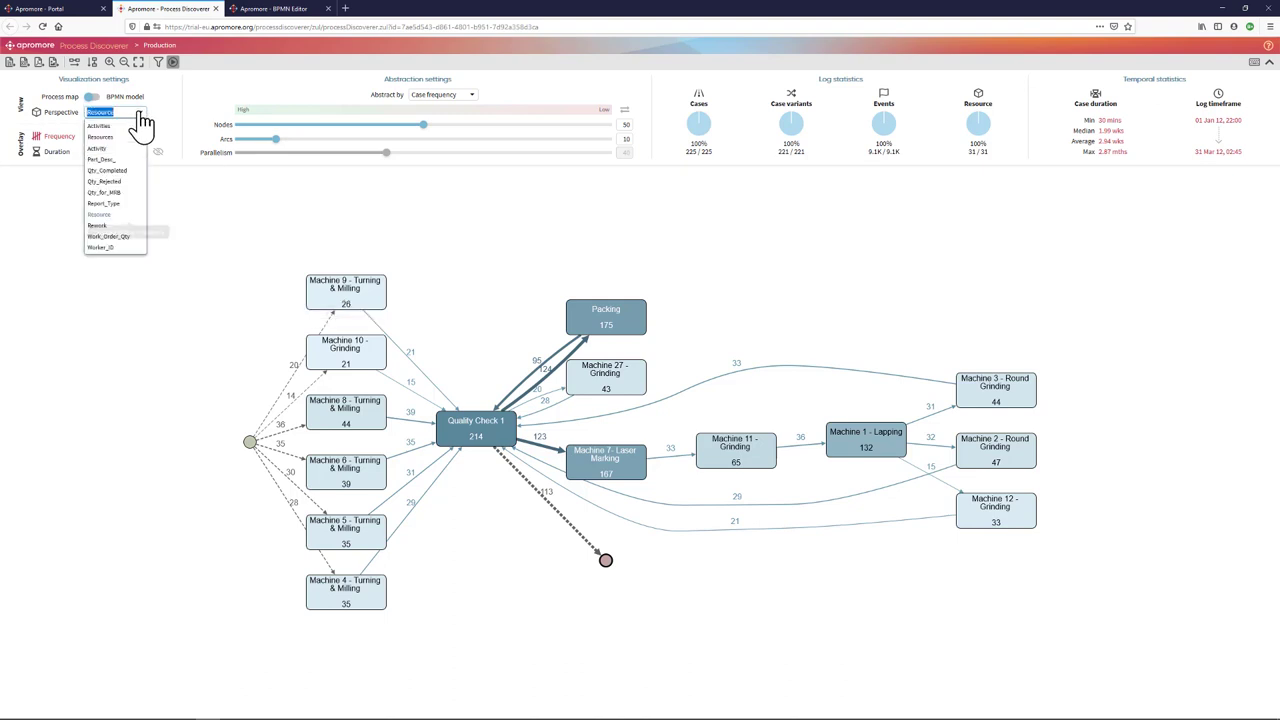
pyautogui.click(100, 247)
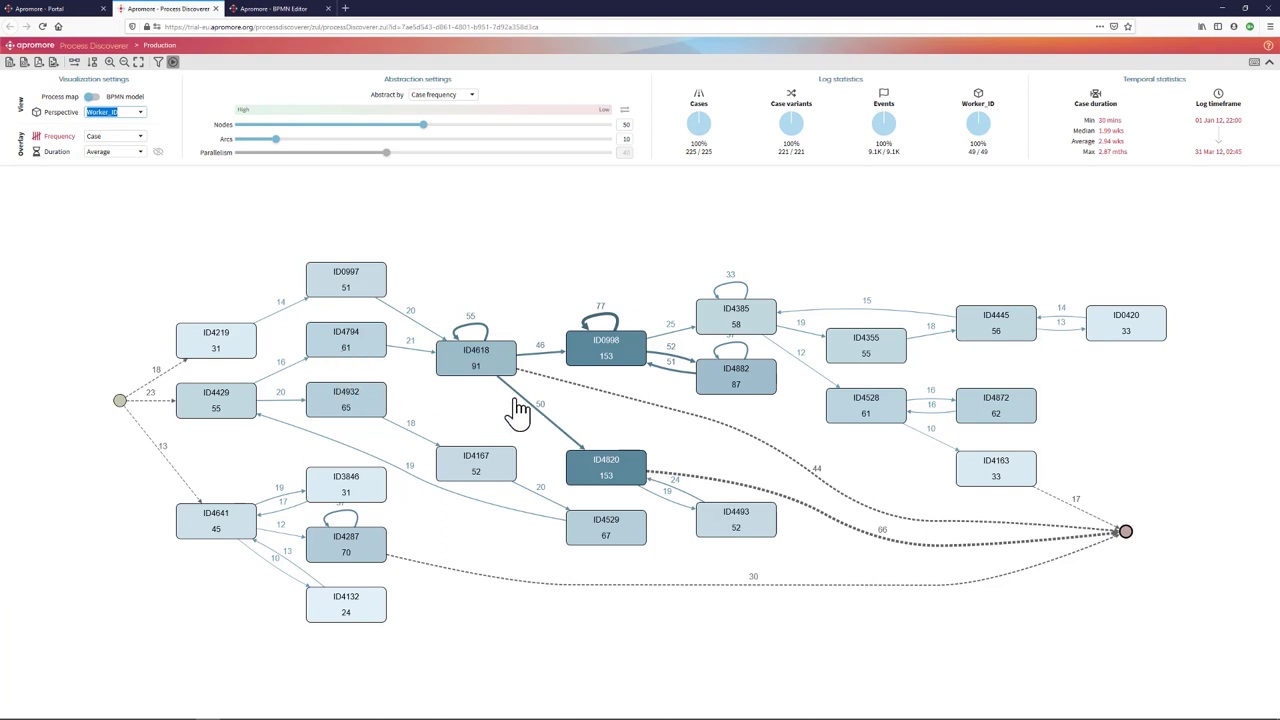
pyautogui.moveTo(280, 318)
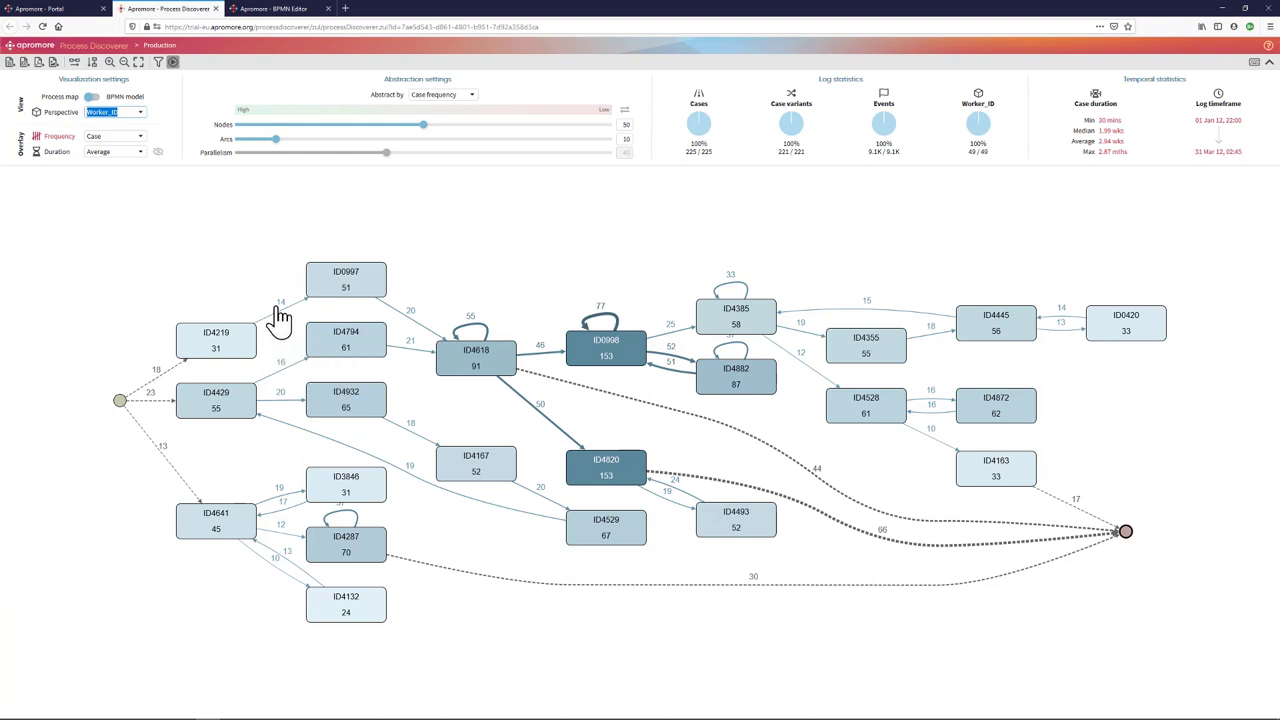
pyautogui.moveTo(388, 305)
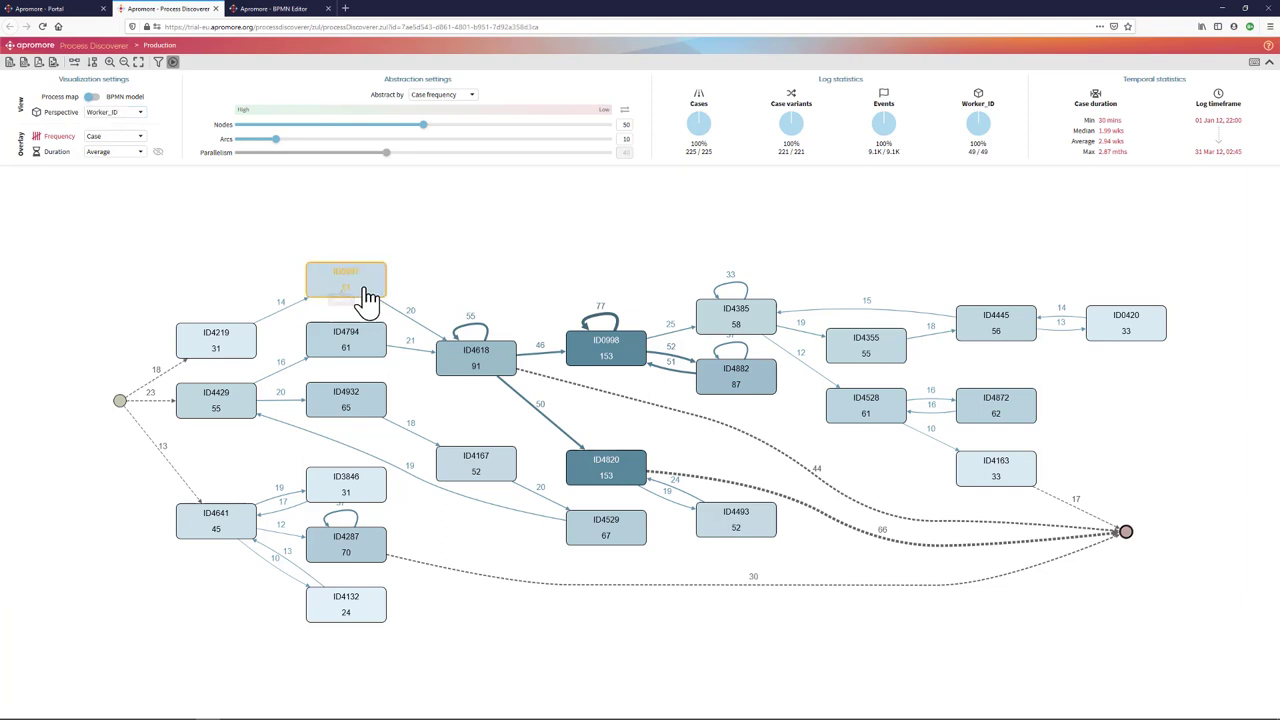
pyautogui.moveTo(355, 290)
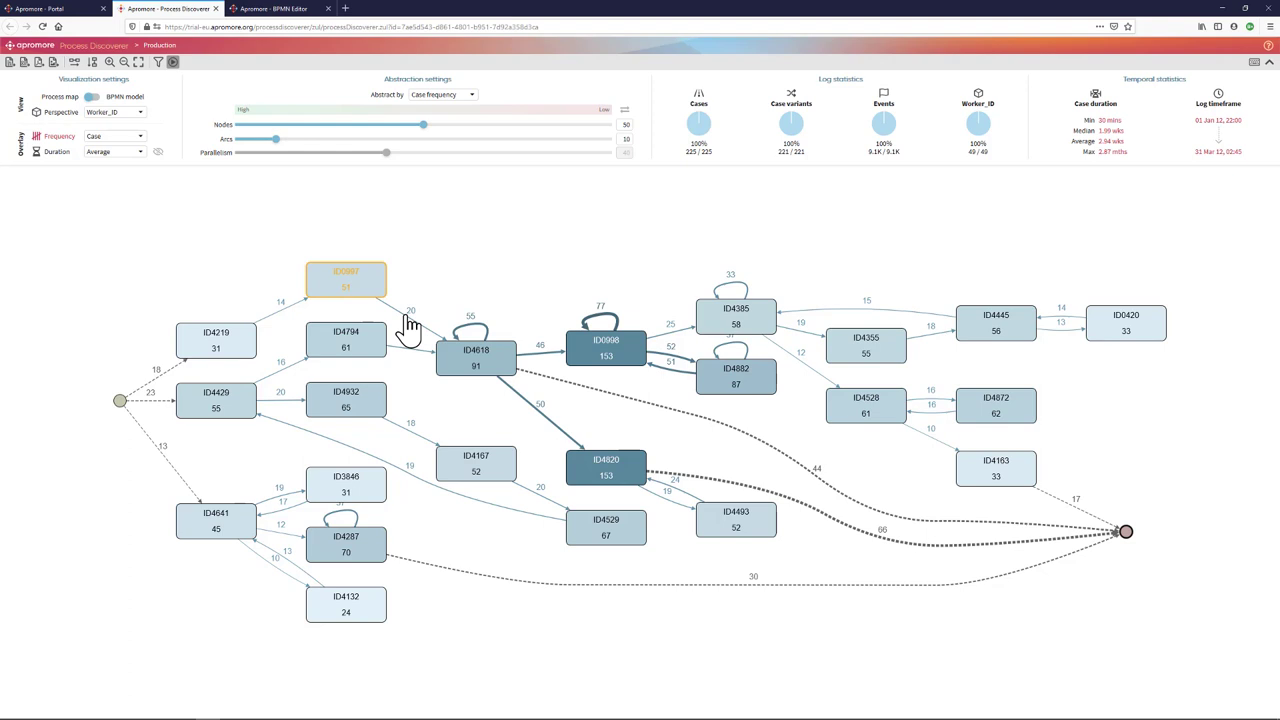
pyautogui.moveTo(478, 365)
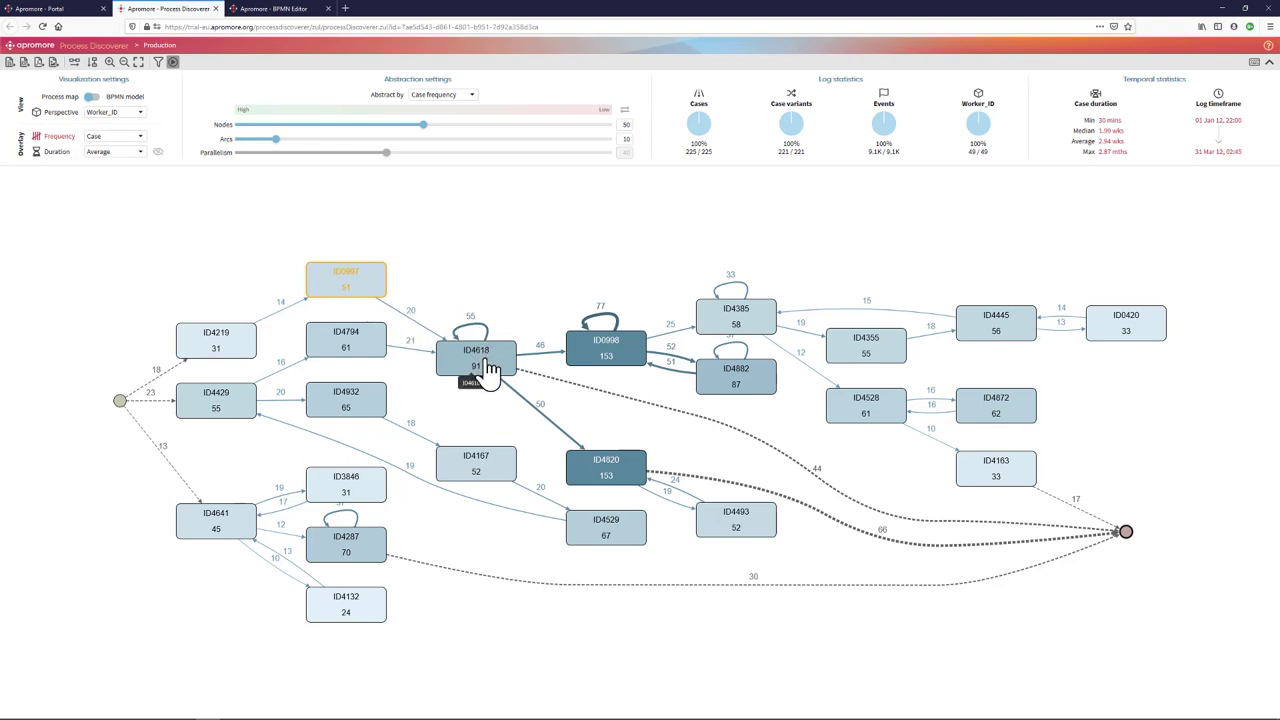
pyautogui.moveTo(488, 370)
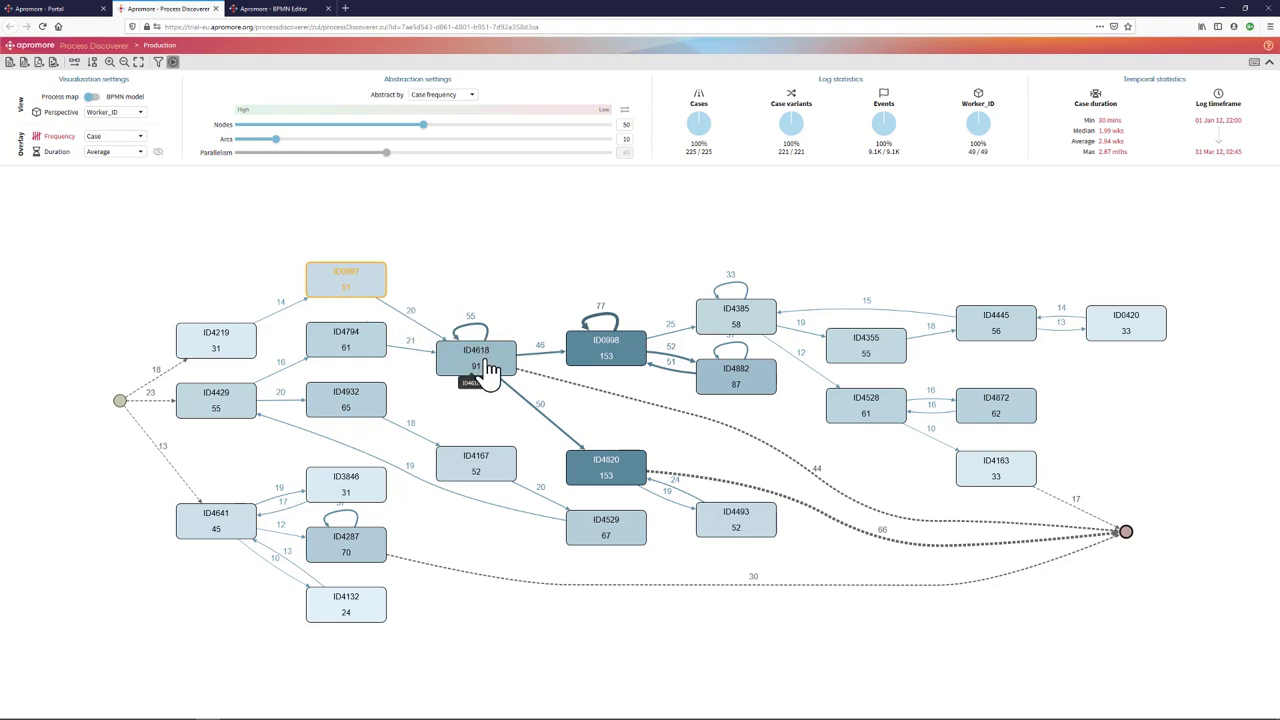
pyautogui.moveTo(387, 300)
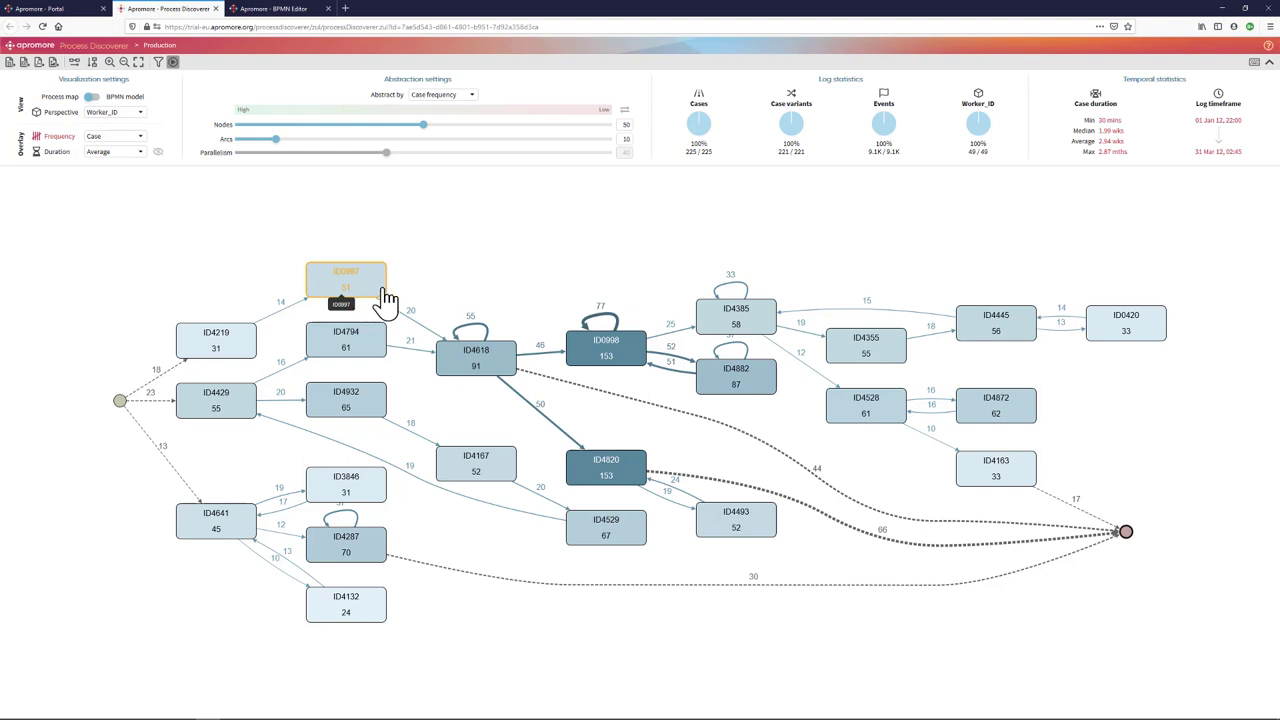
pyautogui.moveTo(475, 380)
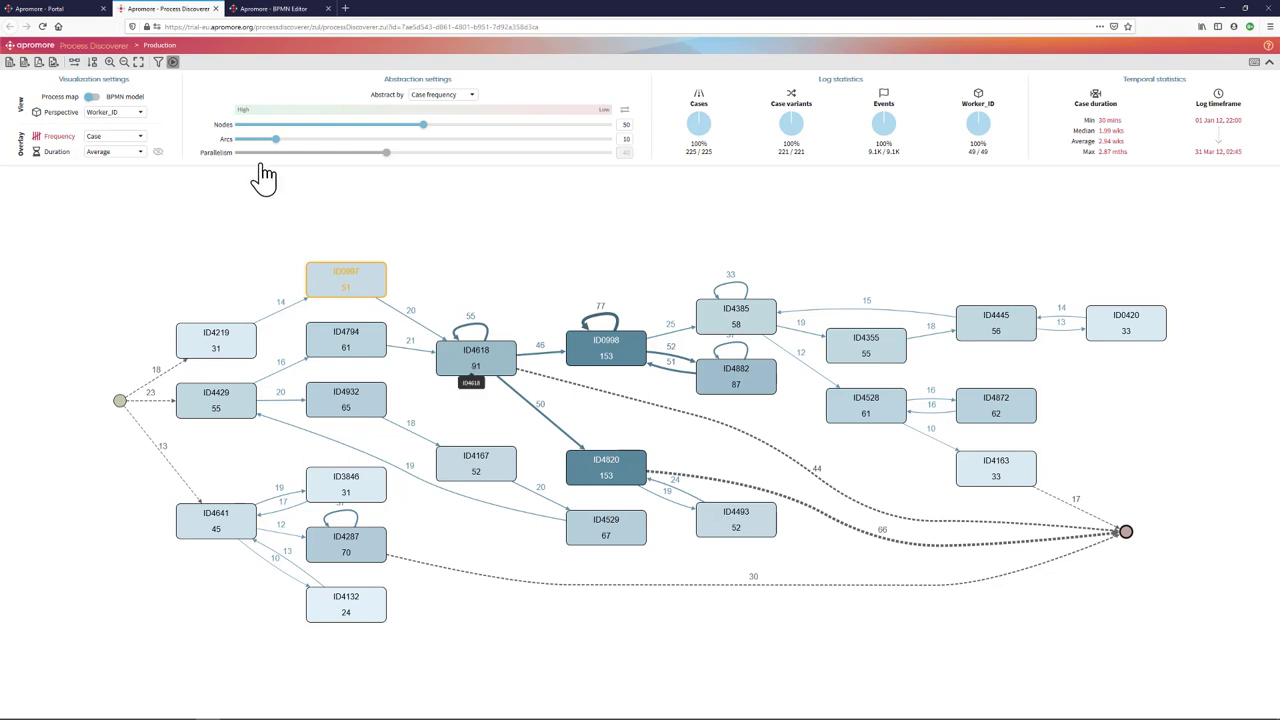
# Return to the Activities perspective and inspect Milling - Machine 16, the slowest activity at 7.62 hrs.
pyautogui.click(113, 111)
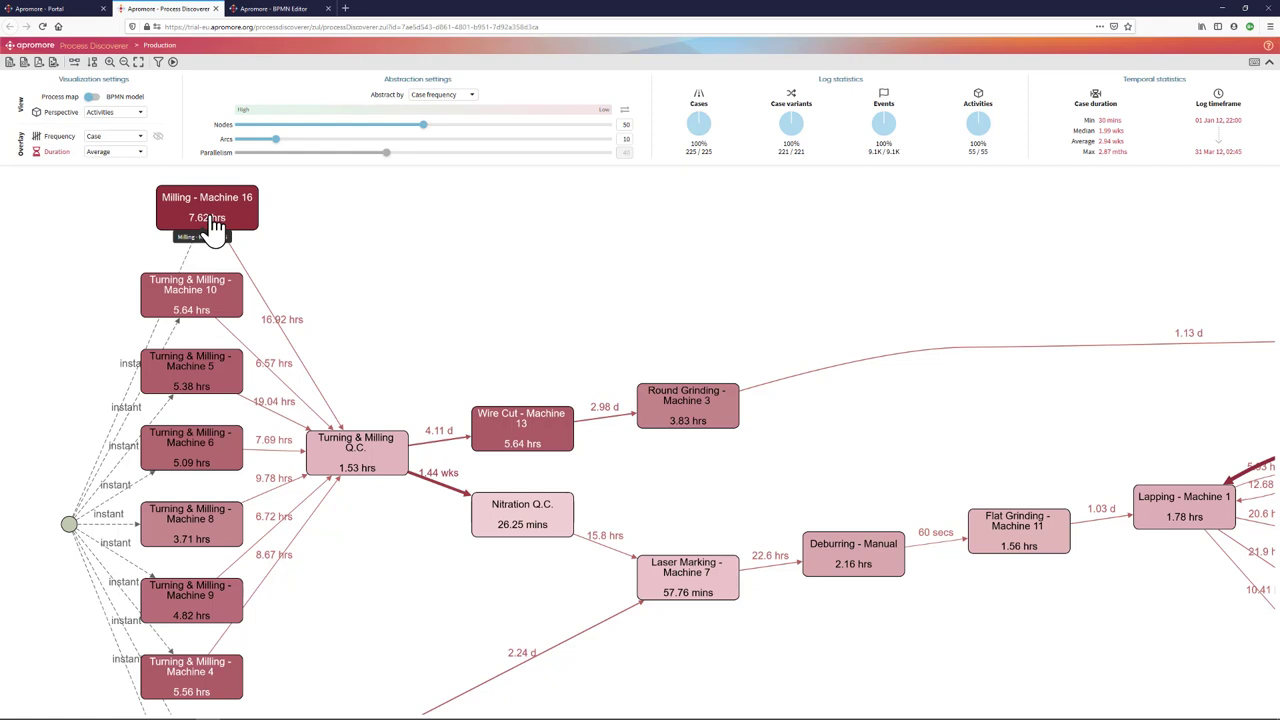
pyautogui.click(114, 151)
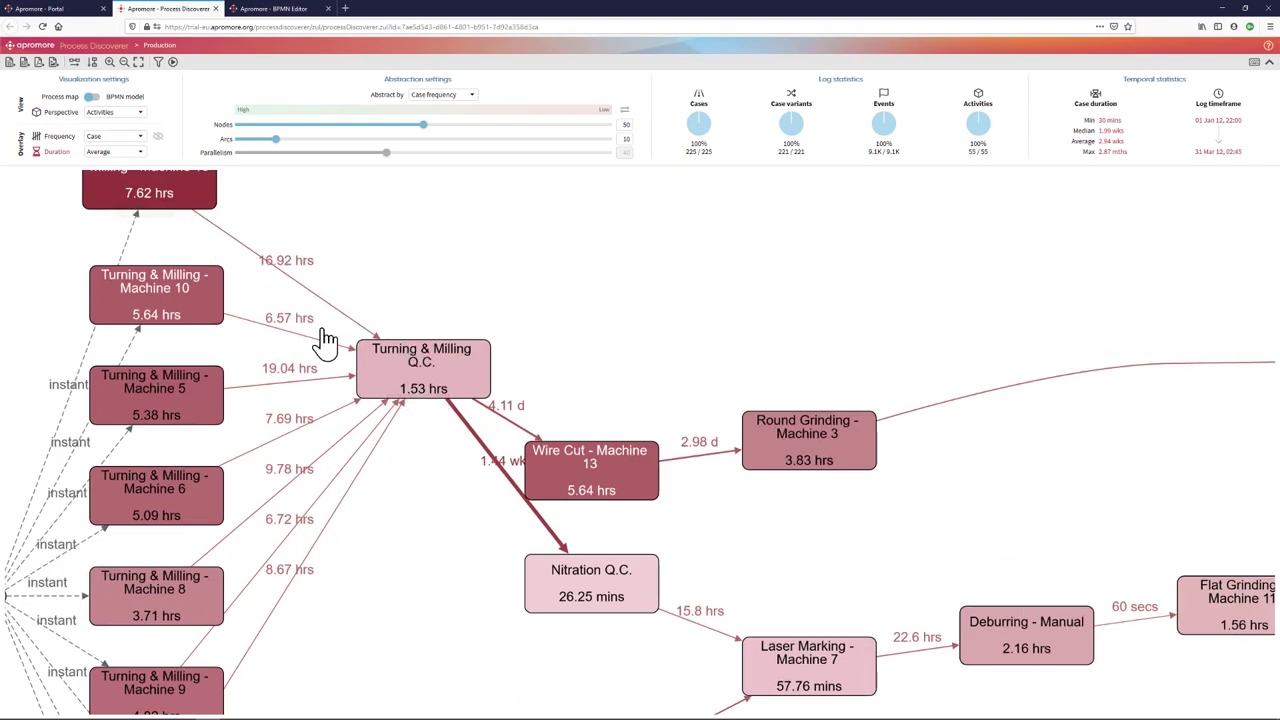
pyautogui.moveTo(253, 260)
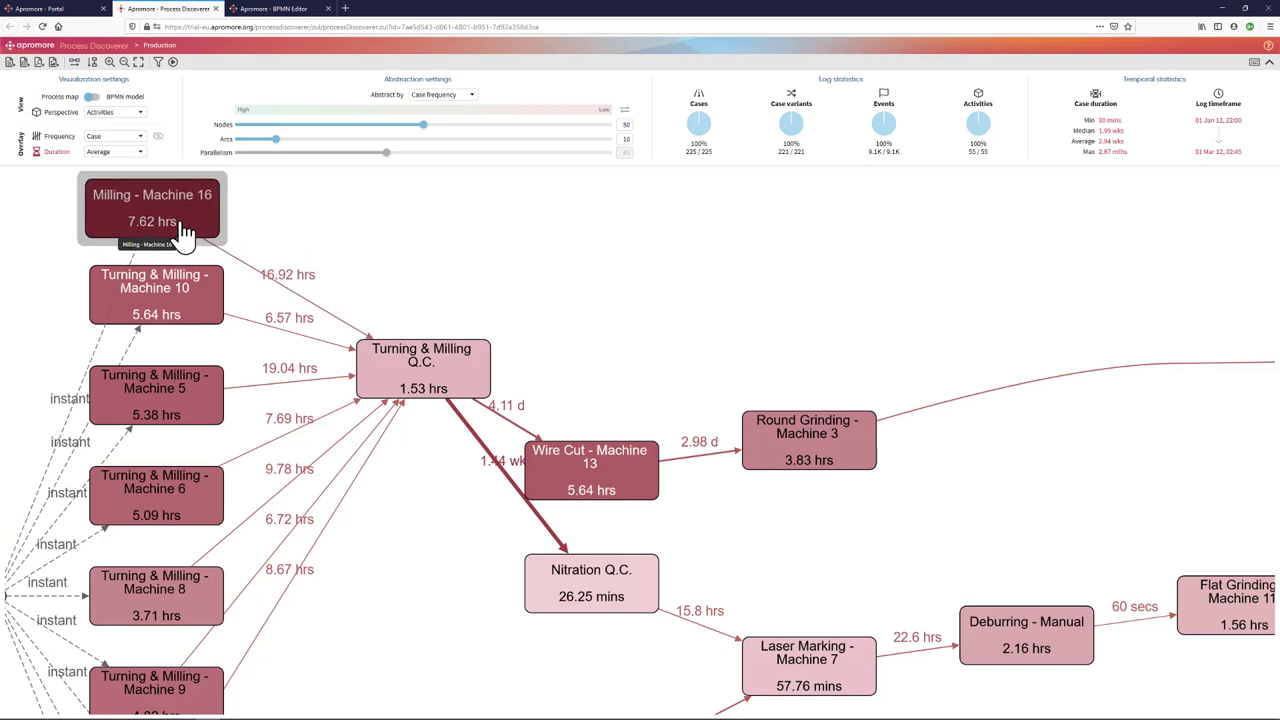
pyautogui.moveTo(398, 363)
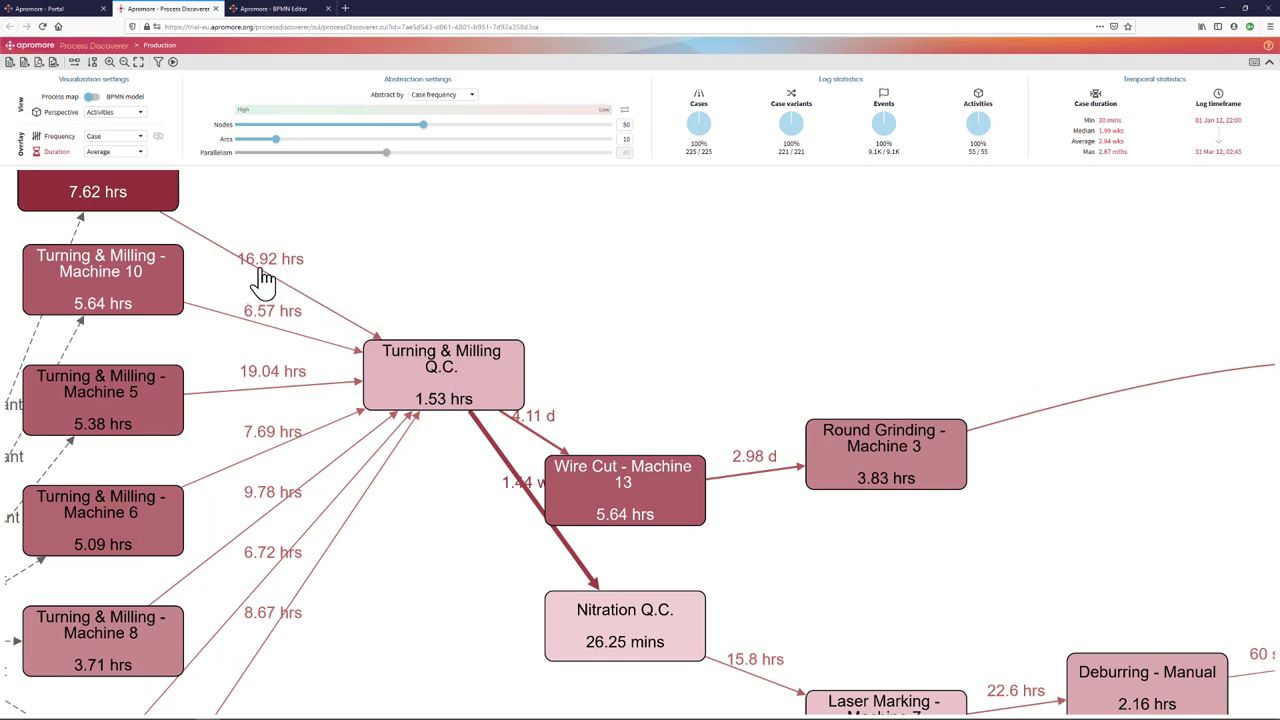
pyautogui.moveTo(183, 232)
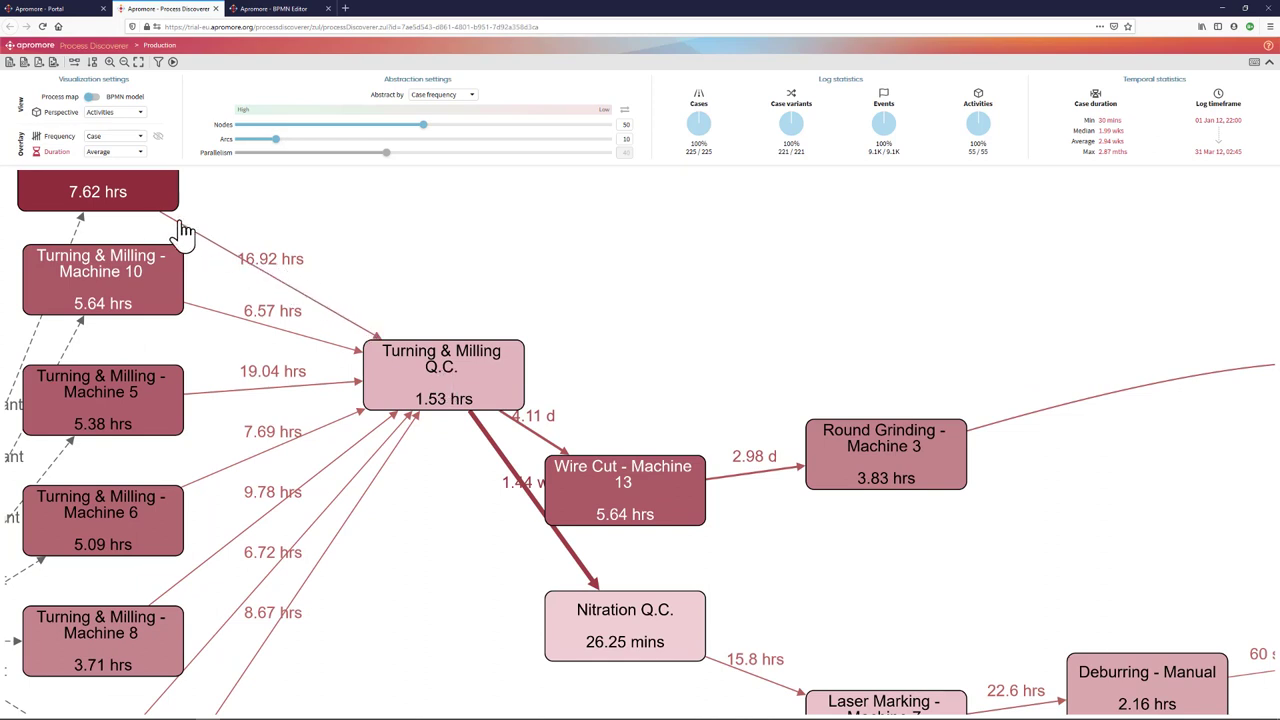
pyautogui.moveTo(312, 312)
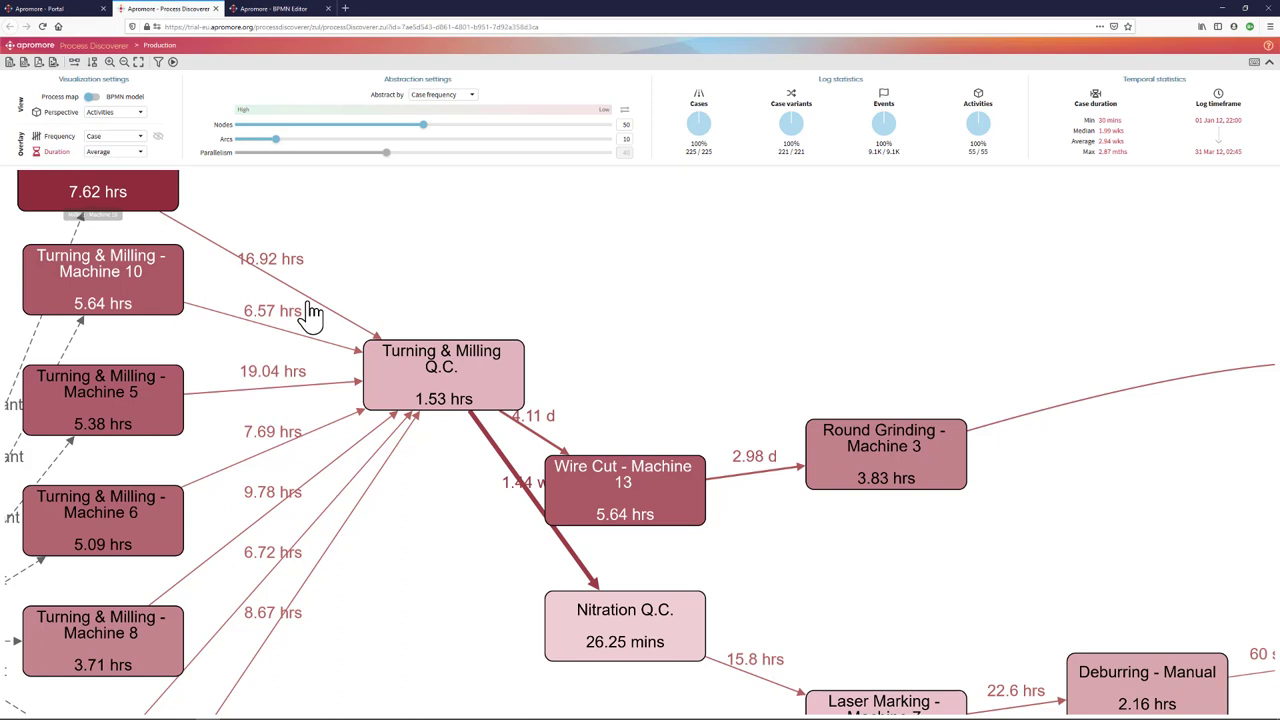
pyautogui.moveTo(263, 275)
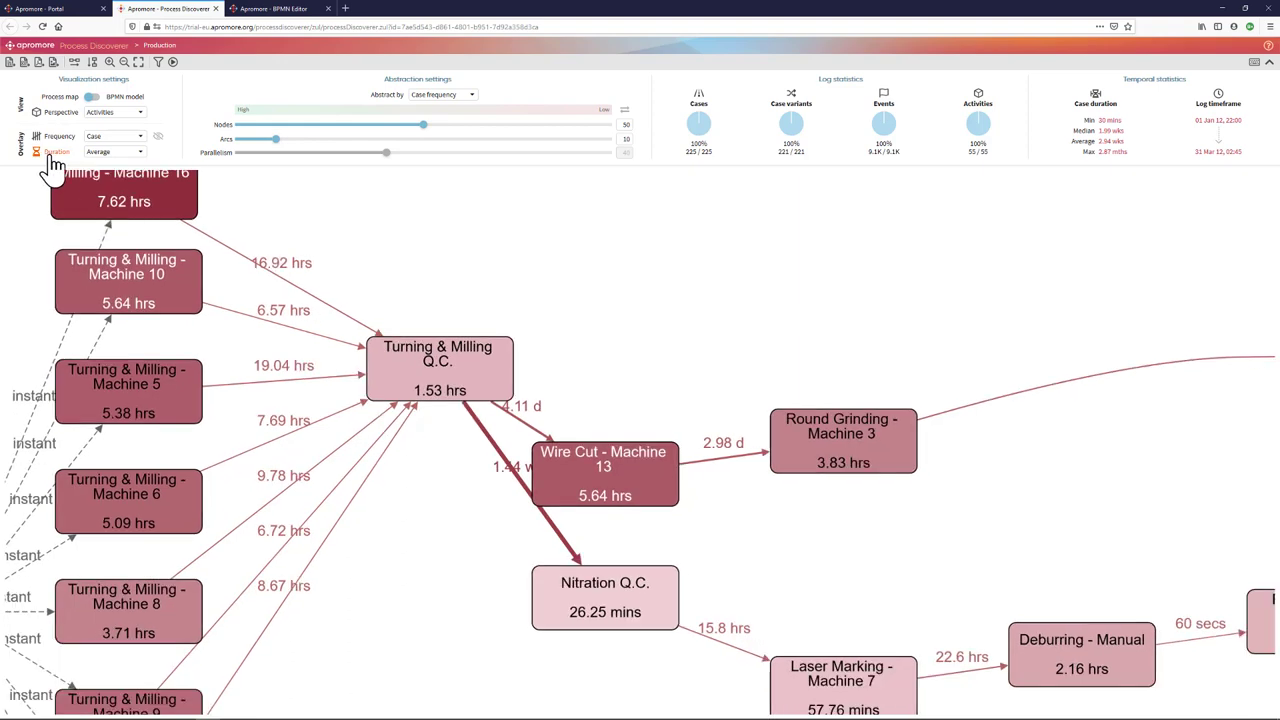
# Show case frequencies again and return from the BPMN model view to the plain process map.
pyautogui.click(59, 136)
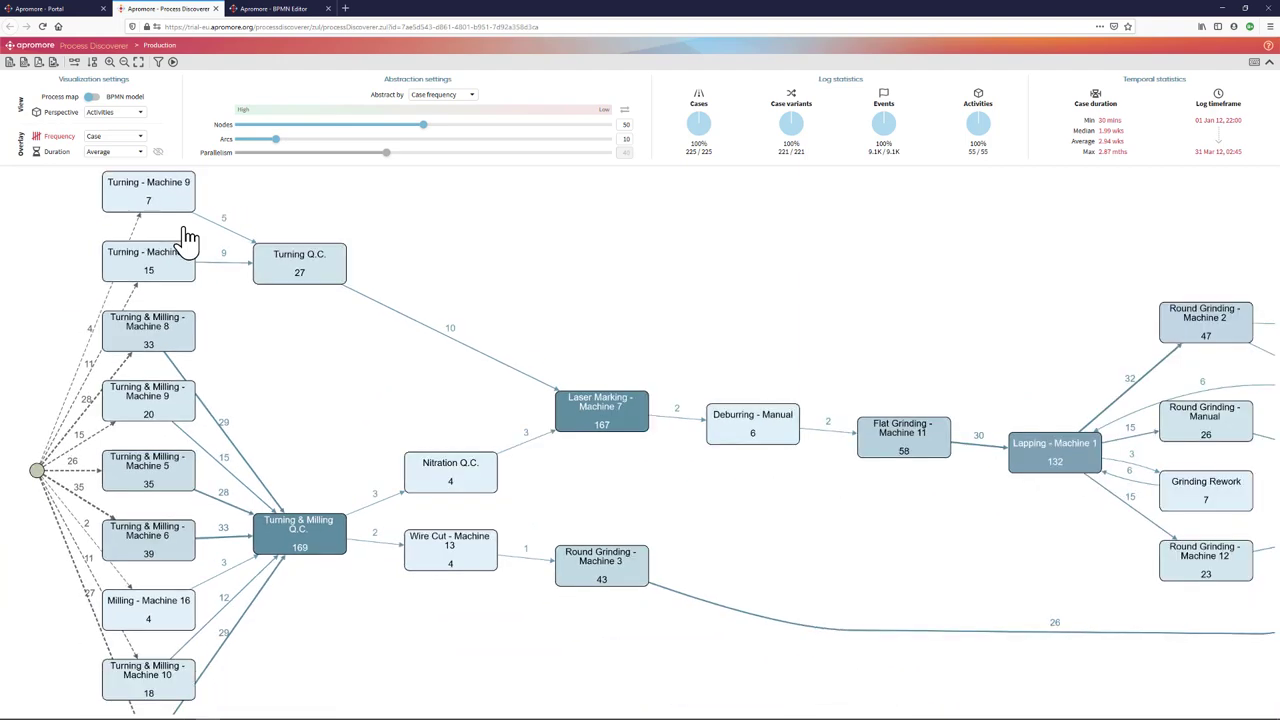
pyautogui.moveTo(190, 240)
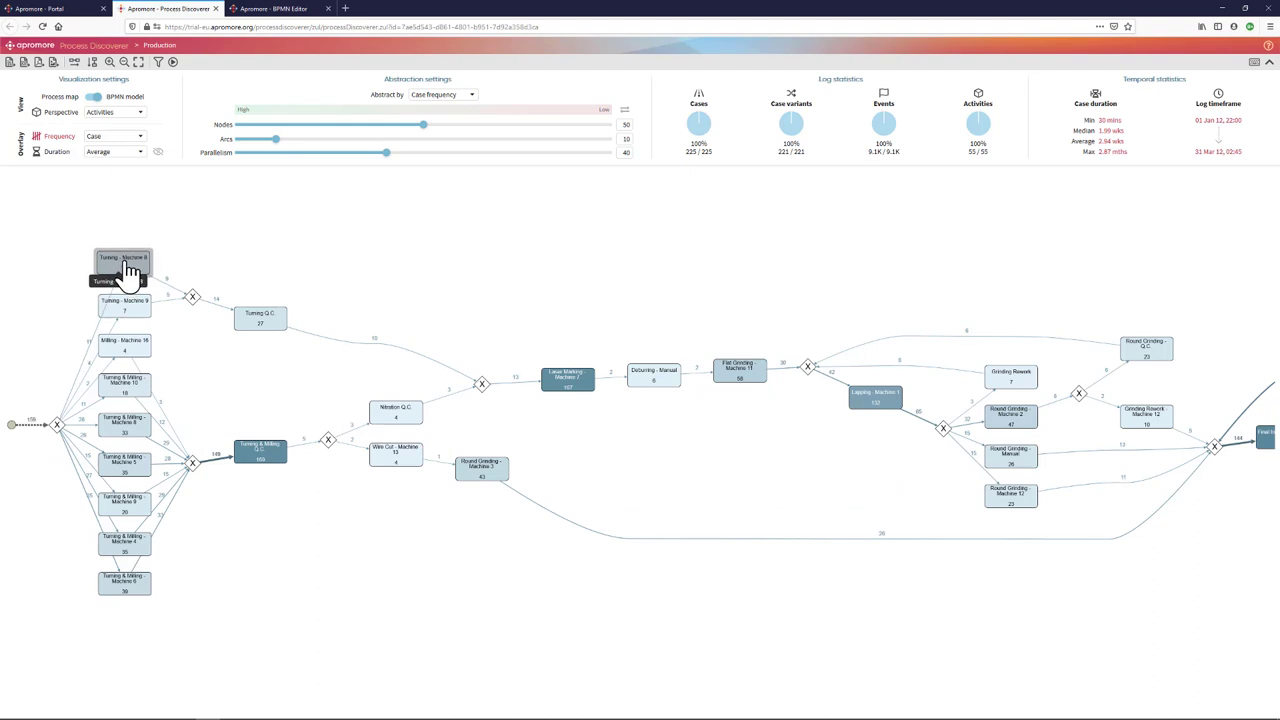
pyautogui.moveTo(82, 390)
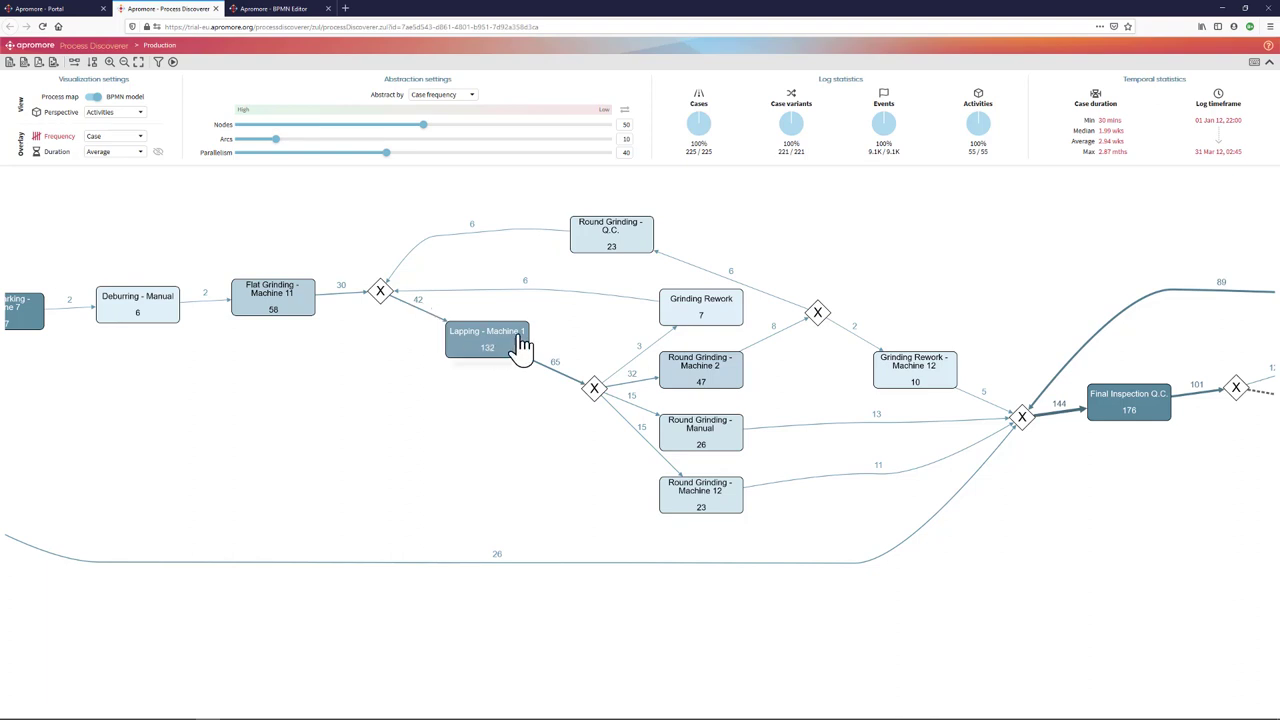
pyautogui.moveTo(540, 413)
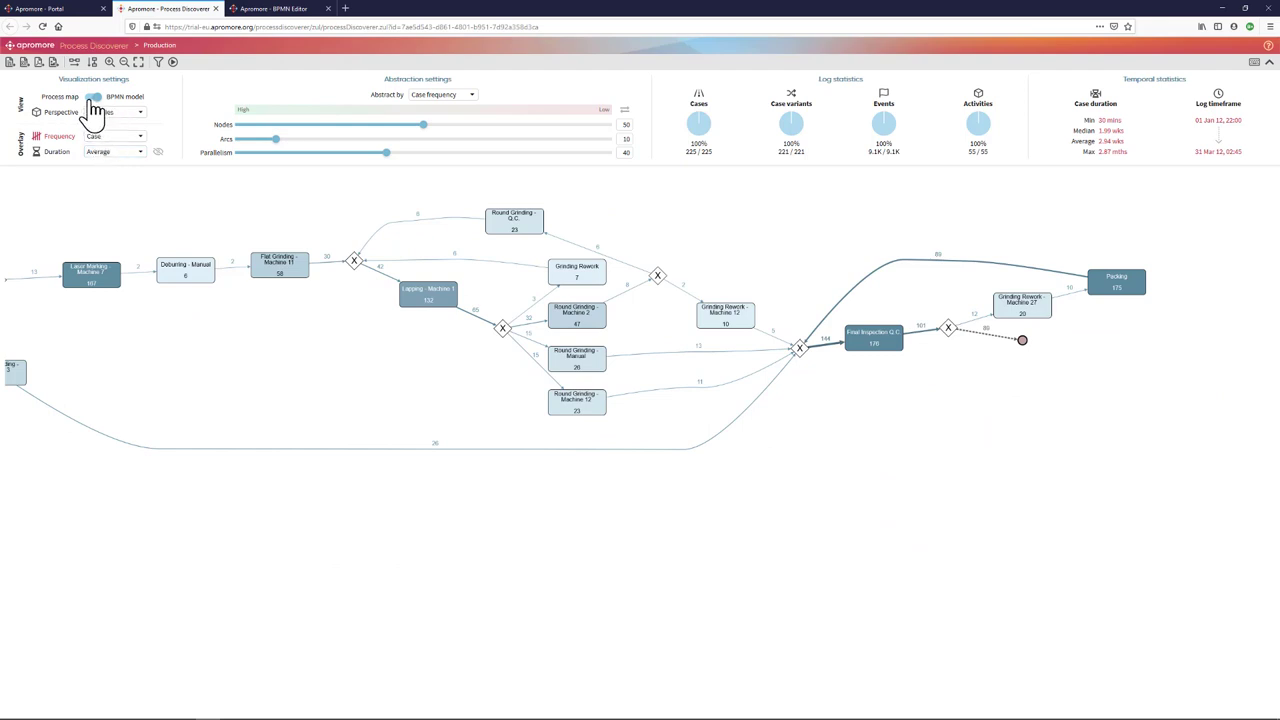
pyautogui.click(92, 97)
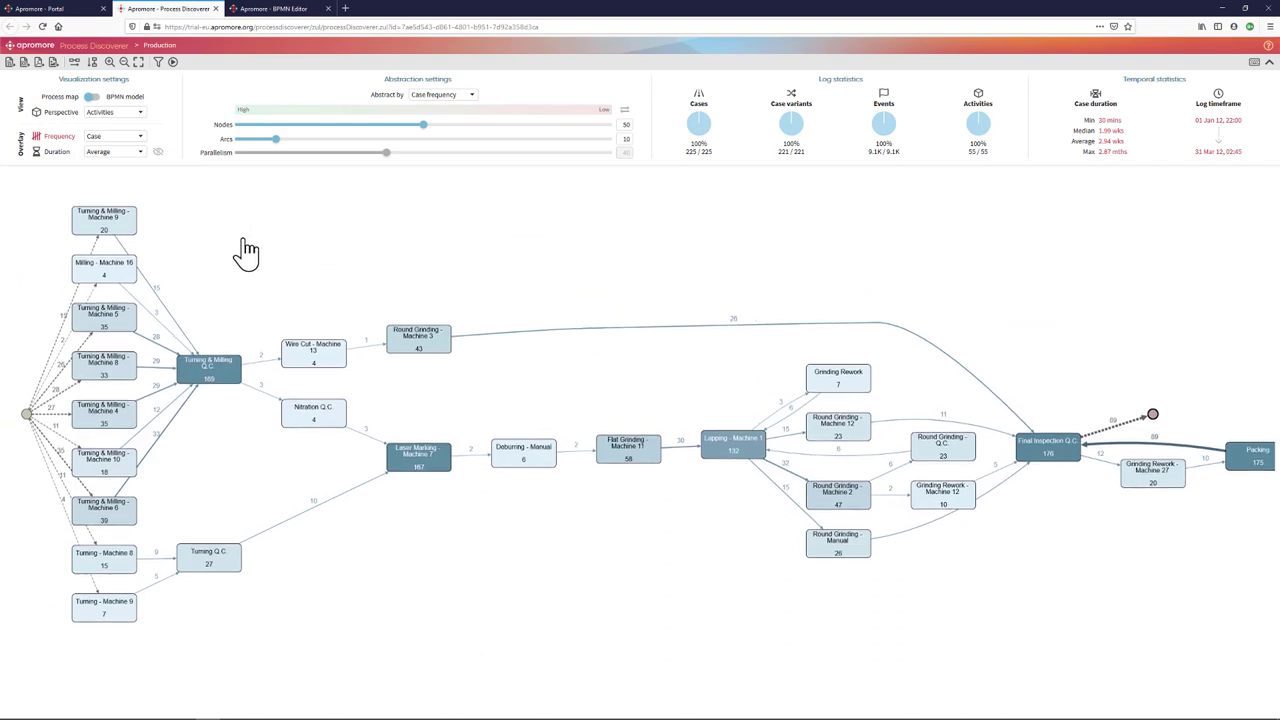
pyautogui.moveTo(160, 62)
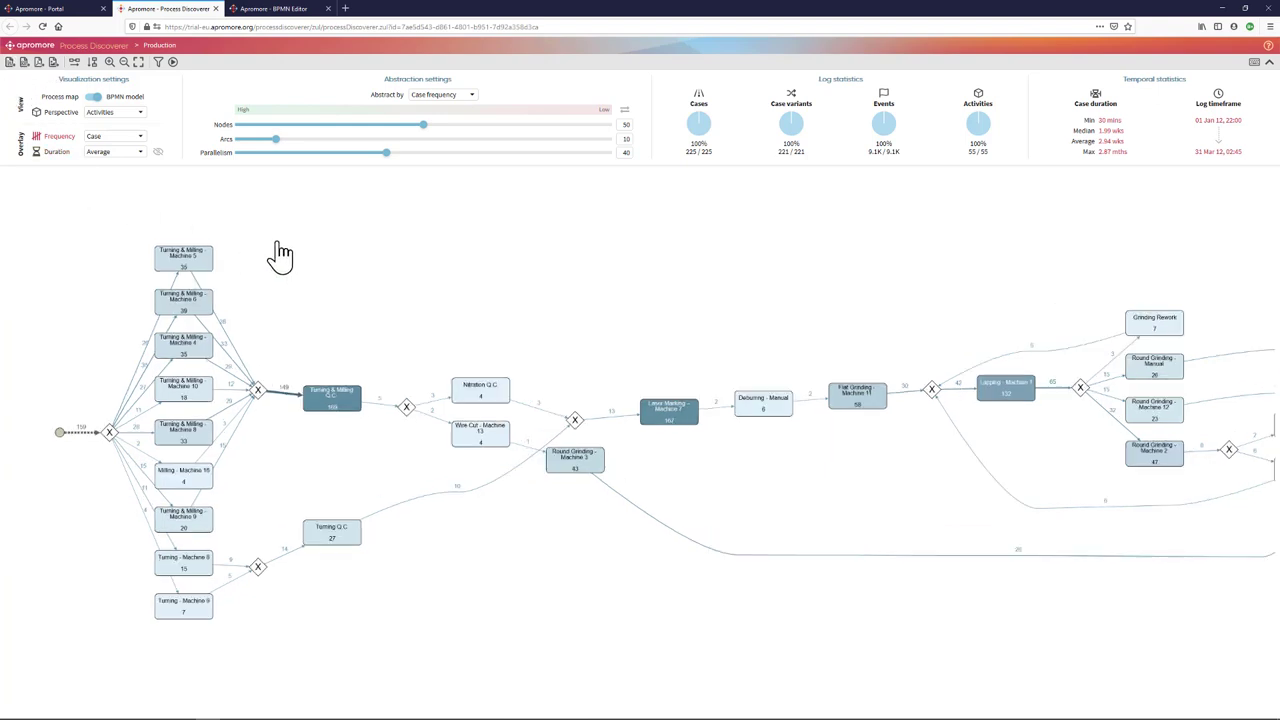
pyautogui.moveTo(82, 103)
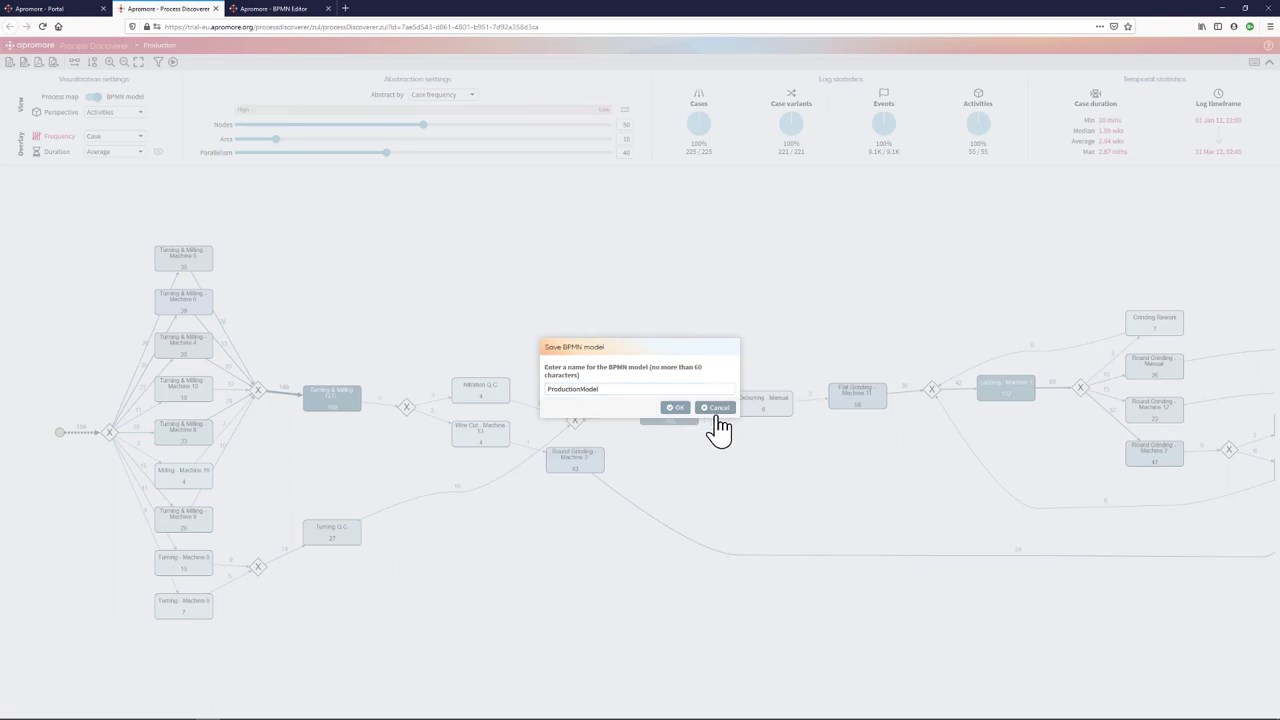
# Cancel the Save BPMN model dialog, keeping the BPMN view unsaved.
pyautogui.click(714, 407)
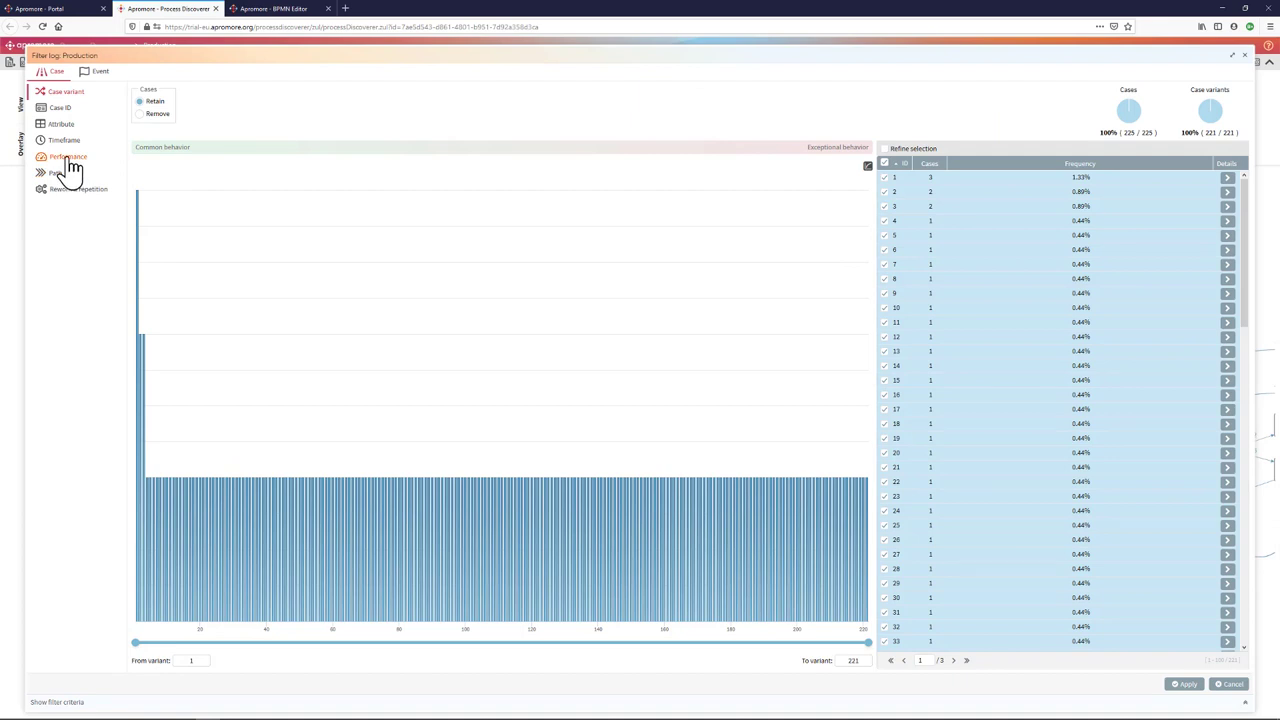
# Apply a Case duration performance filter from 30 minutes to about 30.87 days, keeping 173 of 225 cases.
pyautogui.click(68, 156)
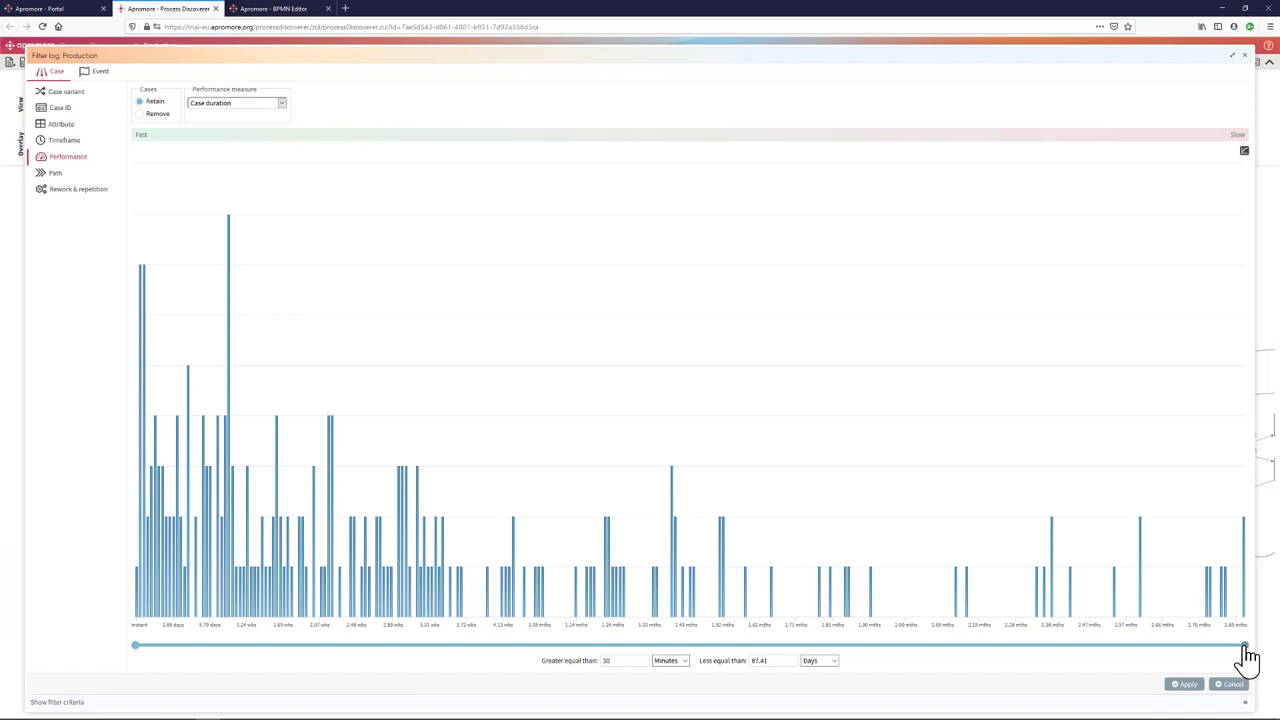
pyautogui.moveTo(1245, 645); pyautogui.dragTo(300, 645)
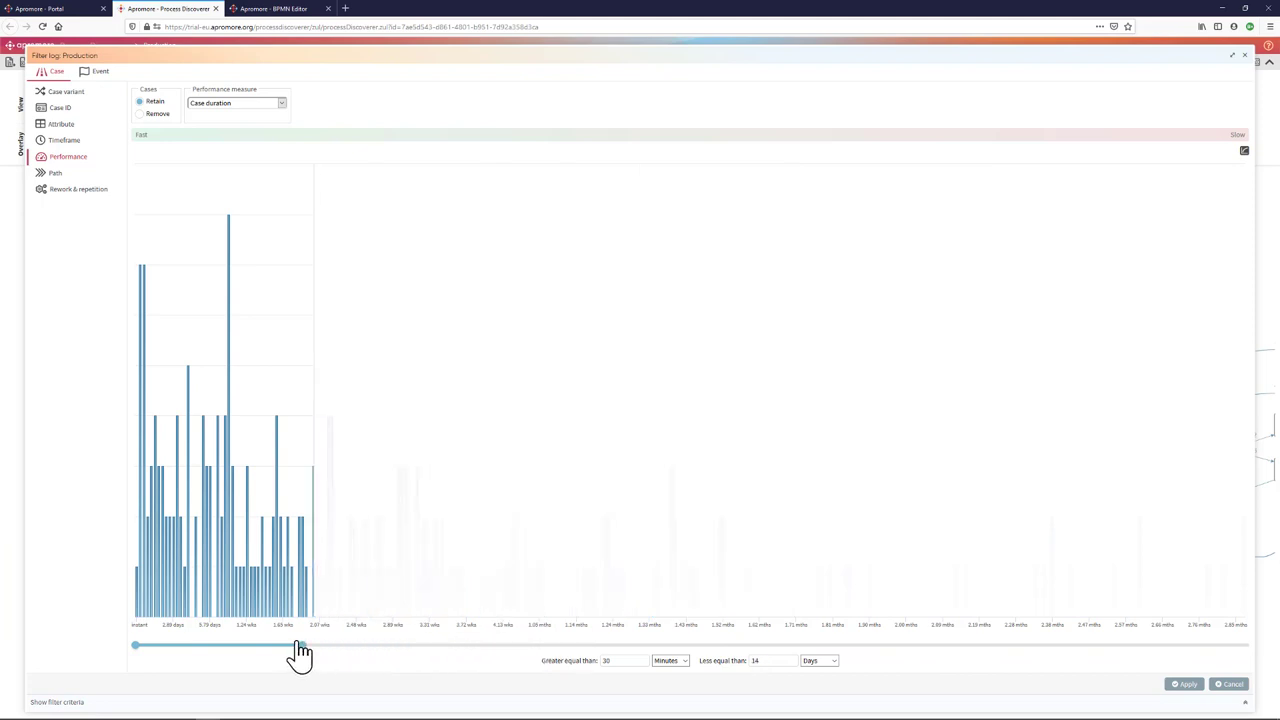
pyautogui.moveTo(300, 645); pyautogui.dragTo(313, 645)
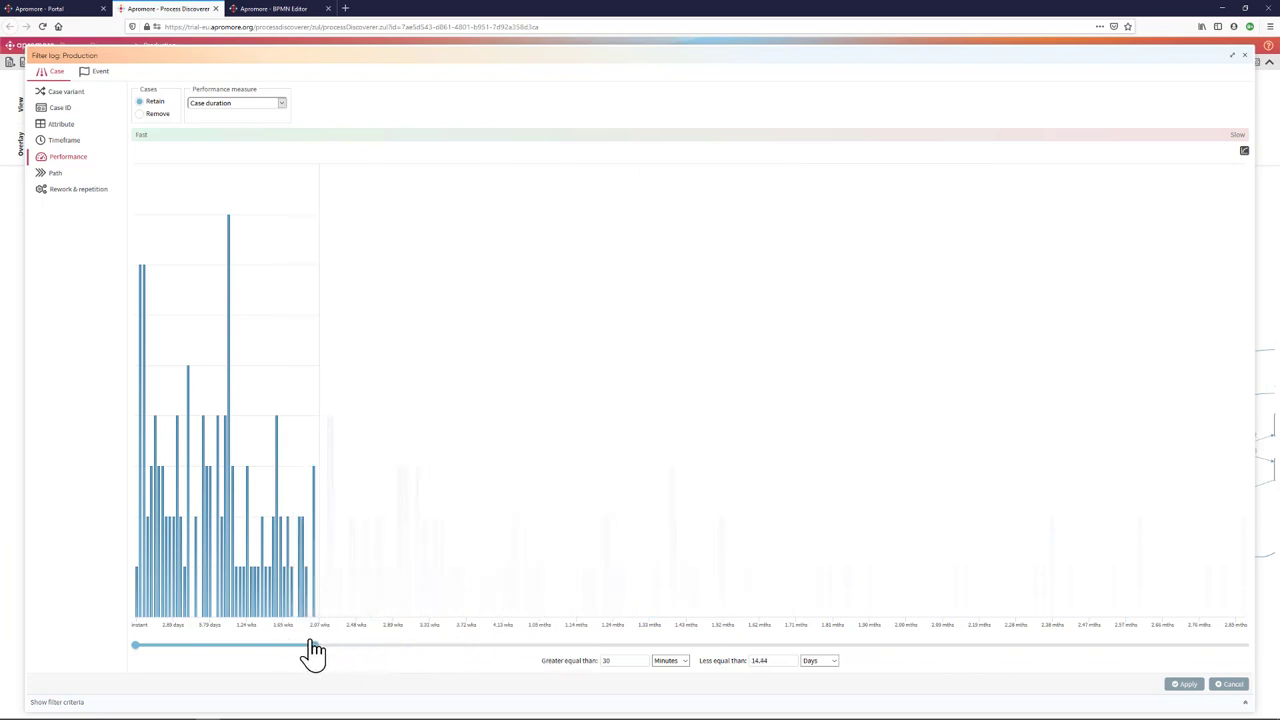
pyautogui.moveTo(315, 645); pyautogui.dragTo(538, 645)
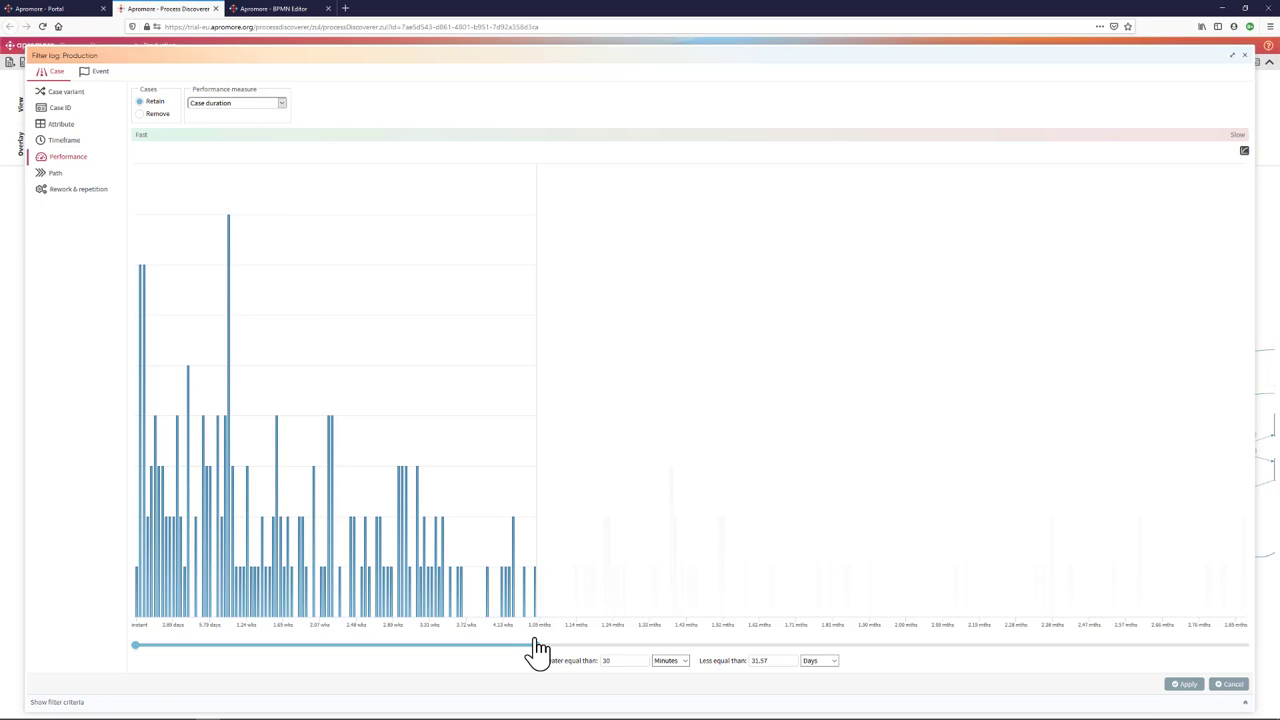
pyautogui.moveTo(536, 645); pyautogui.dragTo(527, 645)
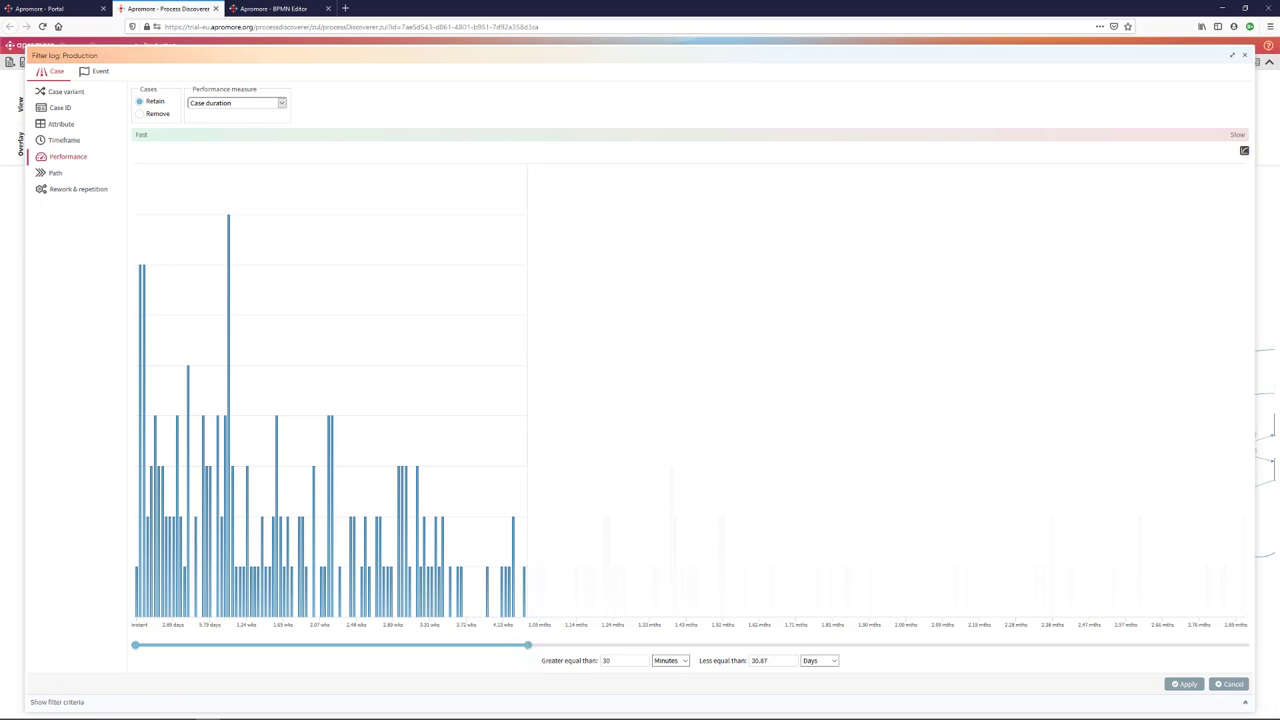
pyautogui.click(66, 92)
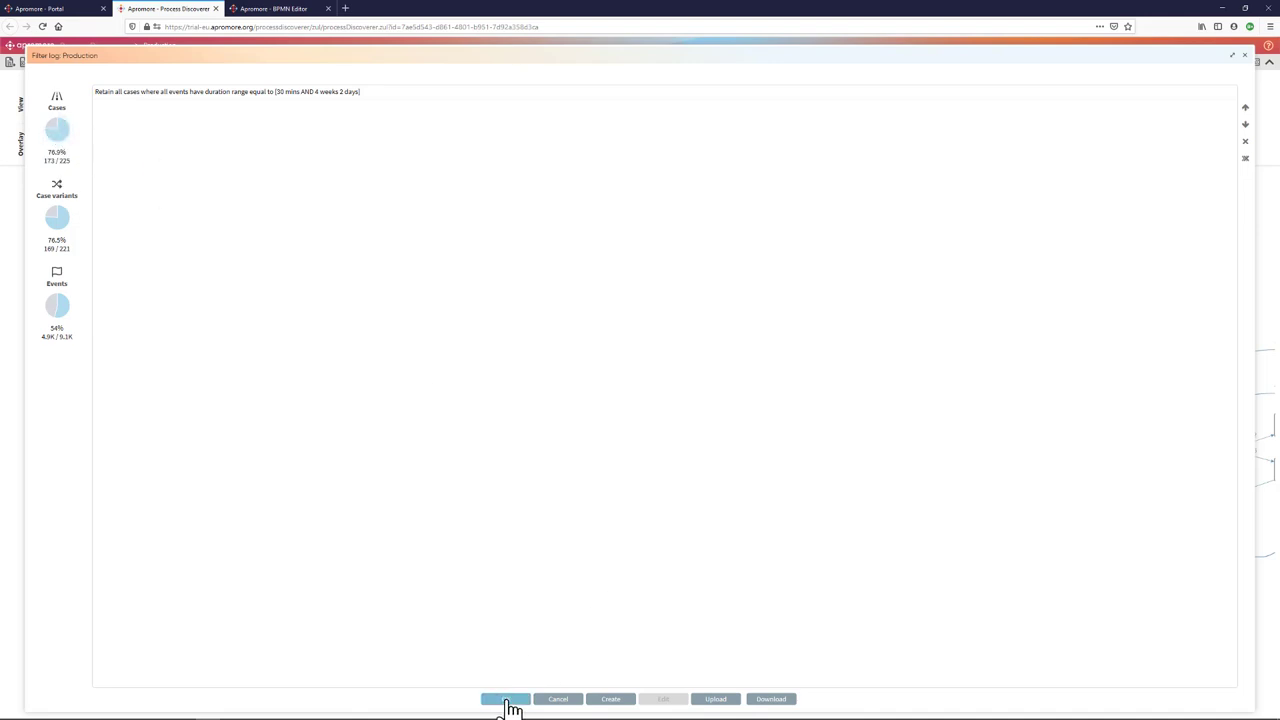
pyautogui.click(505, 699)
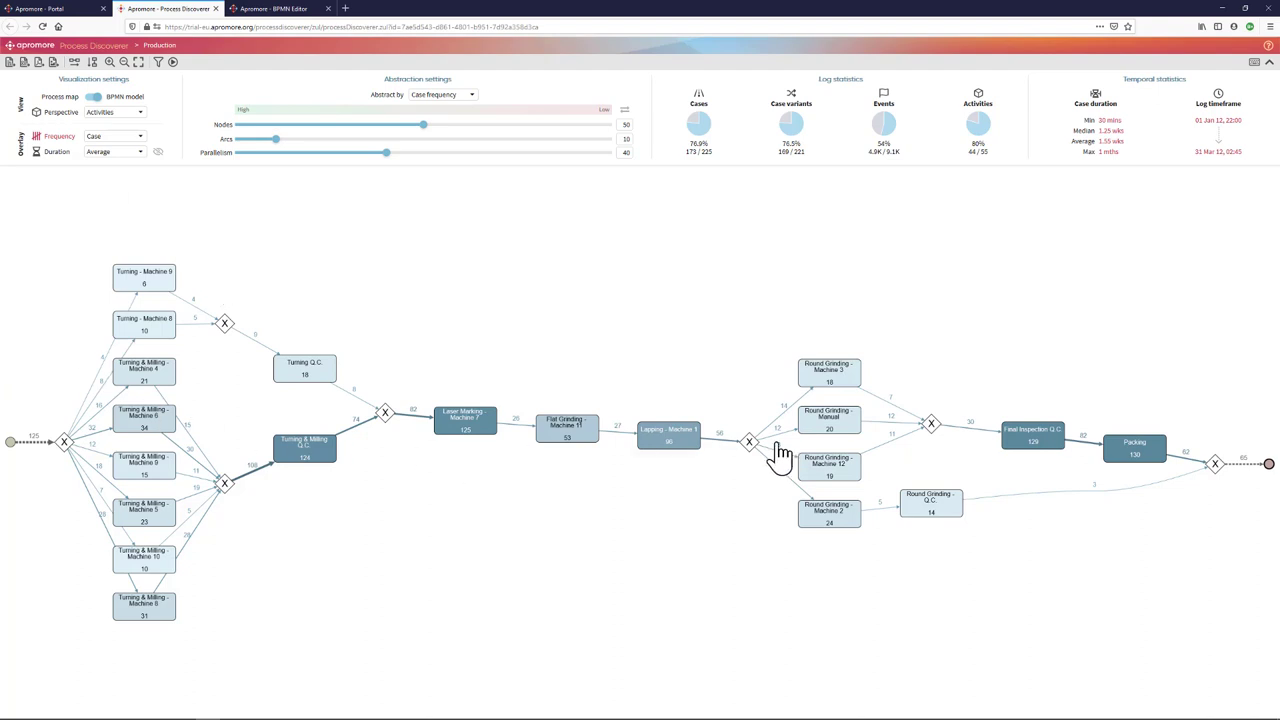
pyautogui.moveTo(222, 278)
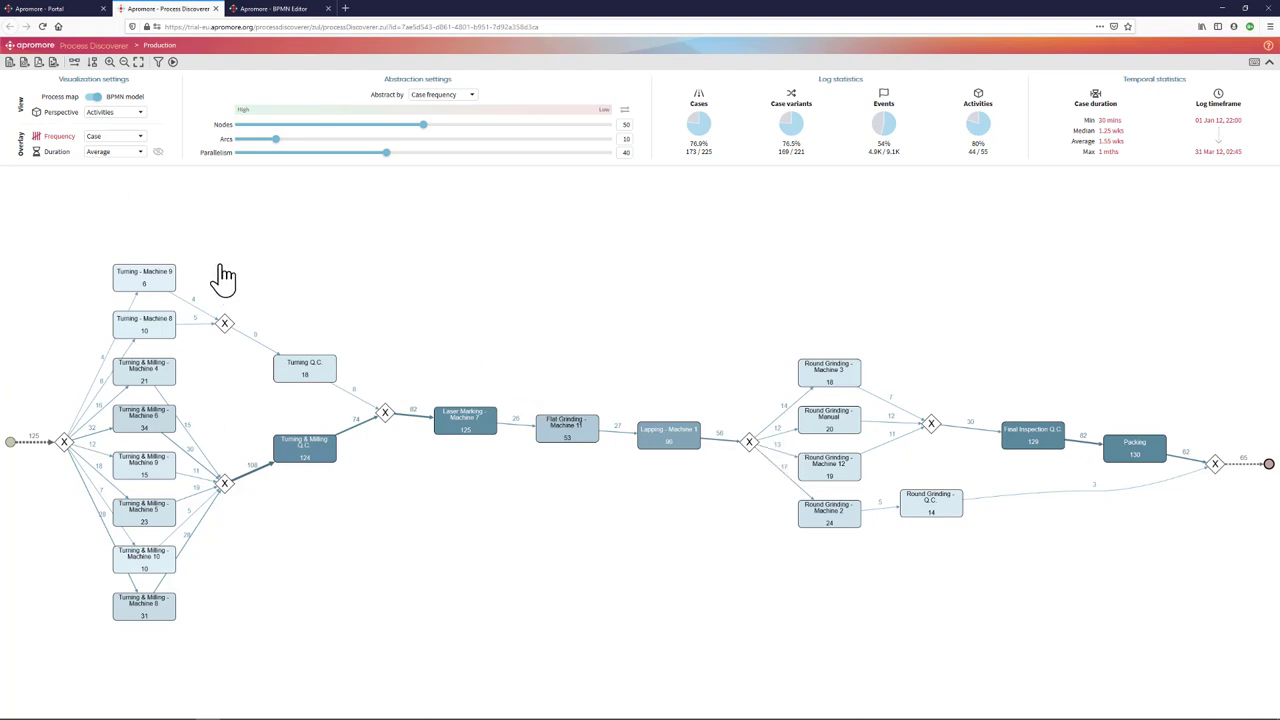
pyautogui.moveTo(207, 283)
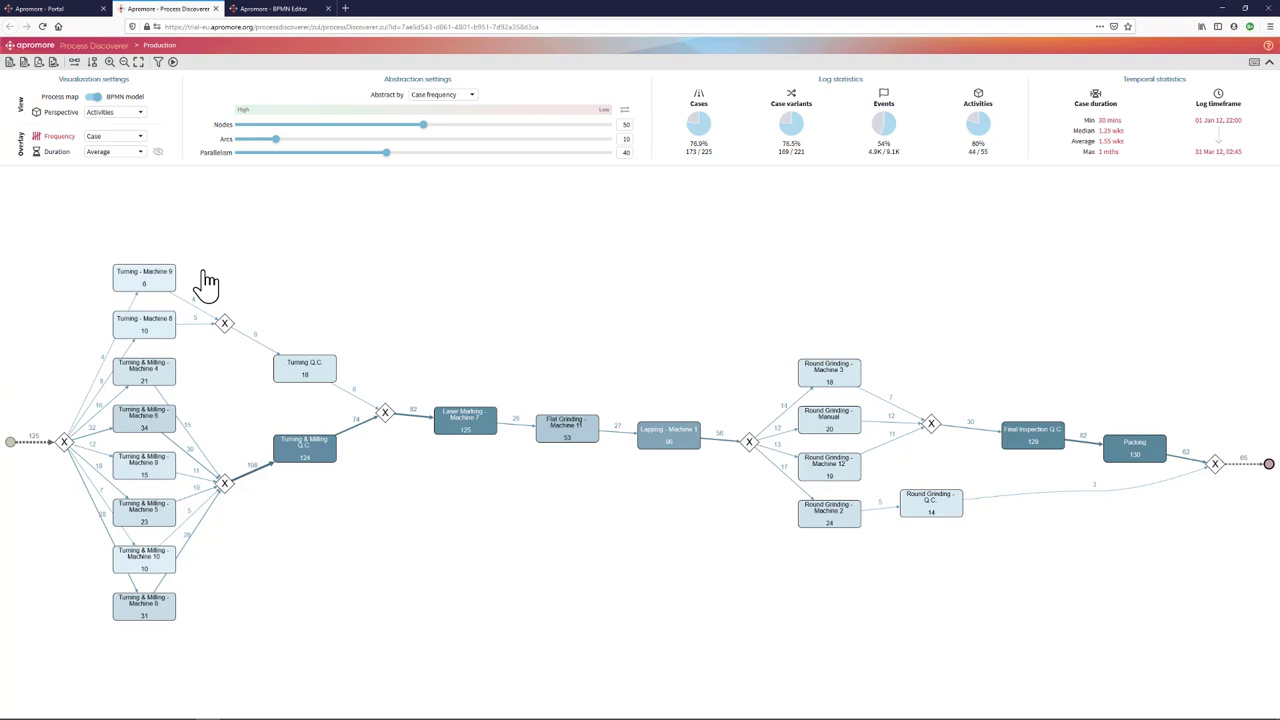
pyautogui.moveTo(182, 243)
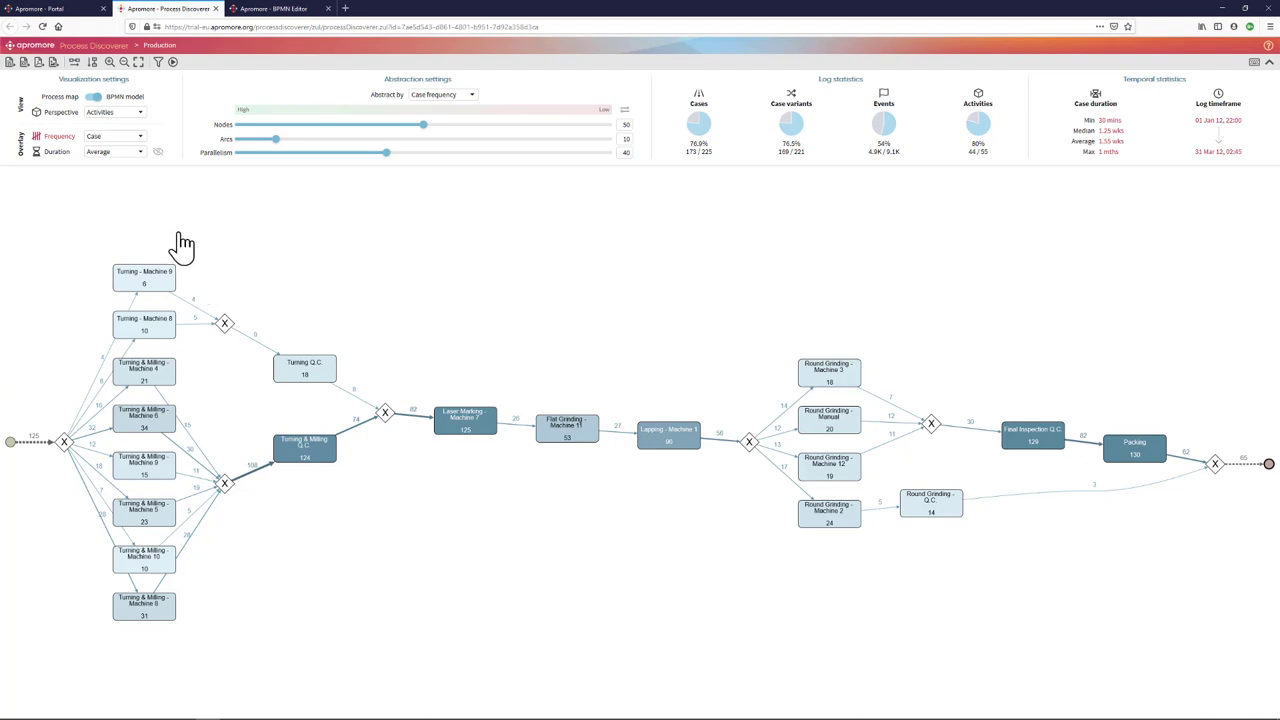
pyautogui.moveTo(12, 72)
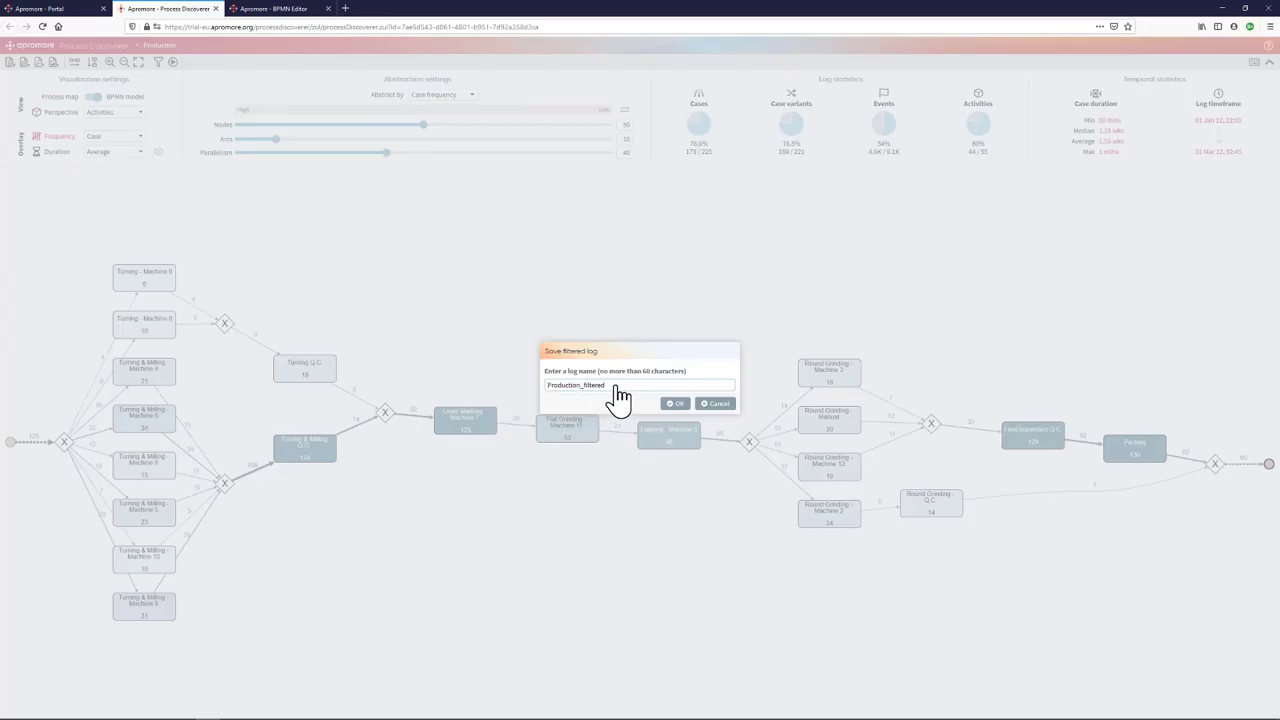
# Save the filtered log under the name Production_fast.
pyautogui.doubleClick(595, 385)
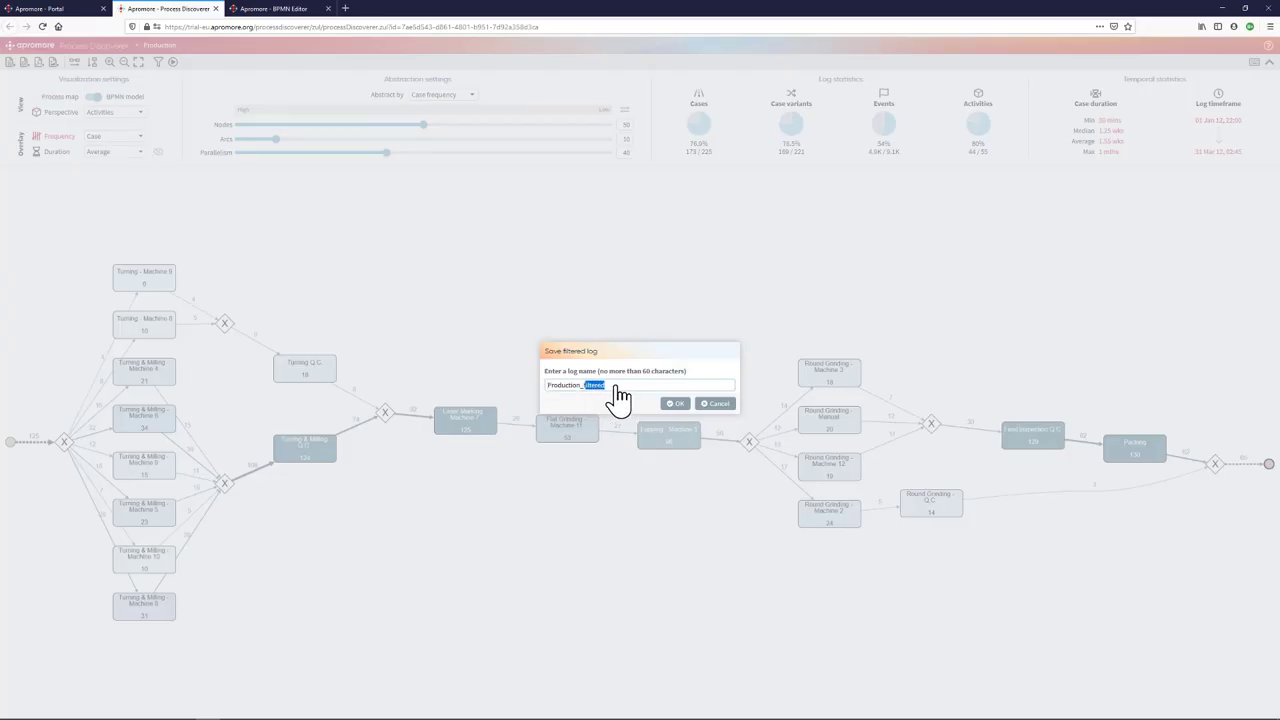
pyautogui.write('fast')
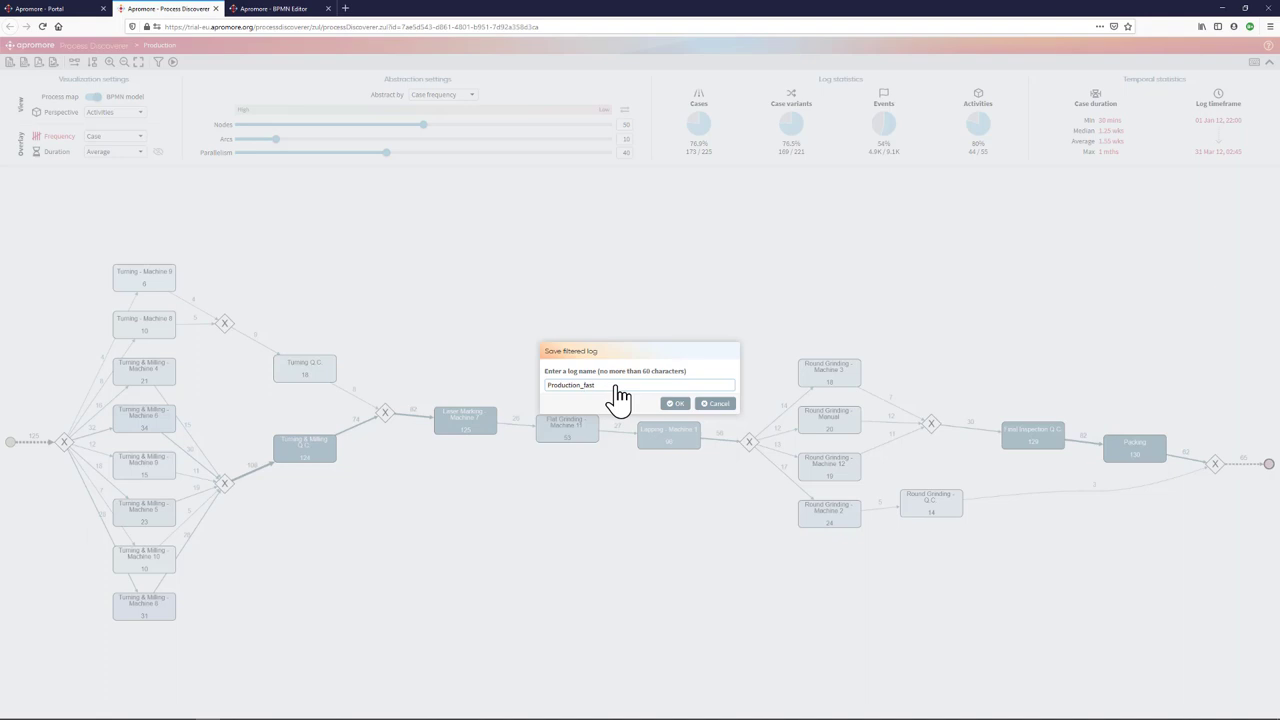
pyautogui.click(676, 403)
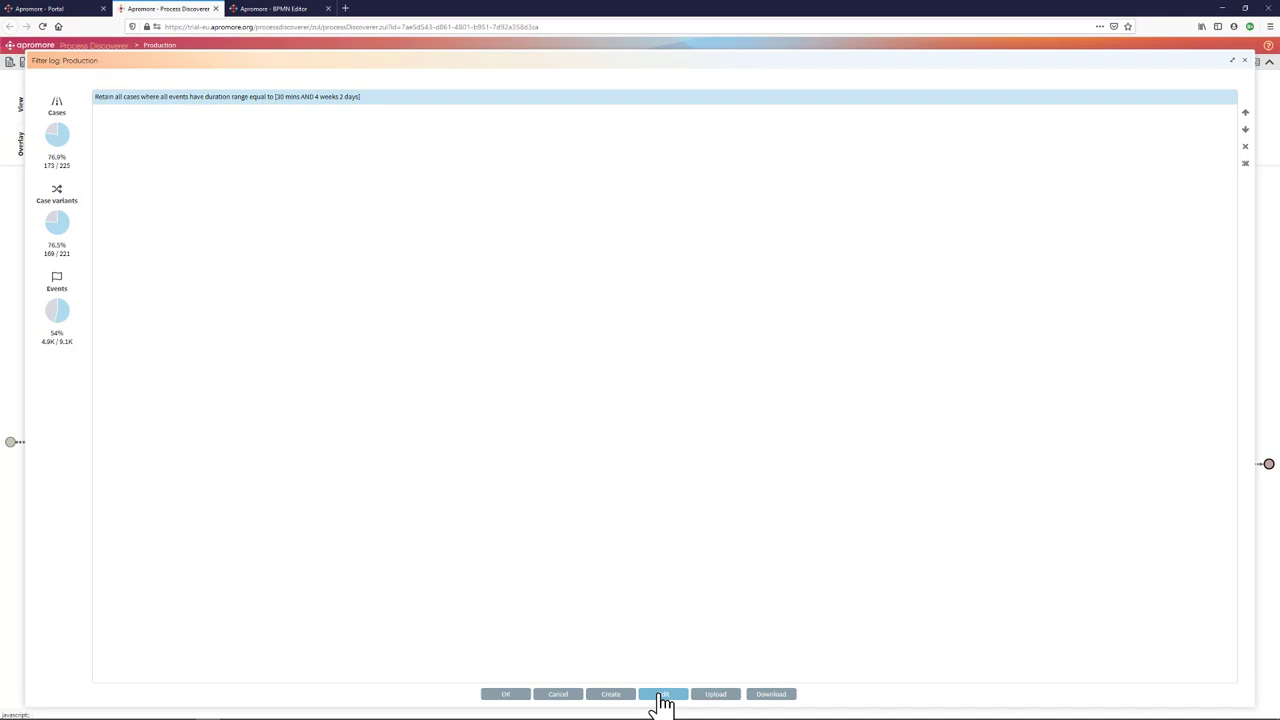
# Invert the duration criterion to Remove, keeping 52 slow cases, and save them as Production_slow.
pyautogui.click(663, 694)
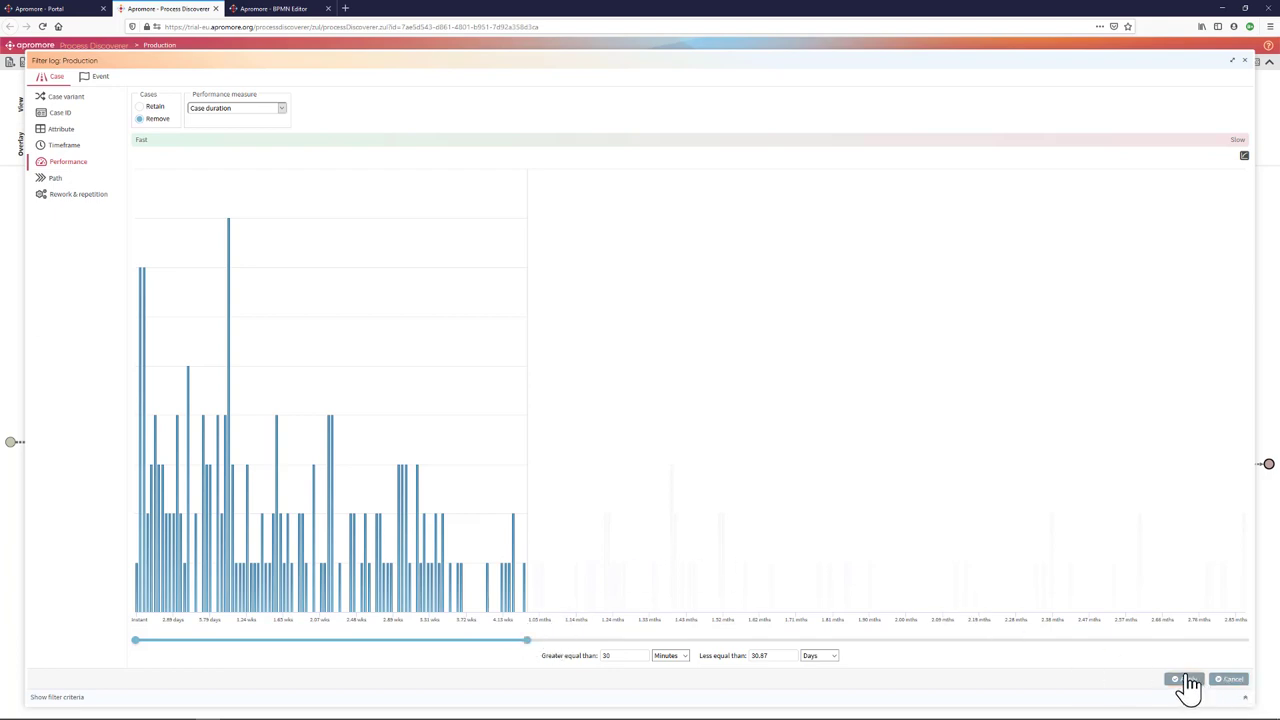
pyautogui.click(1185, 679)
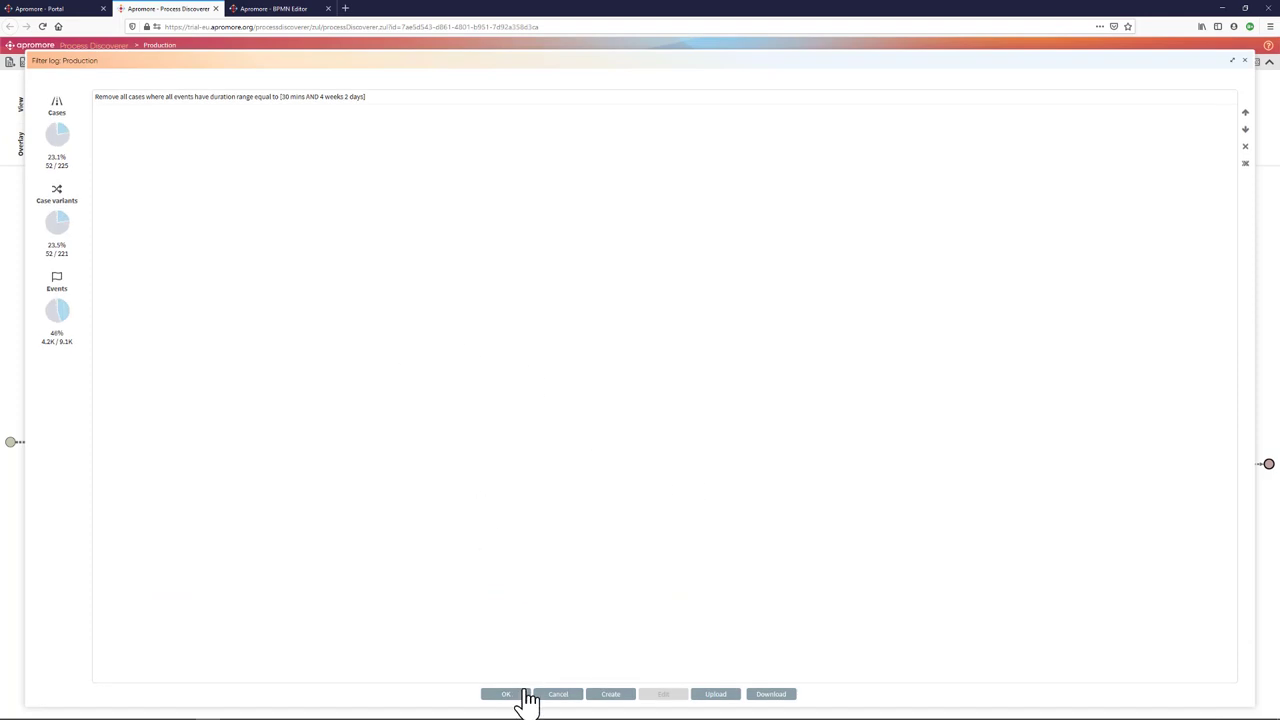
pyautogui.click(505, 694)
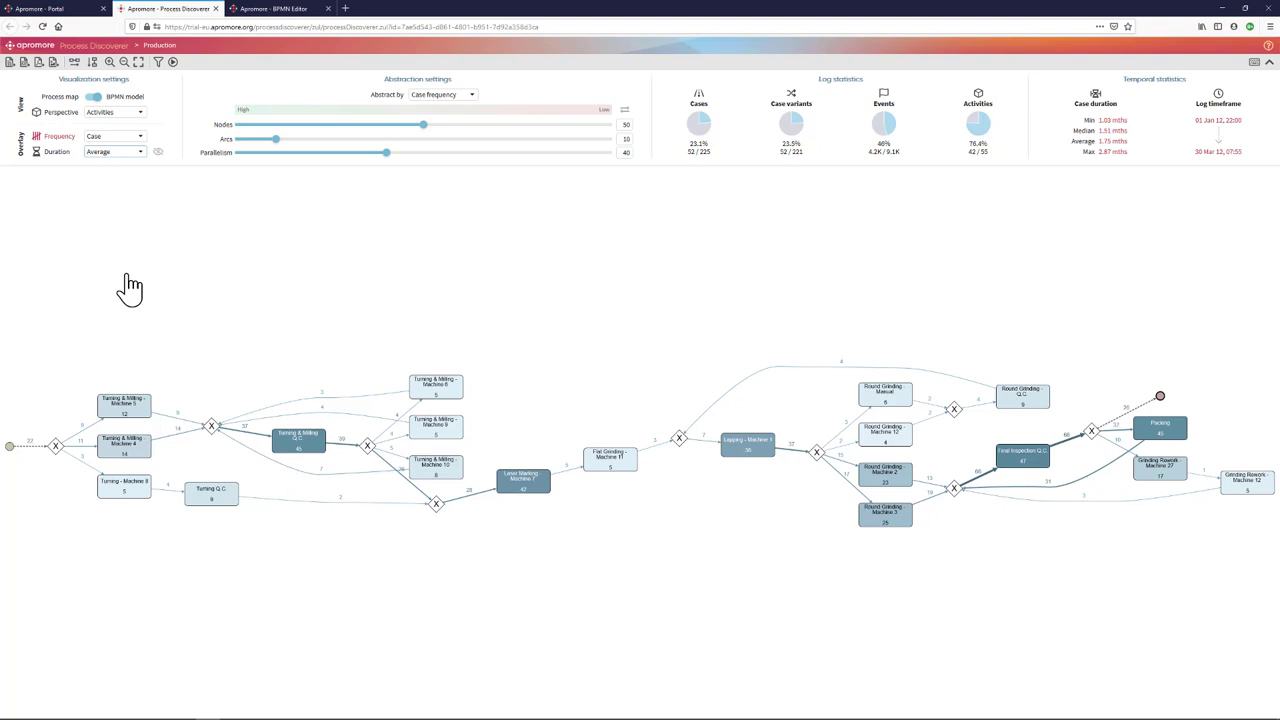
pyautogui.moveTo(135, 205)
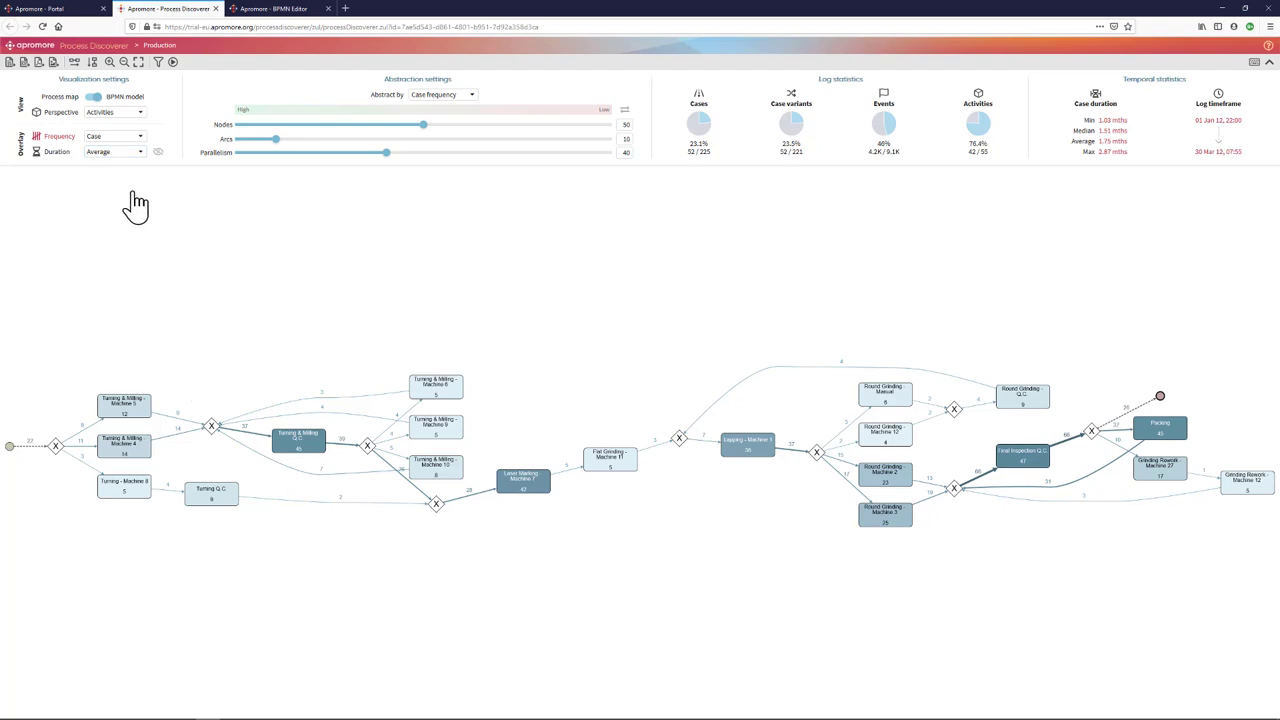
pyautogui.moveTo(15, 73)
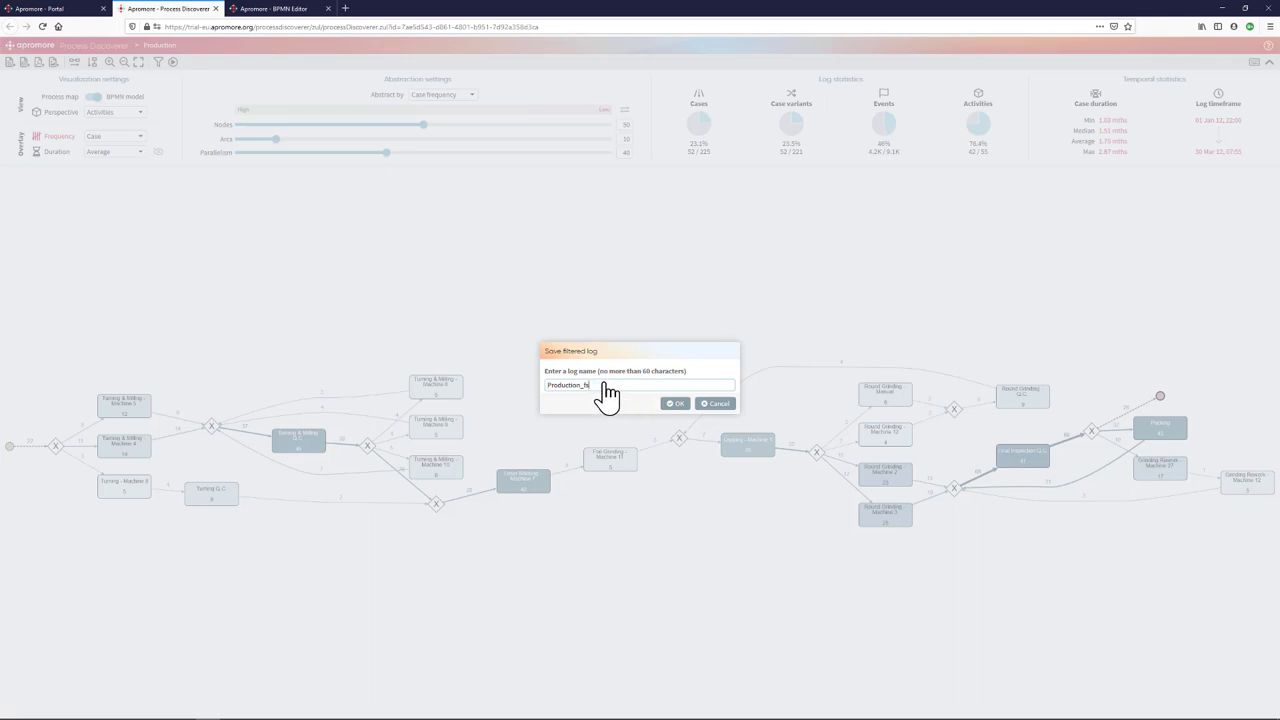
pyautogui.click(676, 403)
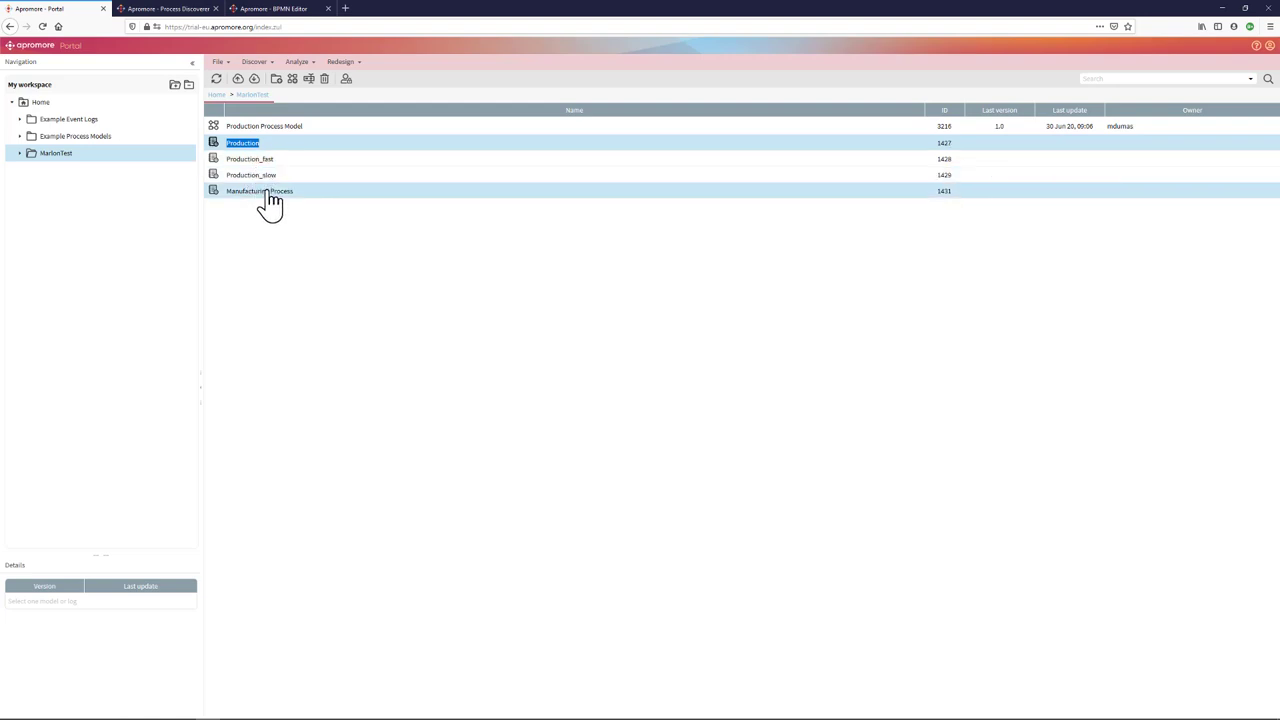
# Select Production_fast and Production_slow and launch the performance comparison dashboard.
pyautogui.click(250, 159)
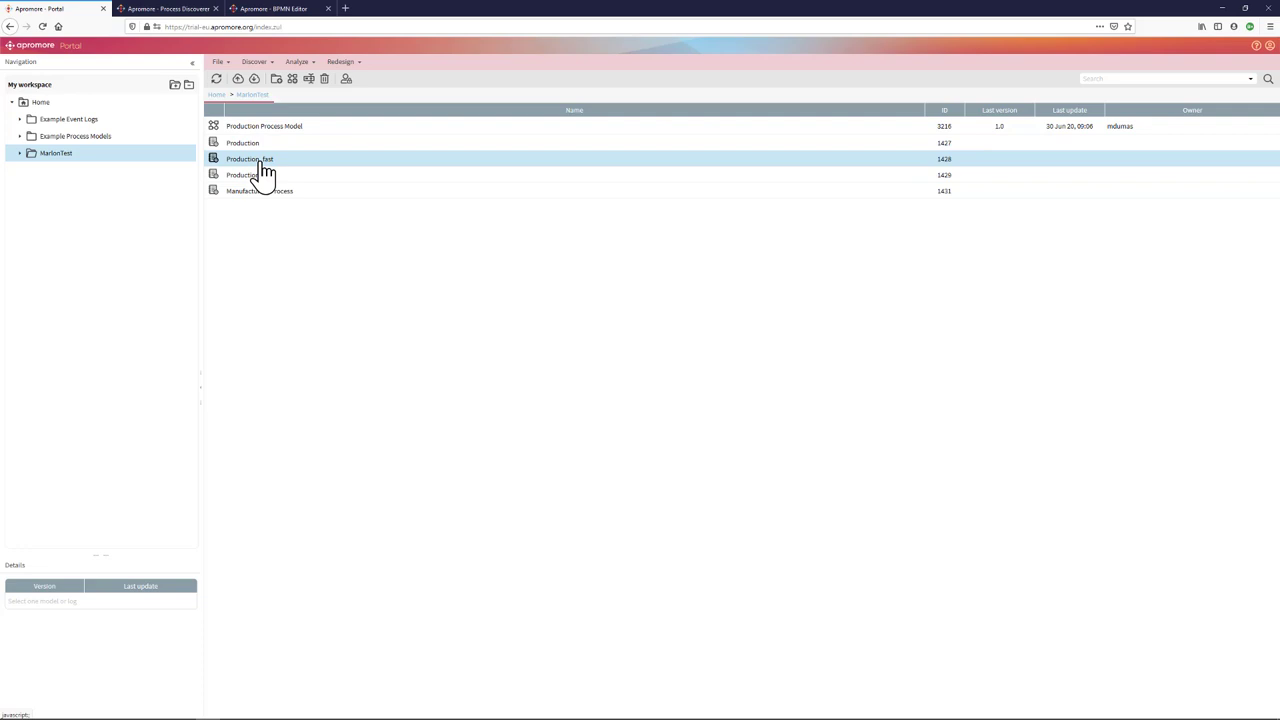
pyautogui.click(251, 175)
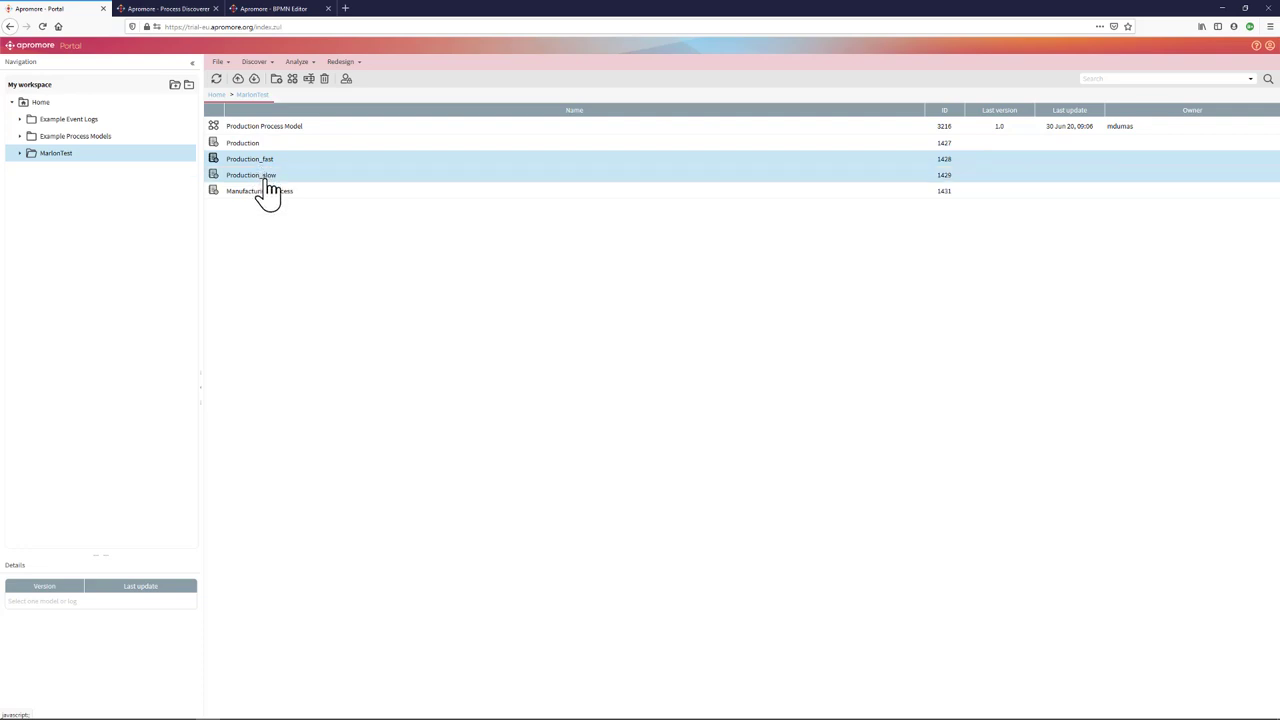
pyautogui.click(264, 126)
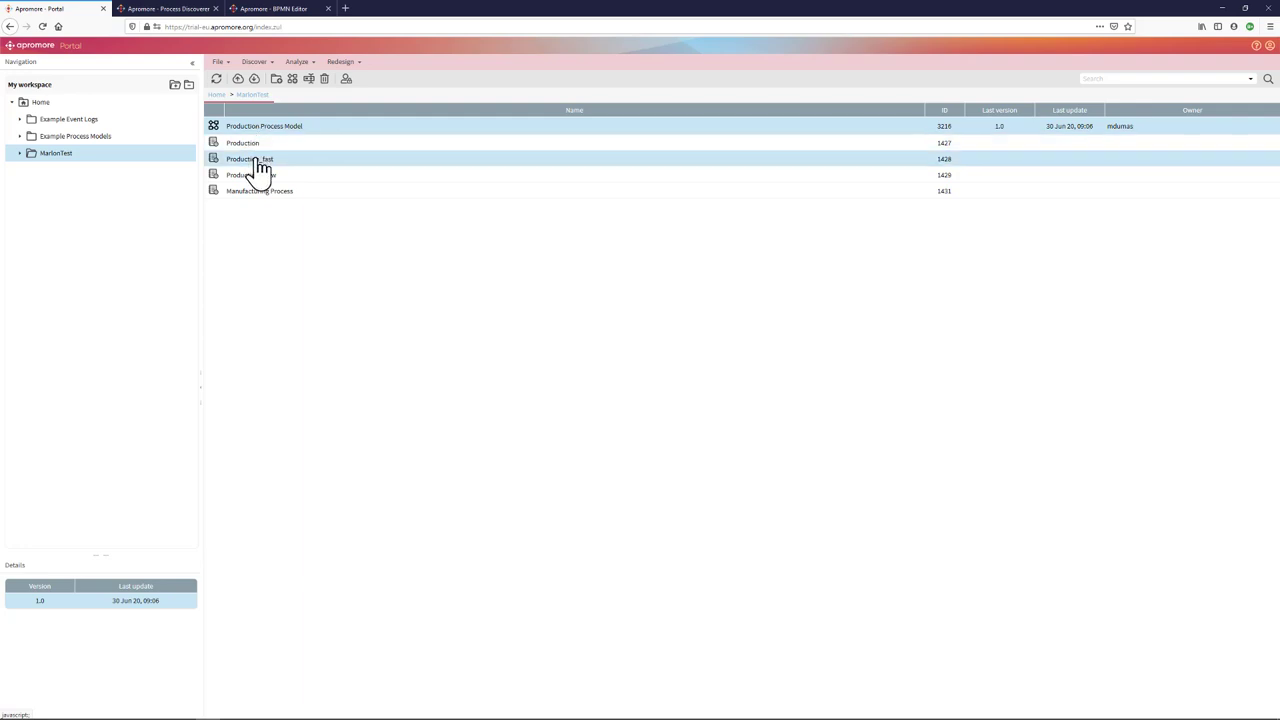
pyautogui.click(251, 175)
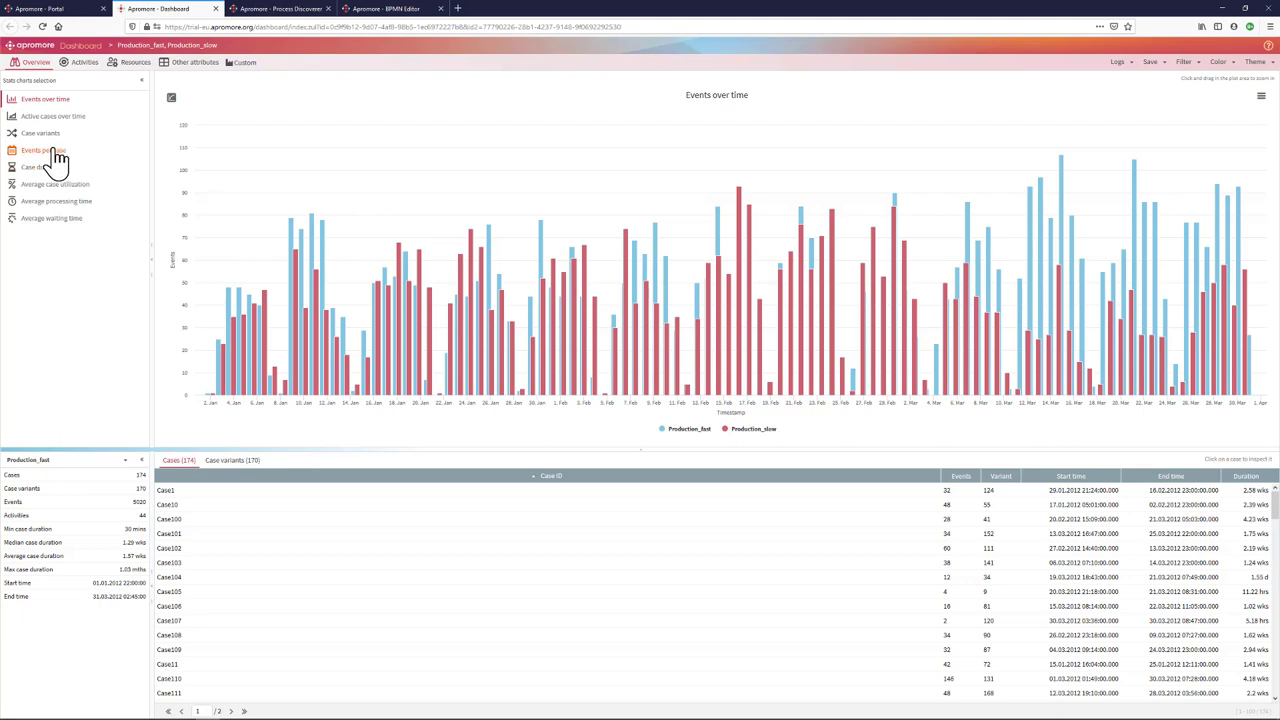
# View active cases over time, case duration, average processing and waiting time charts for both logs.
pyautogui.click(53, 116)
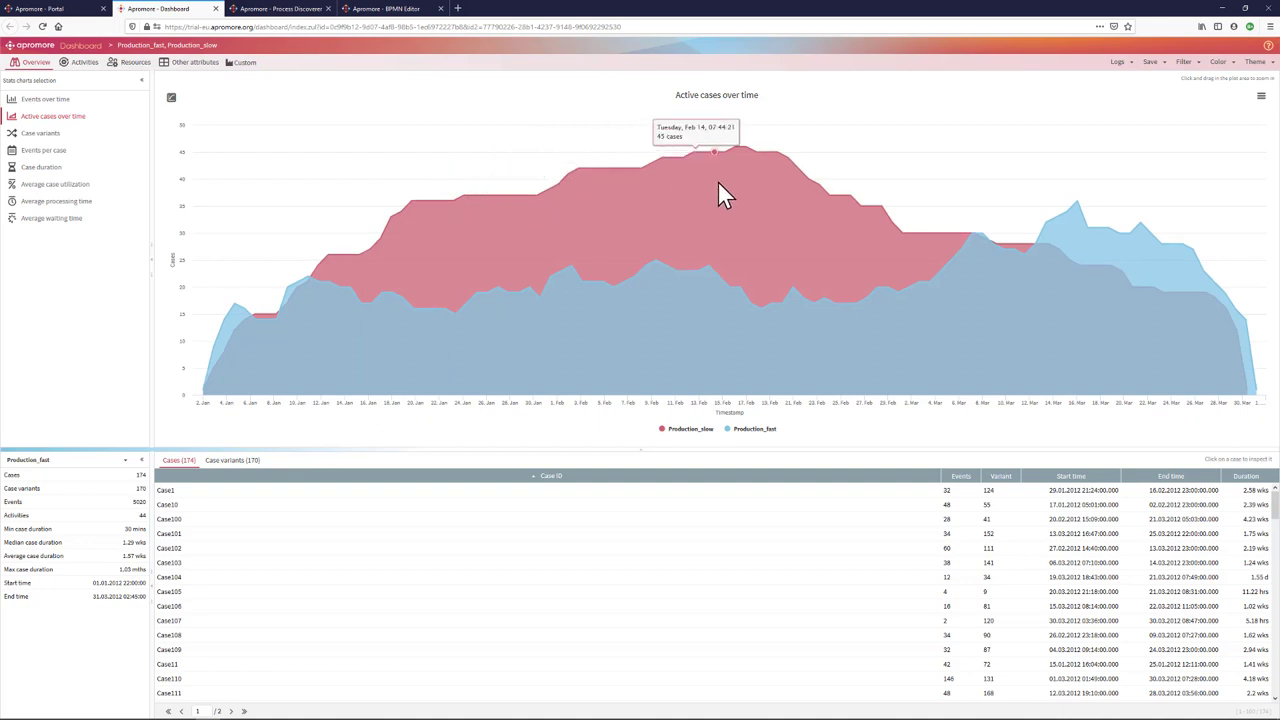
pyautogui.moveTo(714, 160)
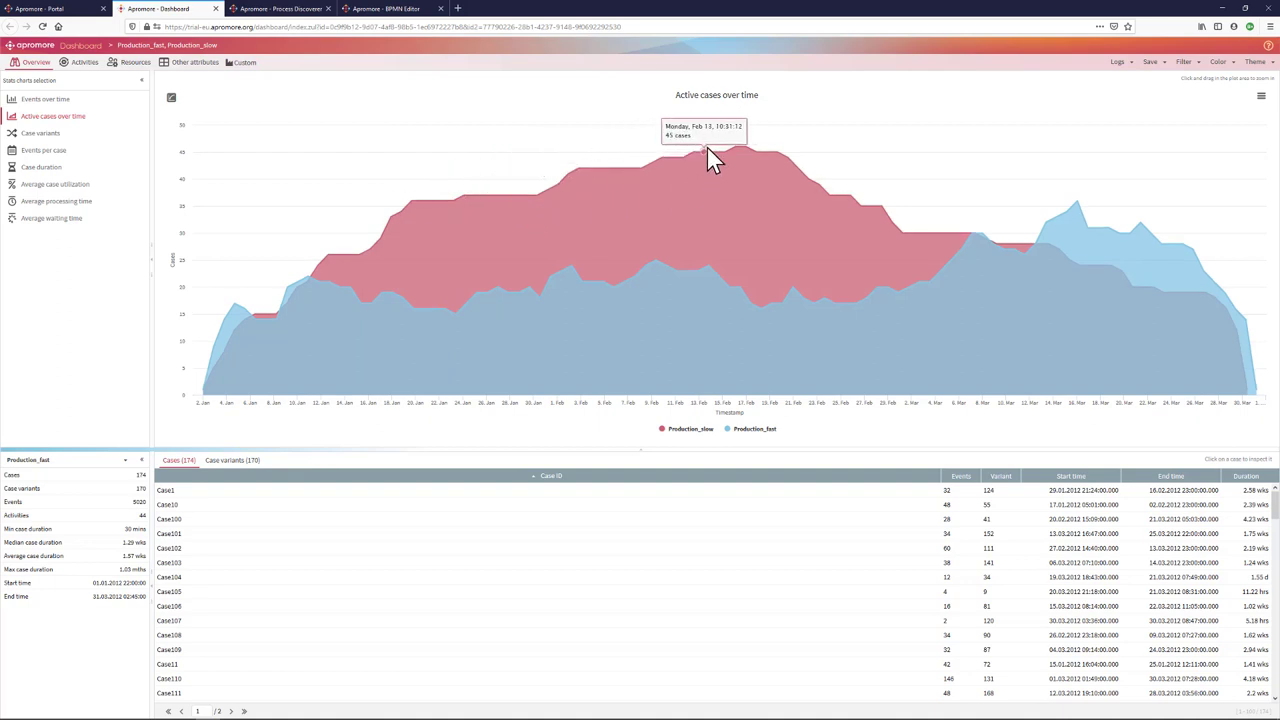
pyautogui.moveTo(710, 290)
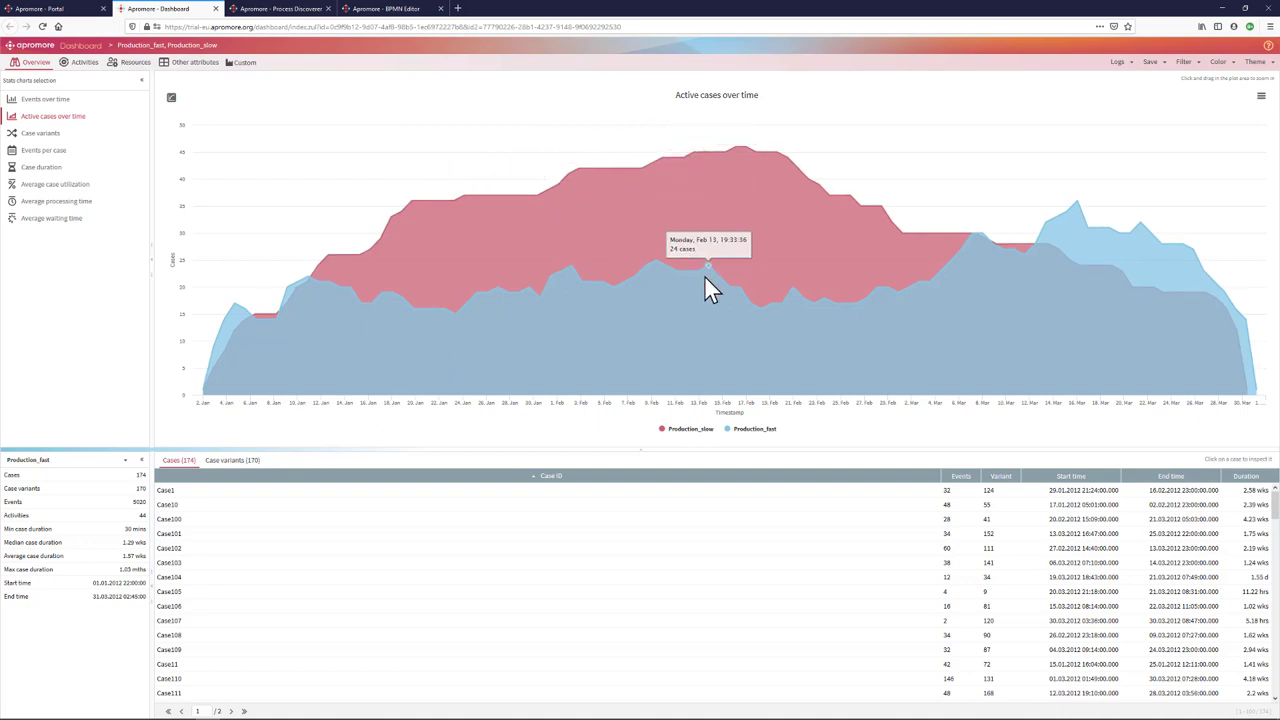
pyautogui.moveTo(245, 425)
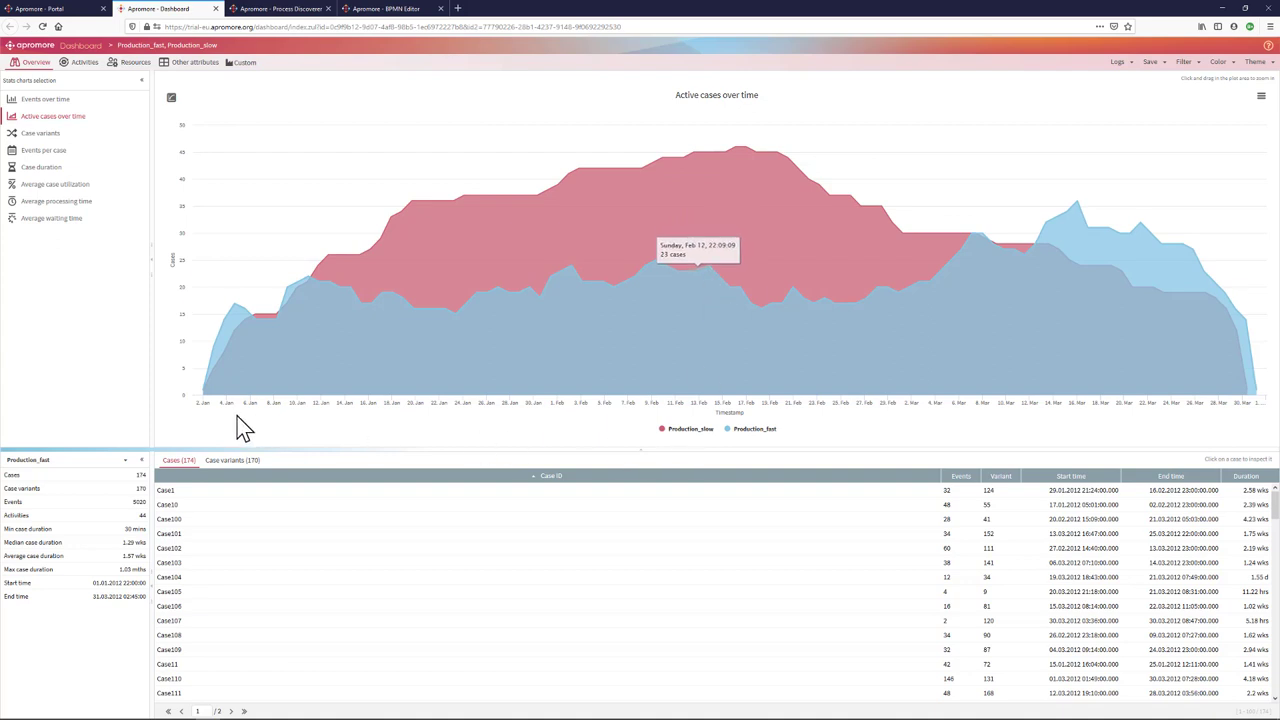
pyautogui.moveTo(1224, 415)
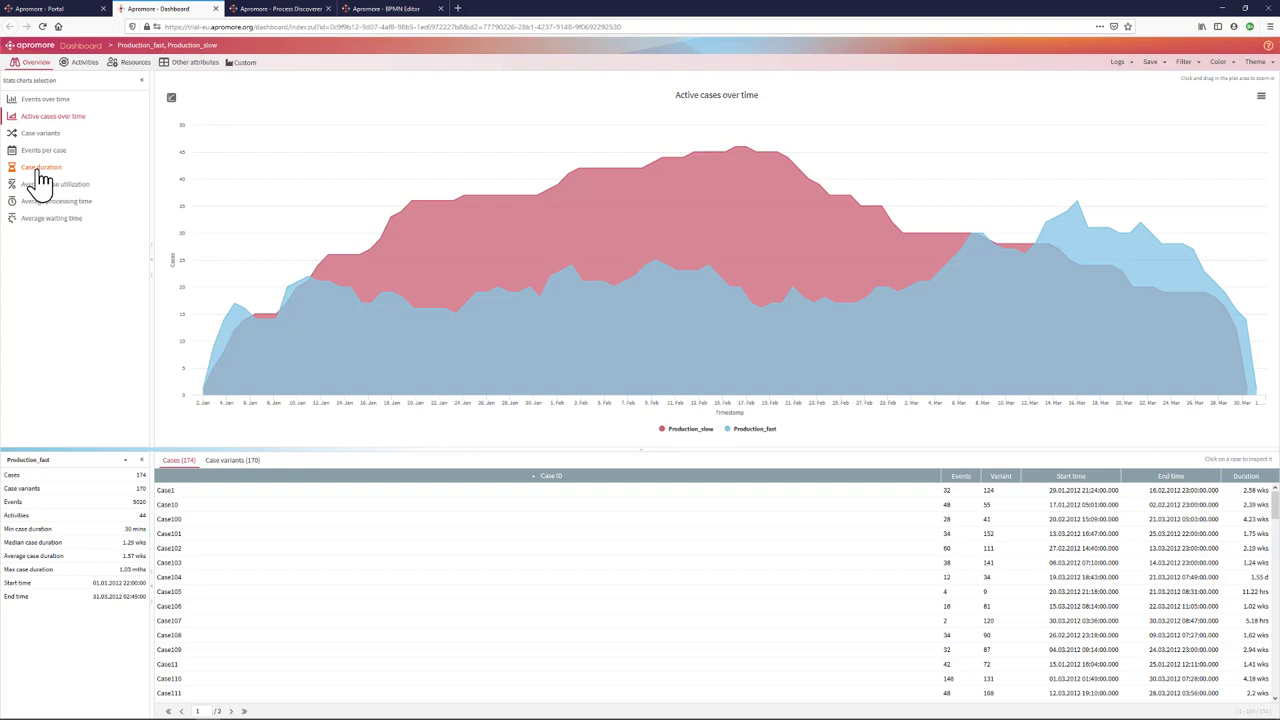
pyautogui.click(41, 166)
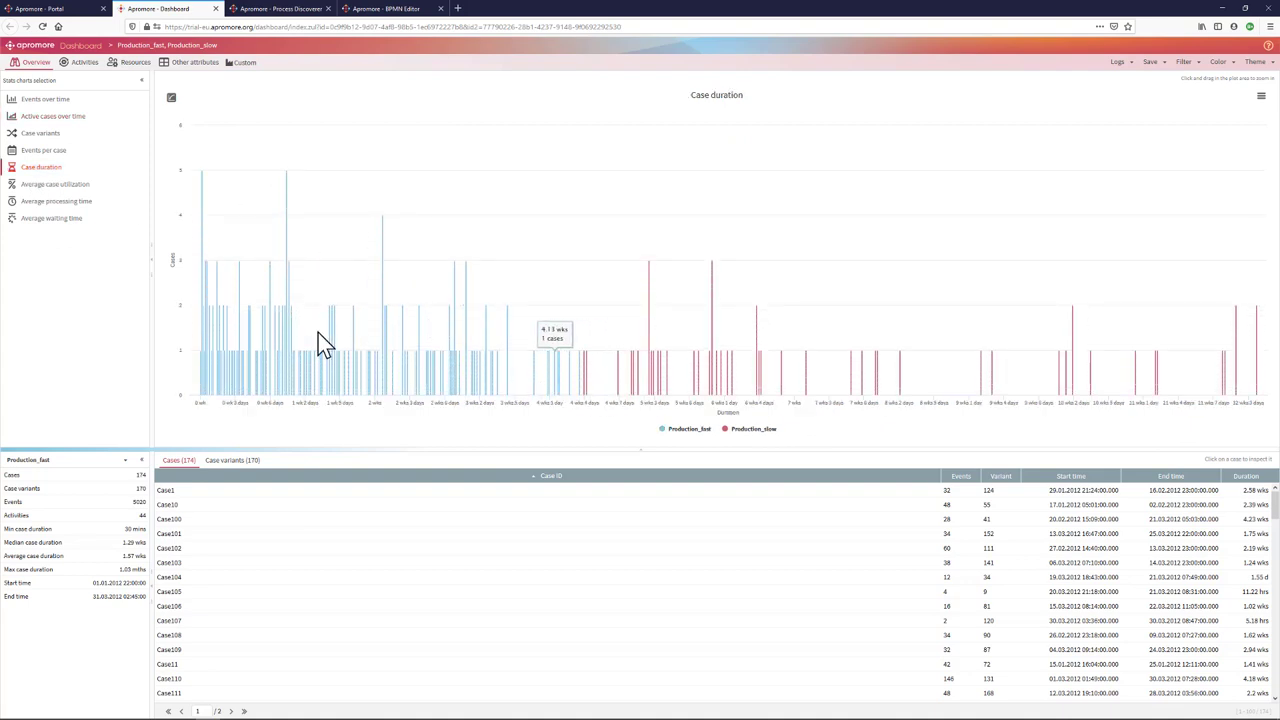
pyautogui.moveTo(810, 365)
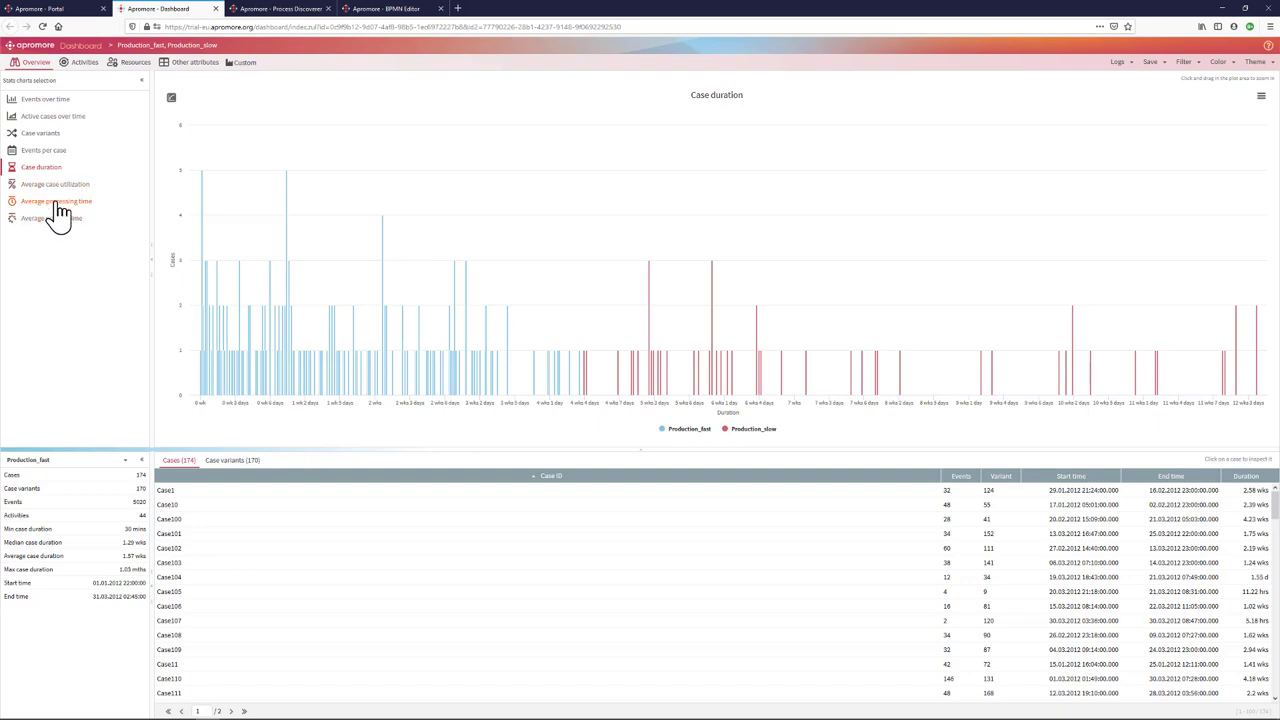
pyautogui.click(56, 201)
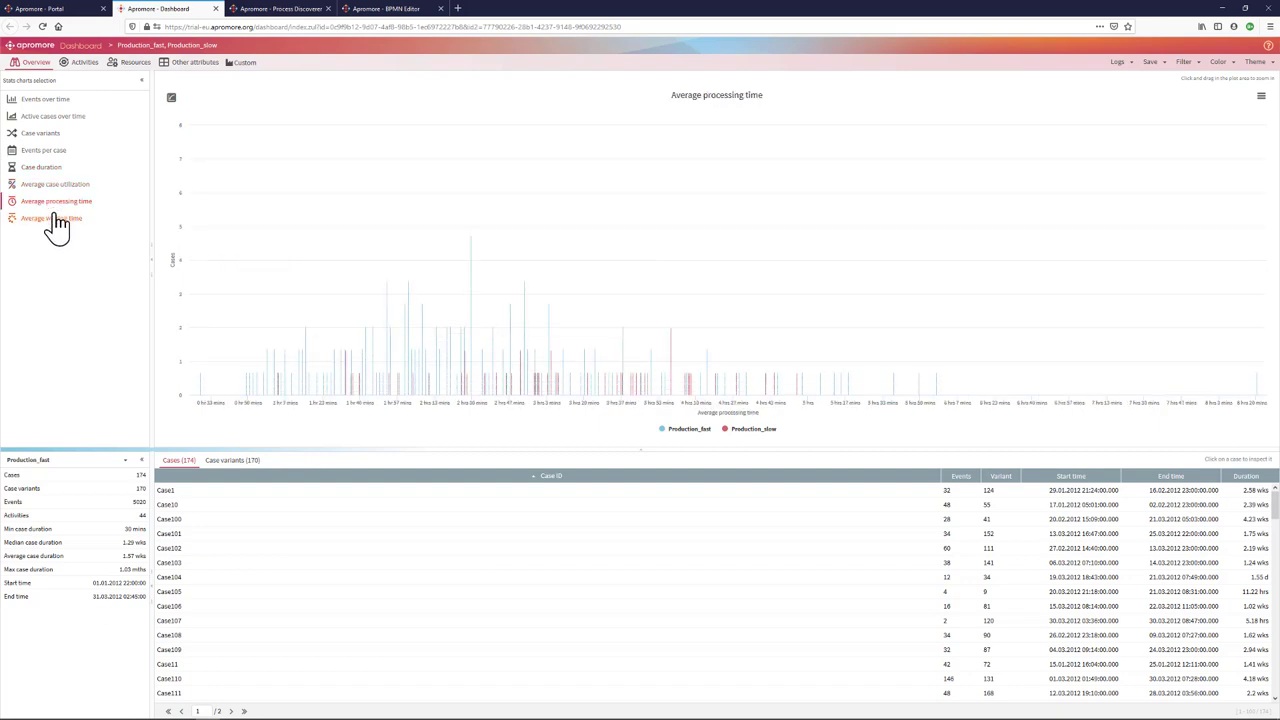
pyautogui.click(51, 218)
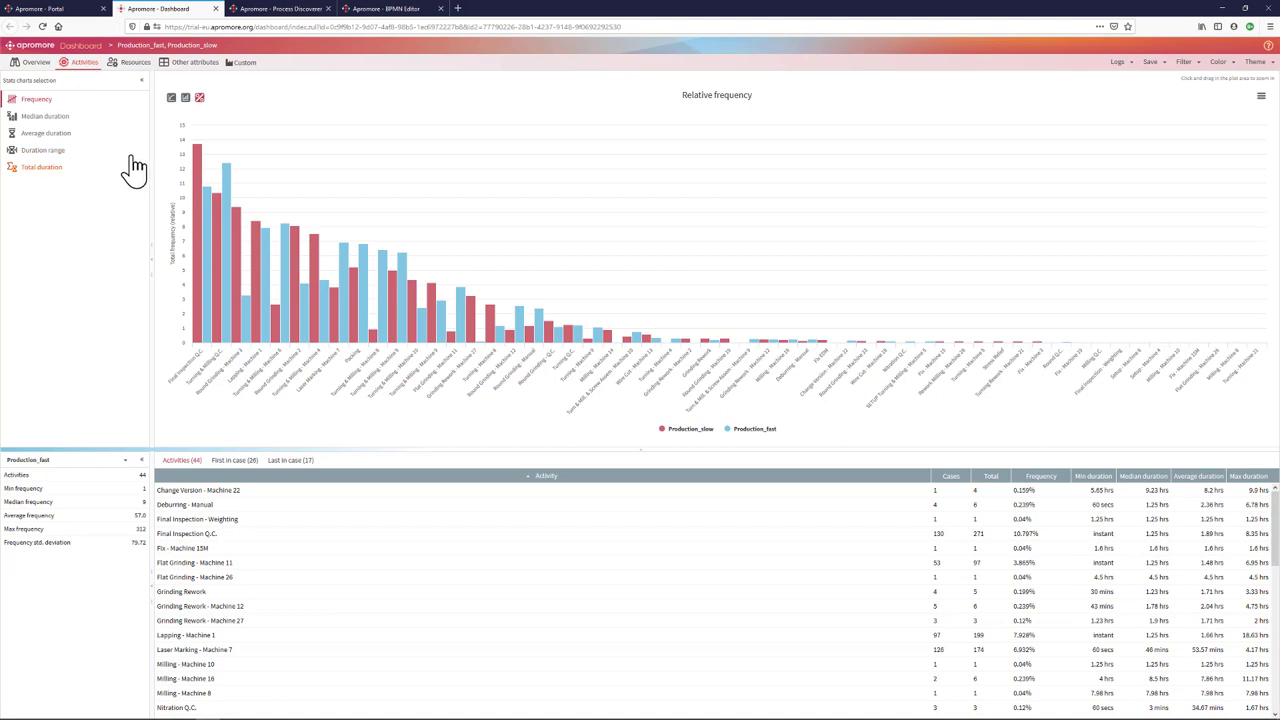
pyautogui.moveTo(200, 240)
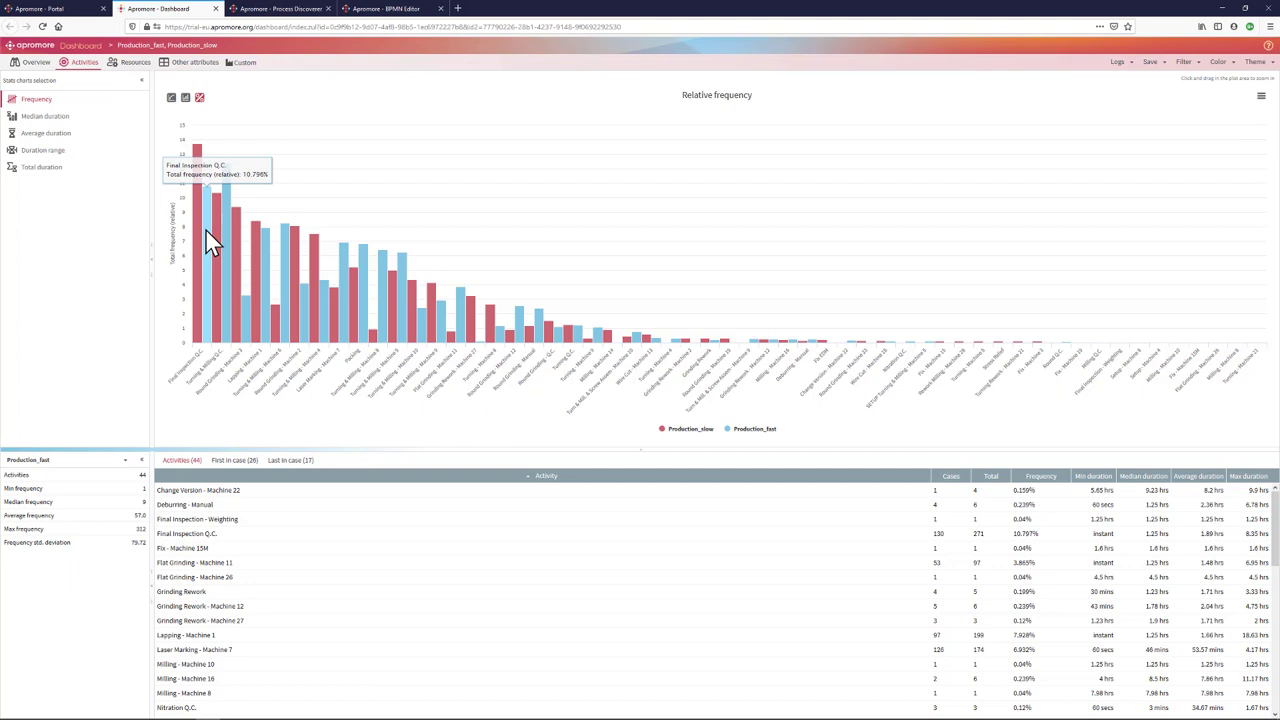
# Compare resource frequencies of the two logs, then return to the Portal workspace.
pyautogui.click(130, 62)
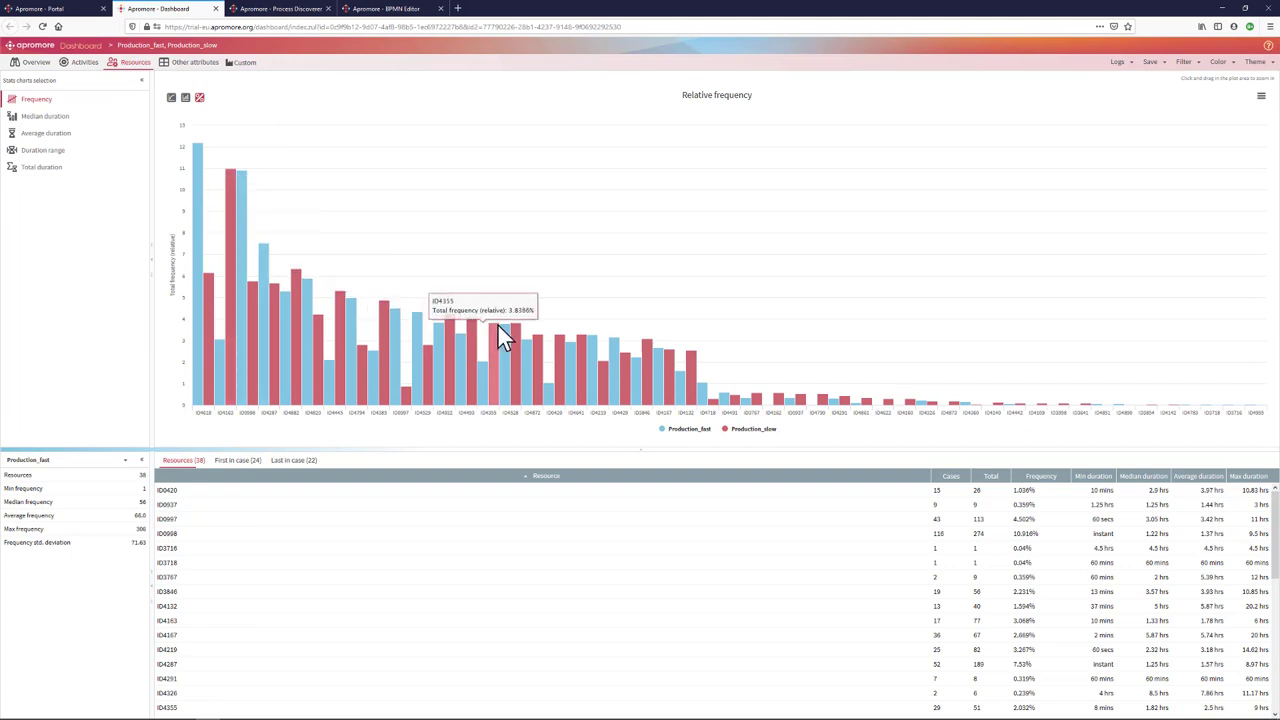
pyautogui.click(194, 62)
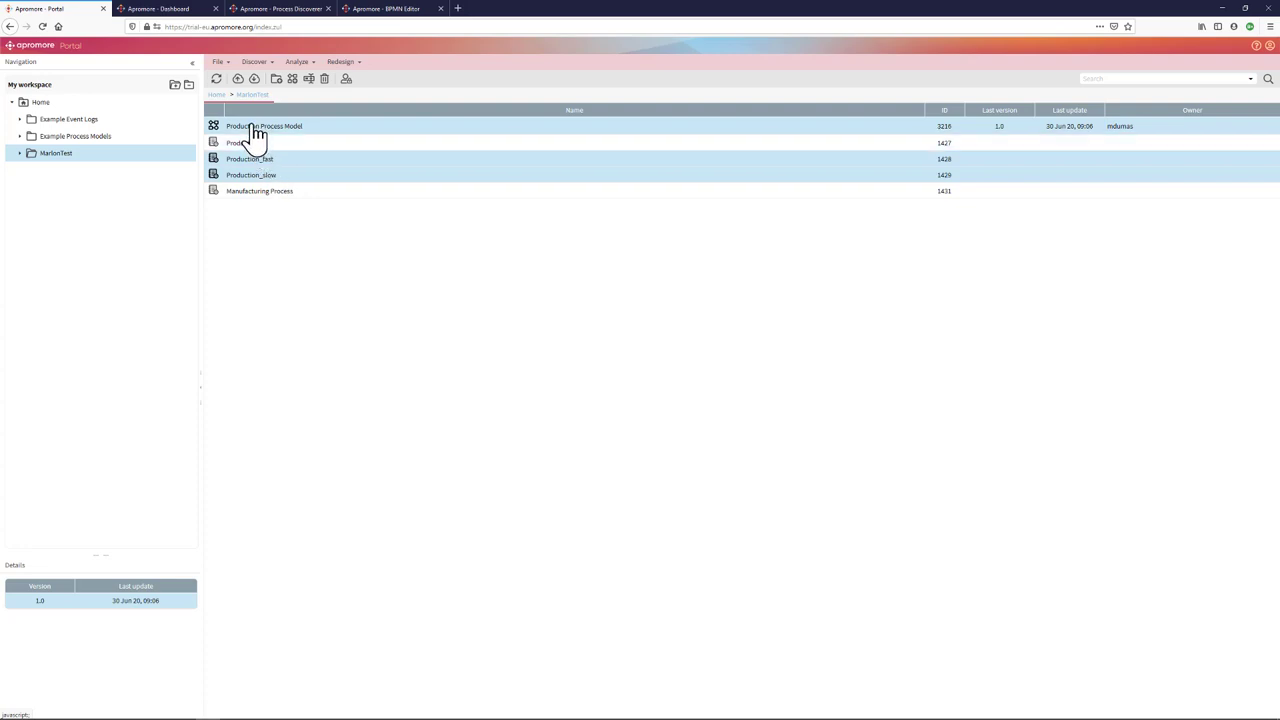
# Add the Production Process Model to the selection and animate both logs on it.
pyautogui.click(263, 126)
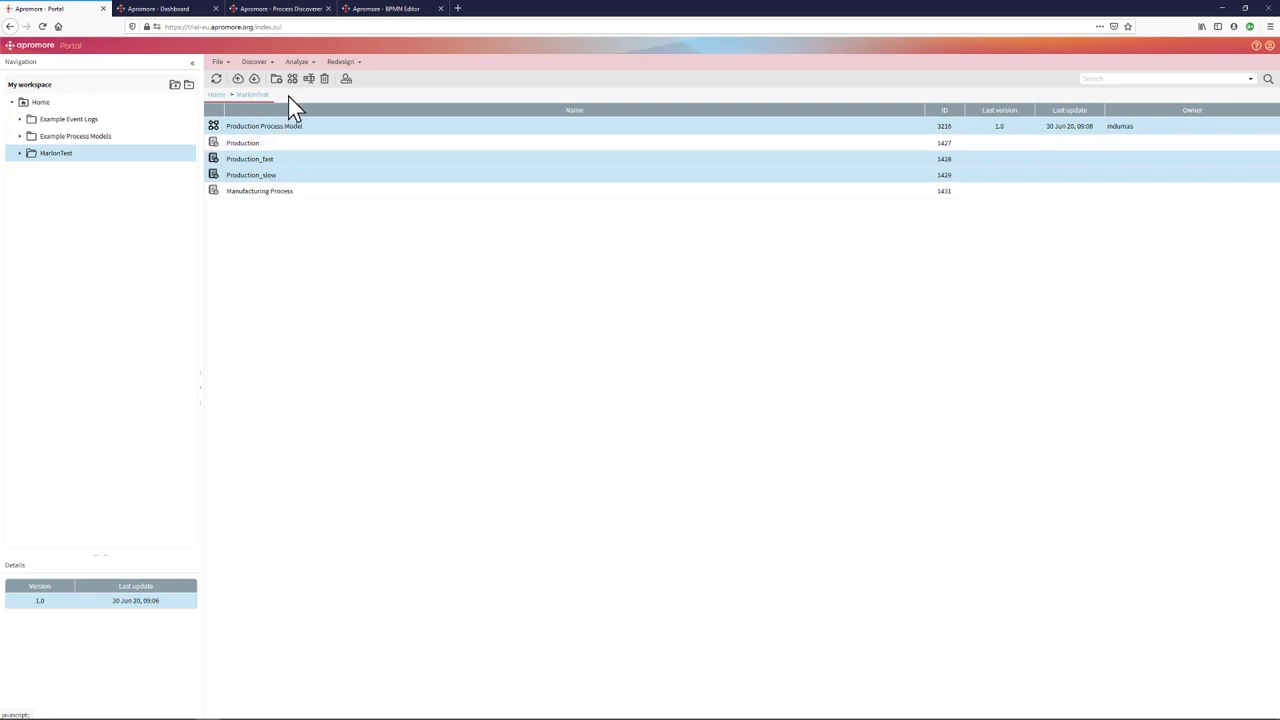
pyautogui.click(297, 61)
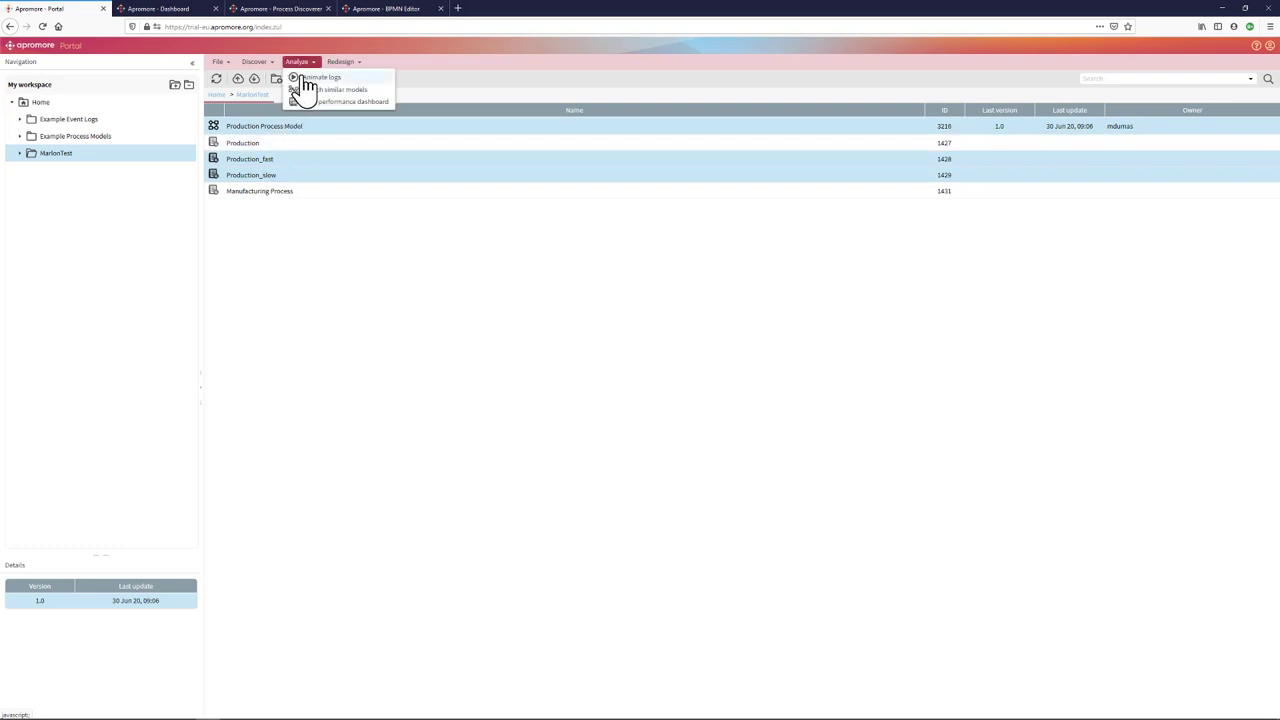
pyautogui.click(322, 77)
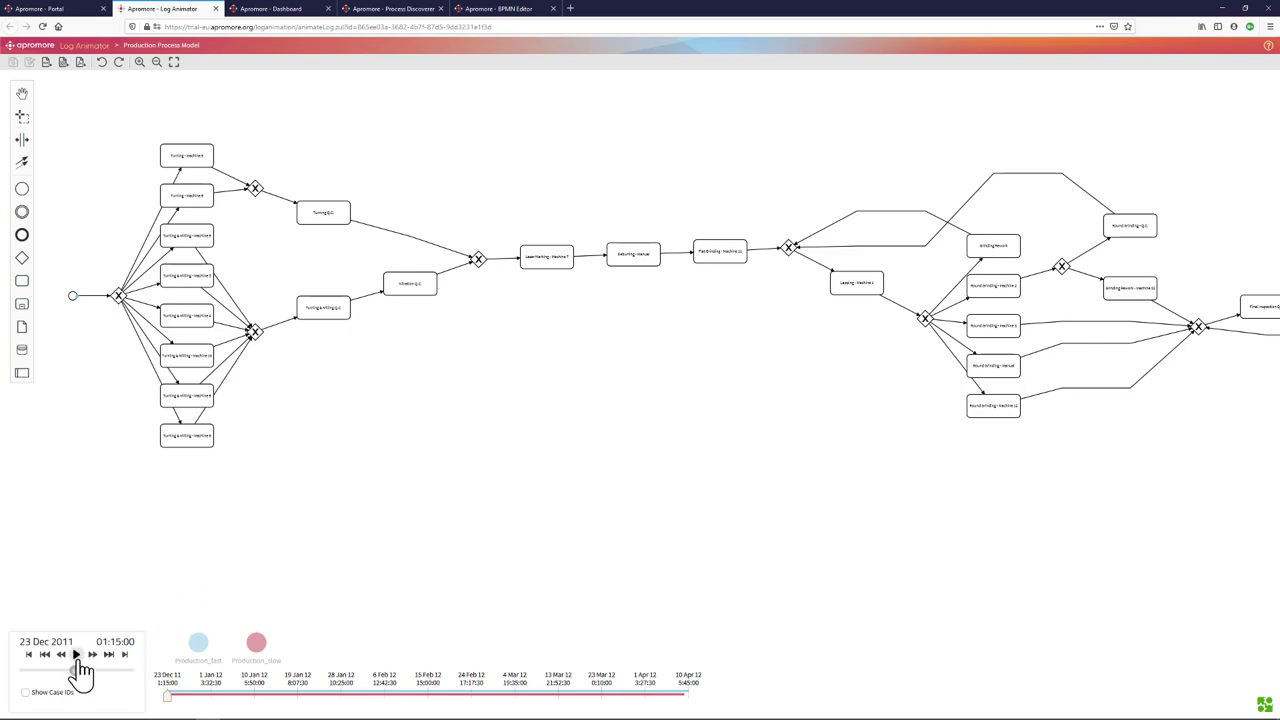
# Play the animation of both logs on the model, then return to the Portal workspace.
pyautogui.click(76, 654)
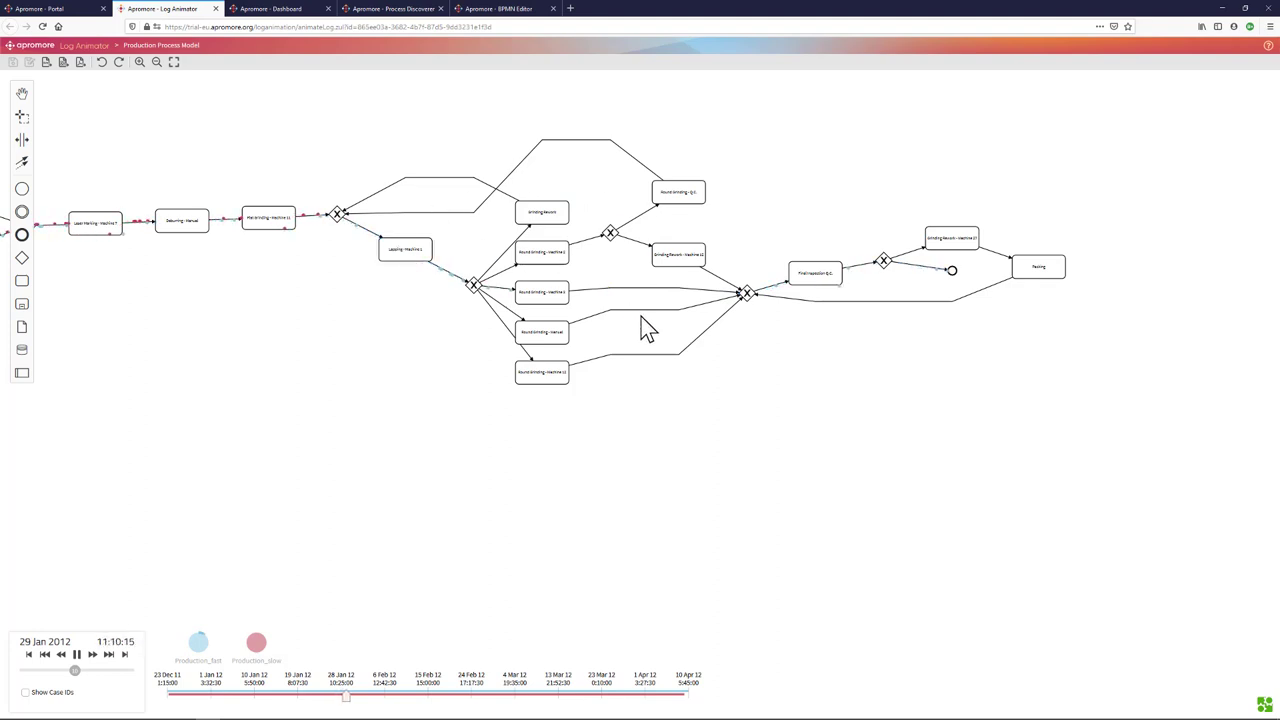
pyautogui.click(38, 9)
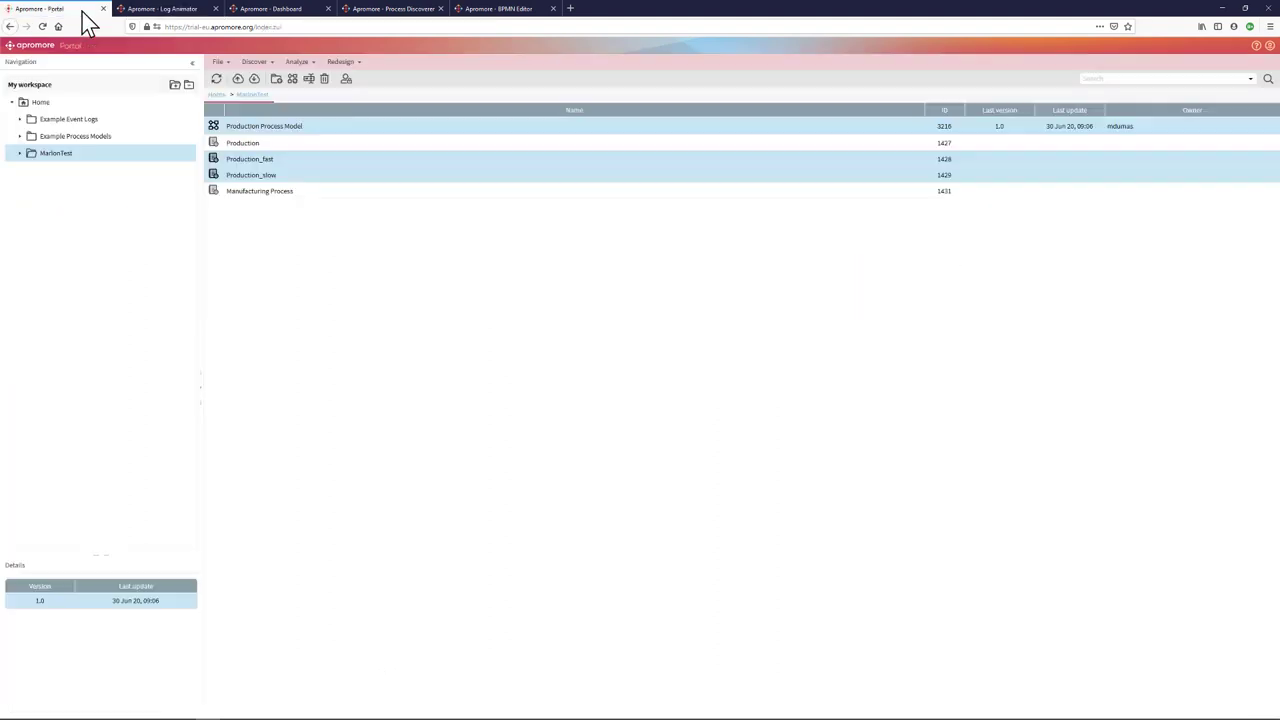